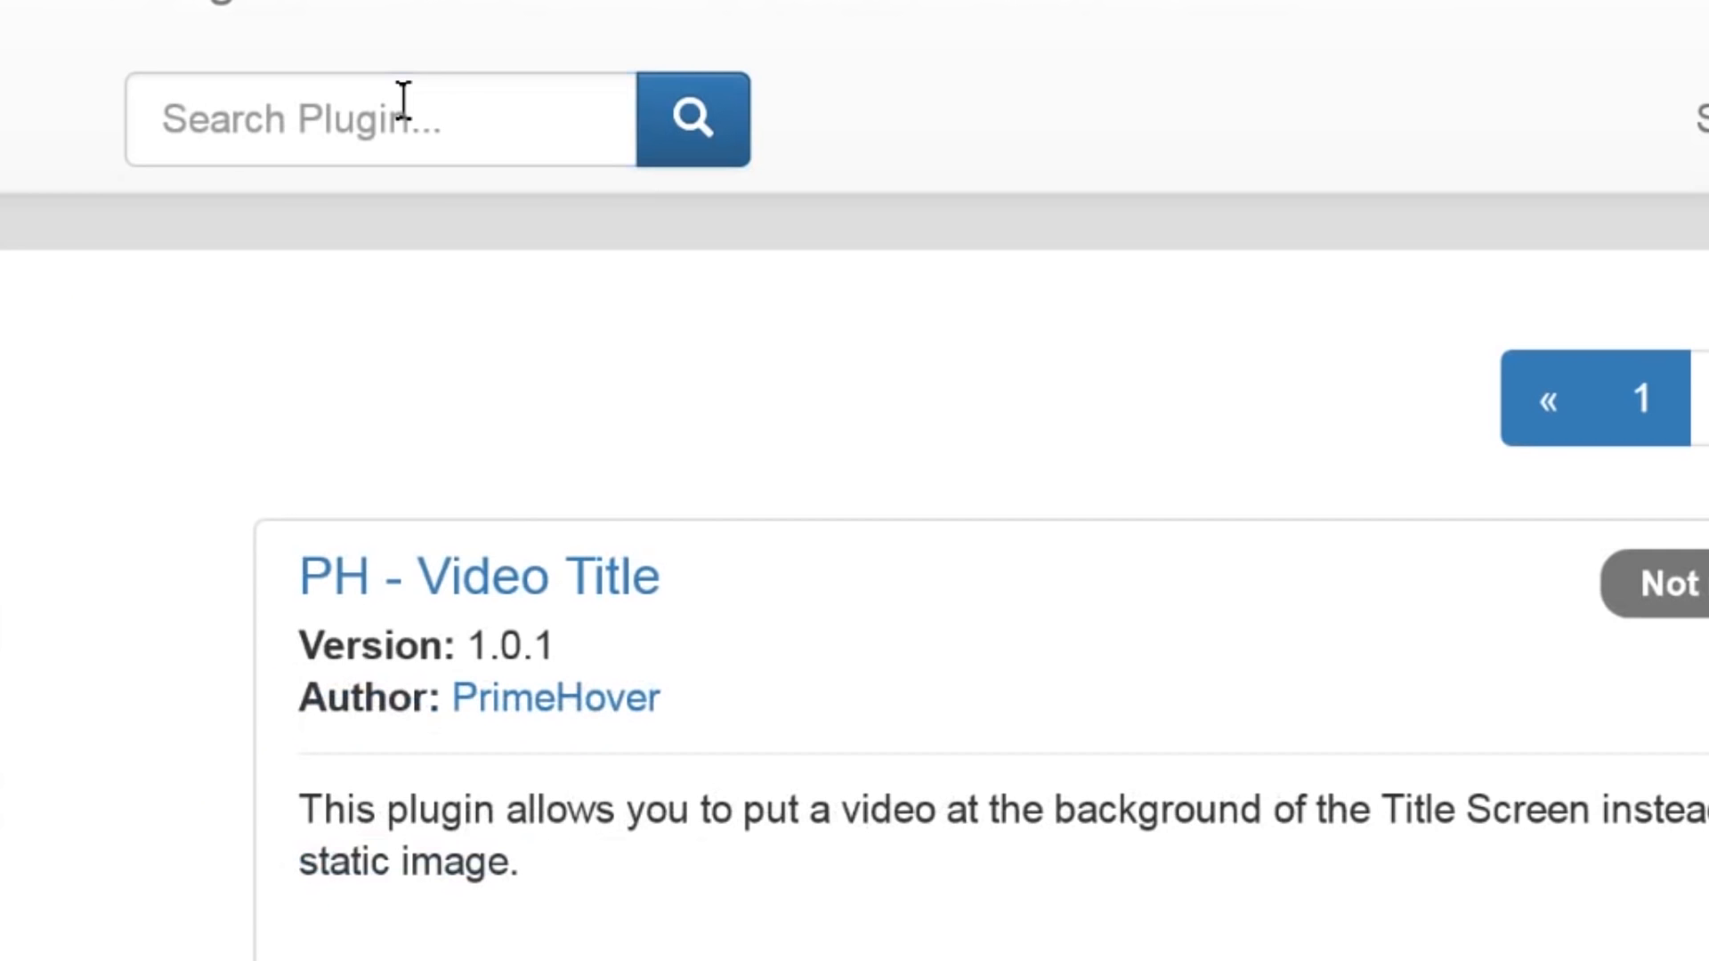
# Step: Open HIME_PreTitleEvents in Plugin Manager and edit its Use As Title parameter
pyautogui.scroll(-3)
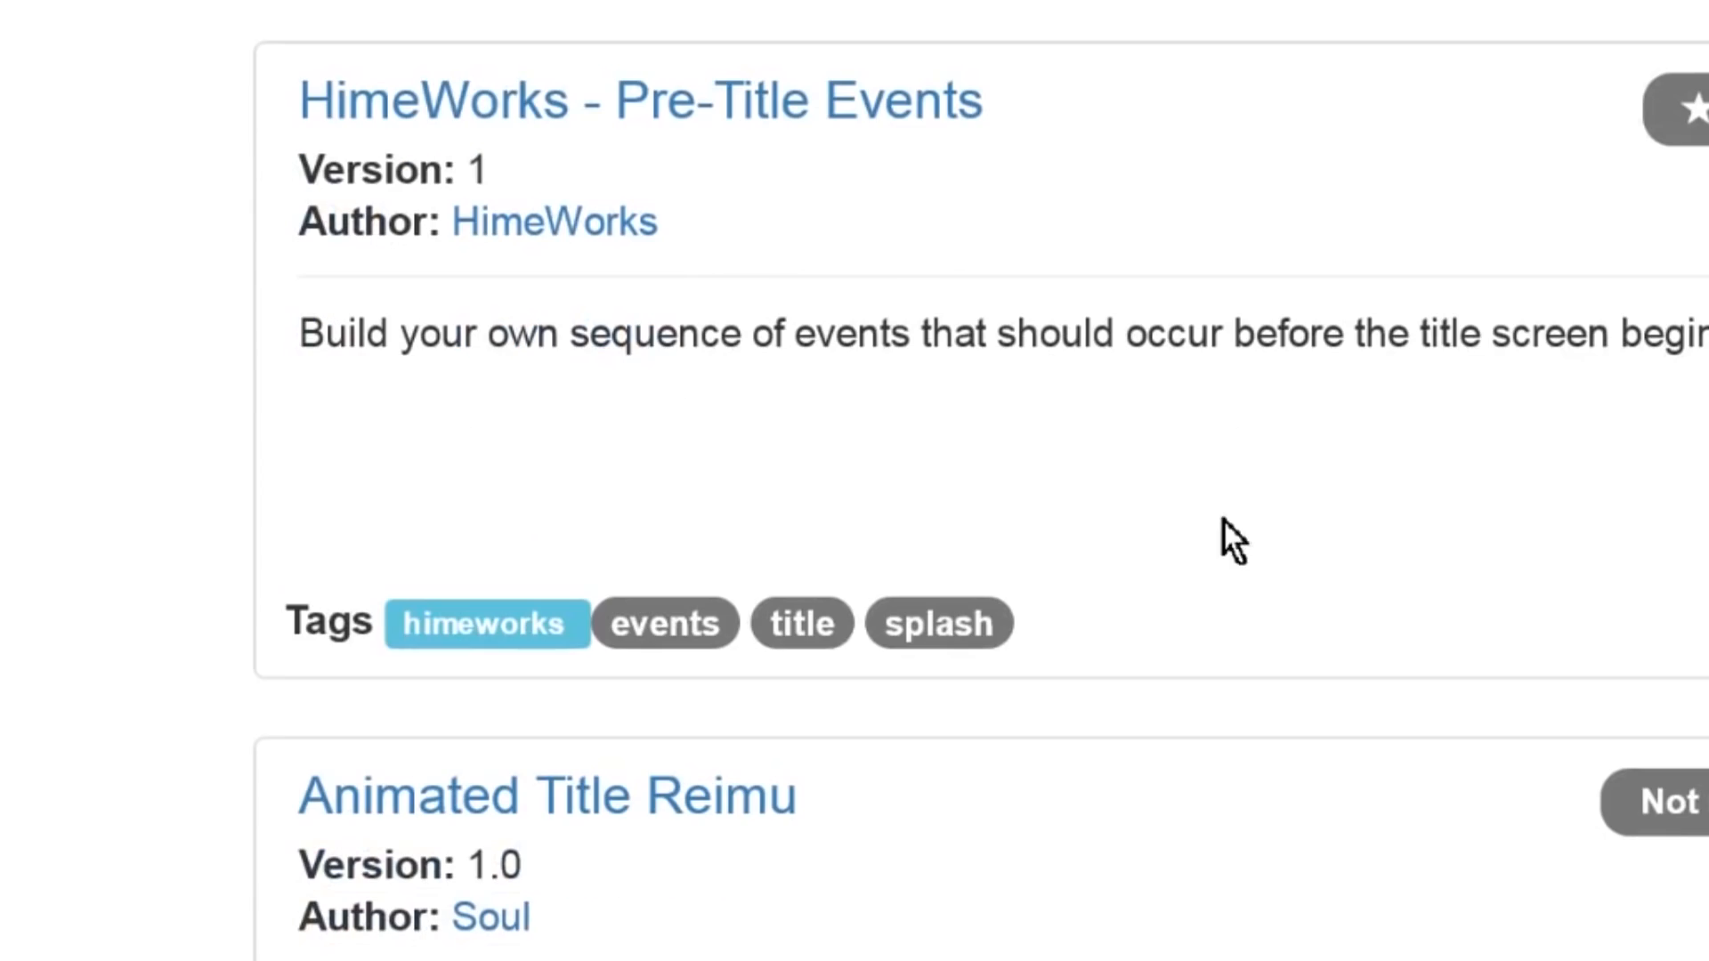
pyautogui.scroll(-3)
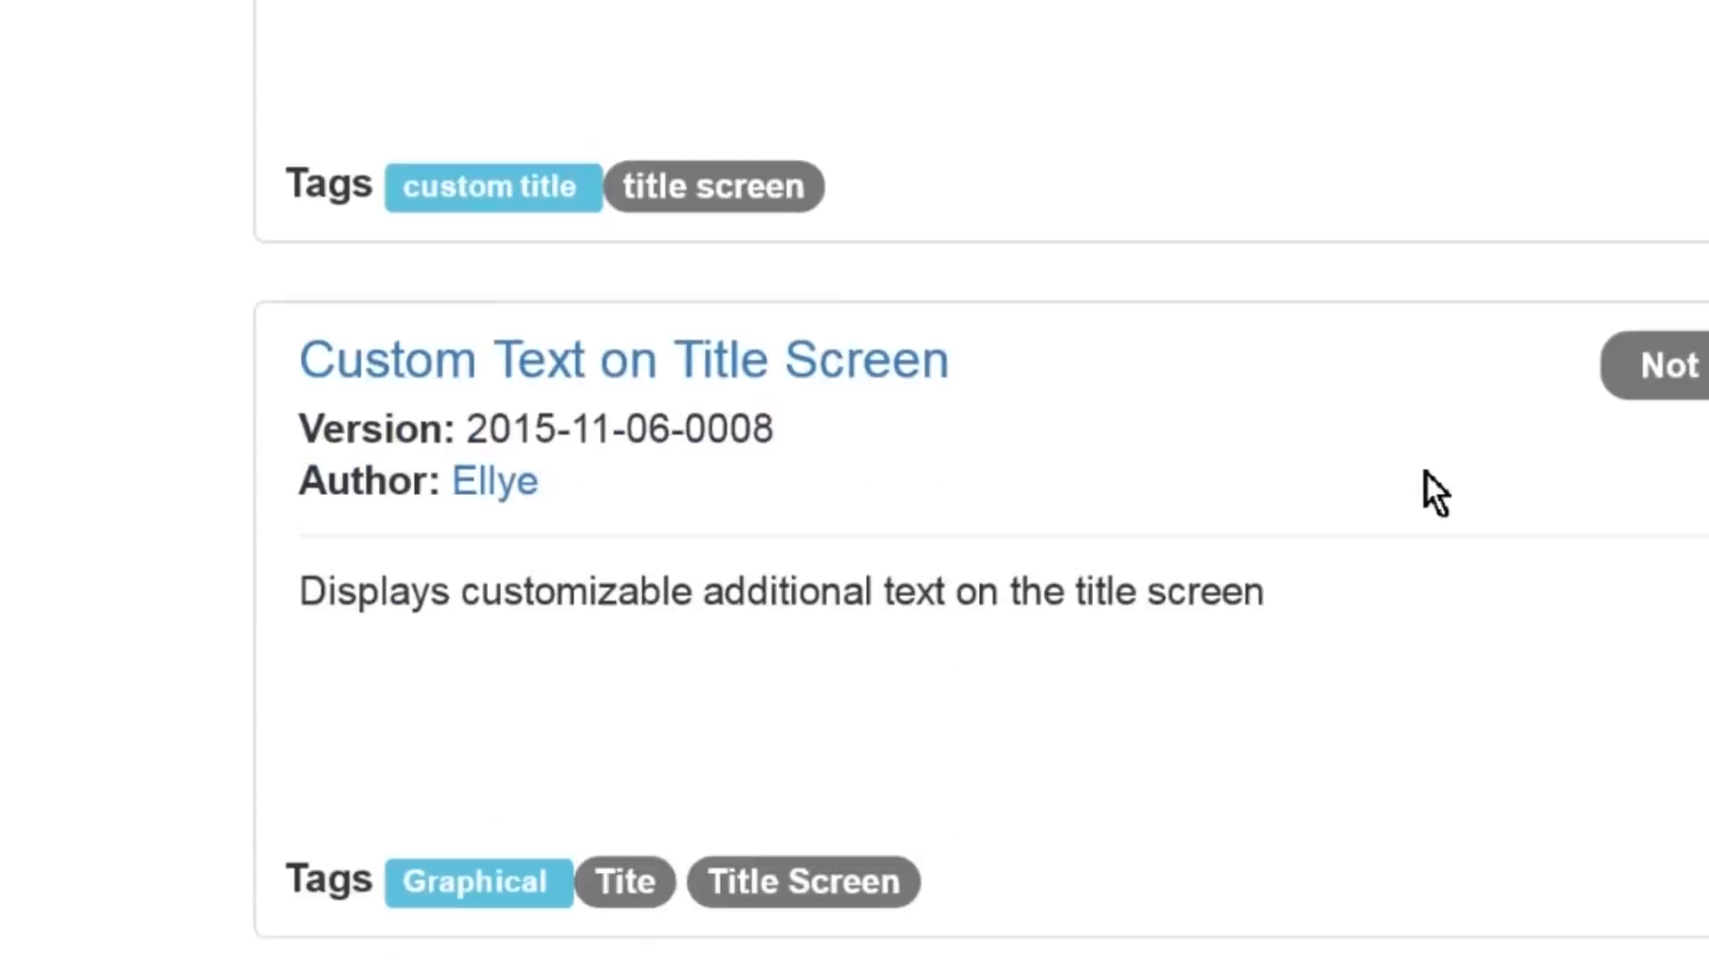
pyautogui.scroll(-3)
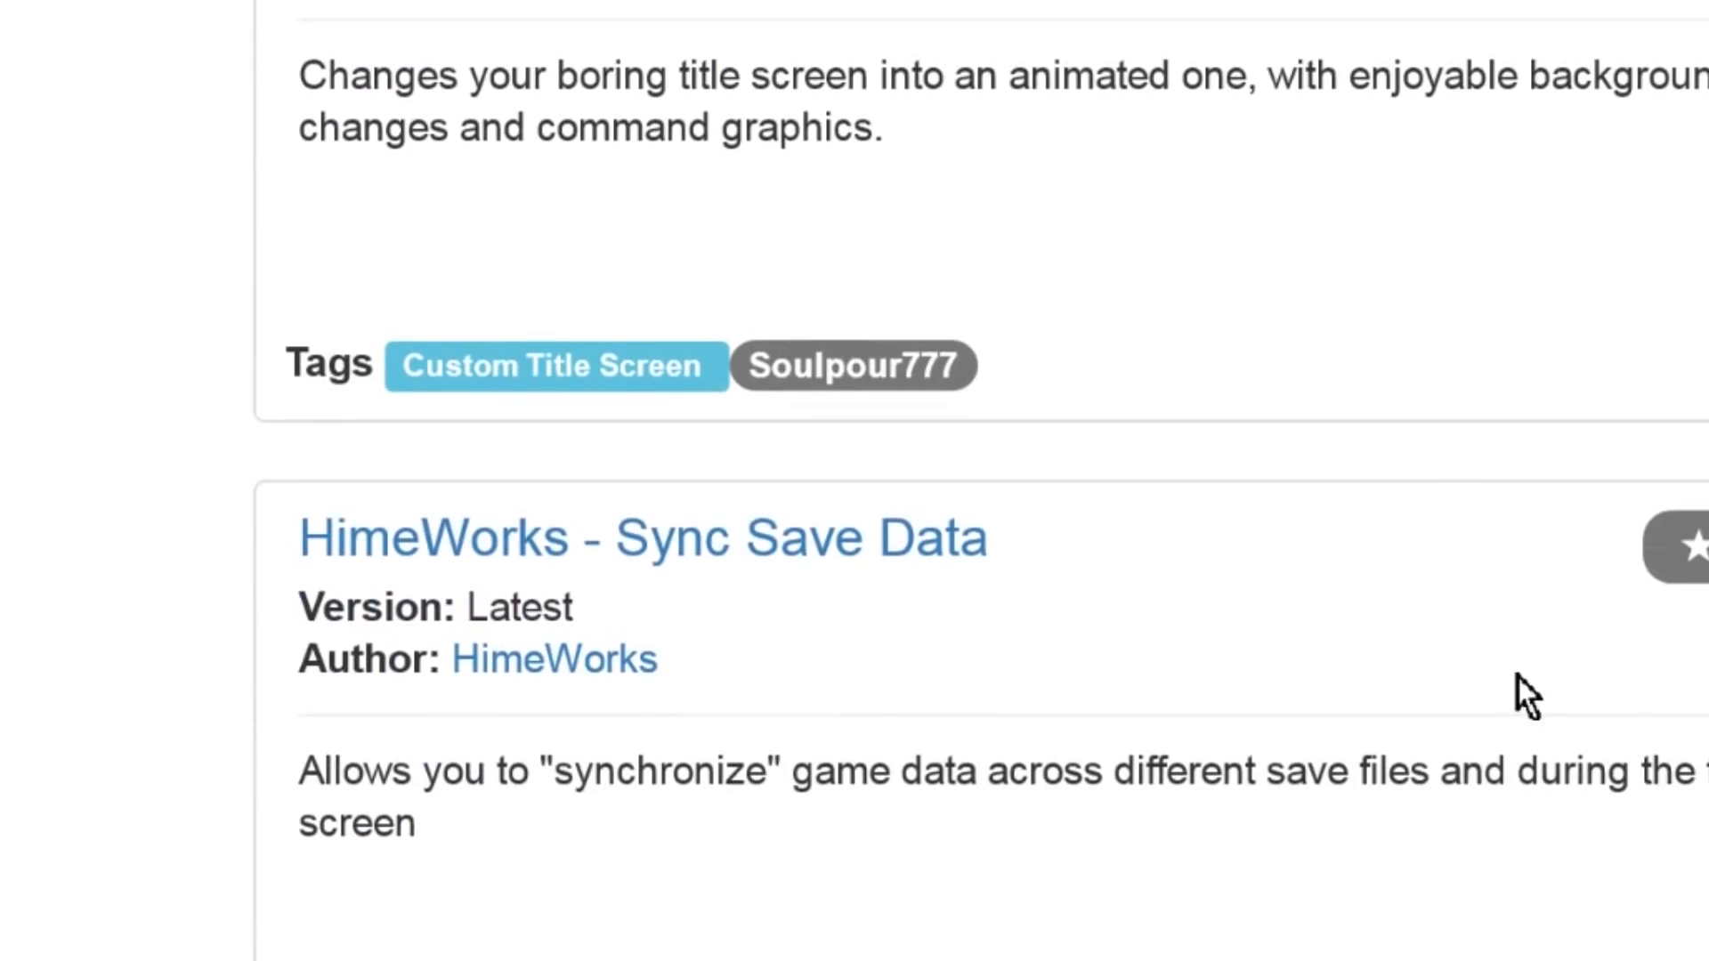
pyautogui.scroll(-3)
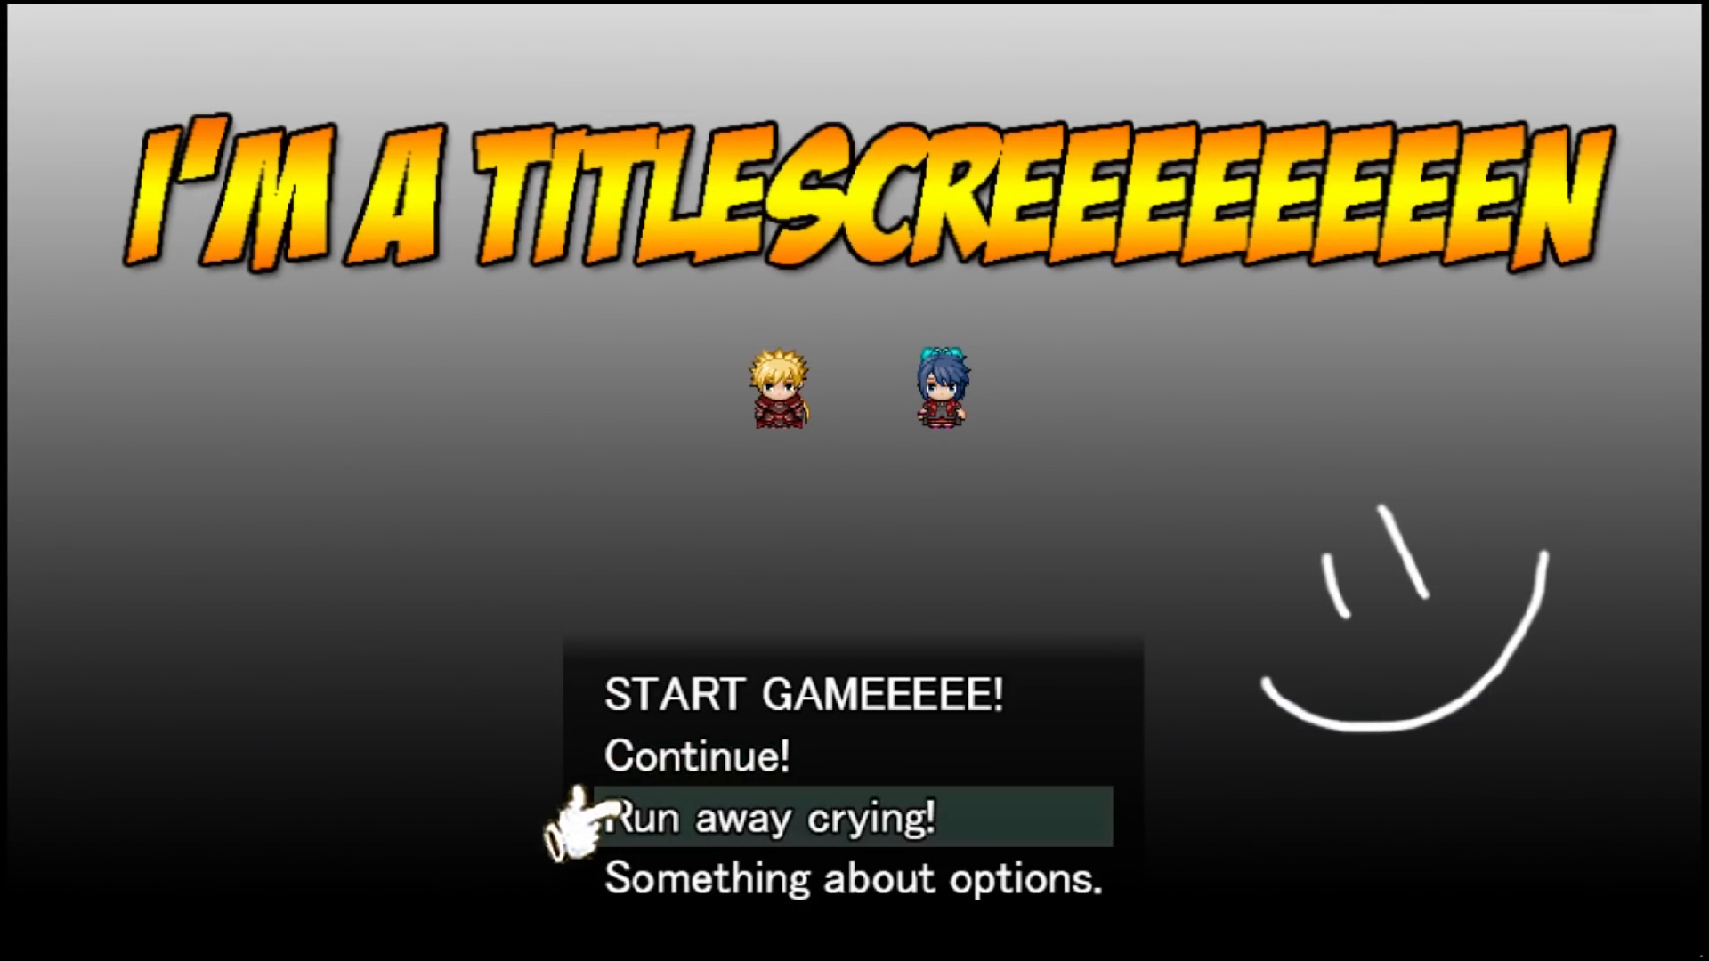
pyautogui.press('up')
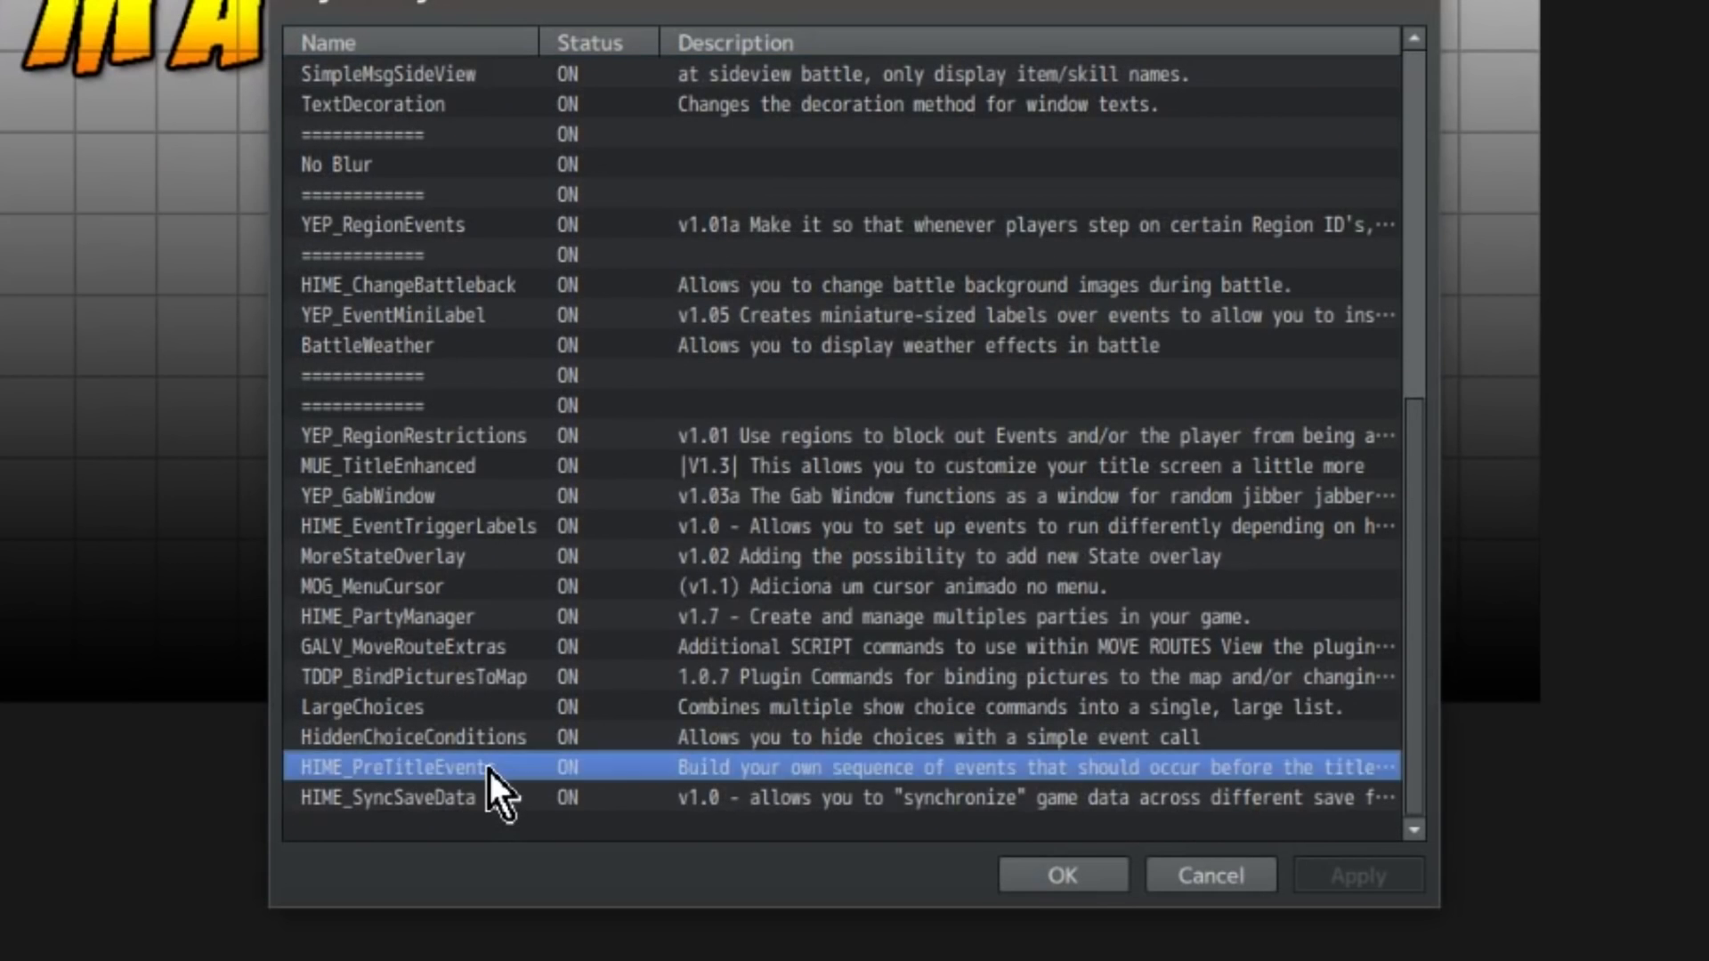
pyautogui.doubleClick(393, 766)
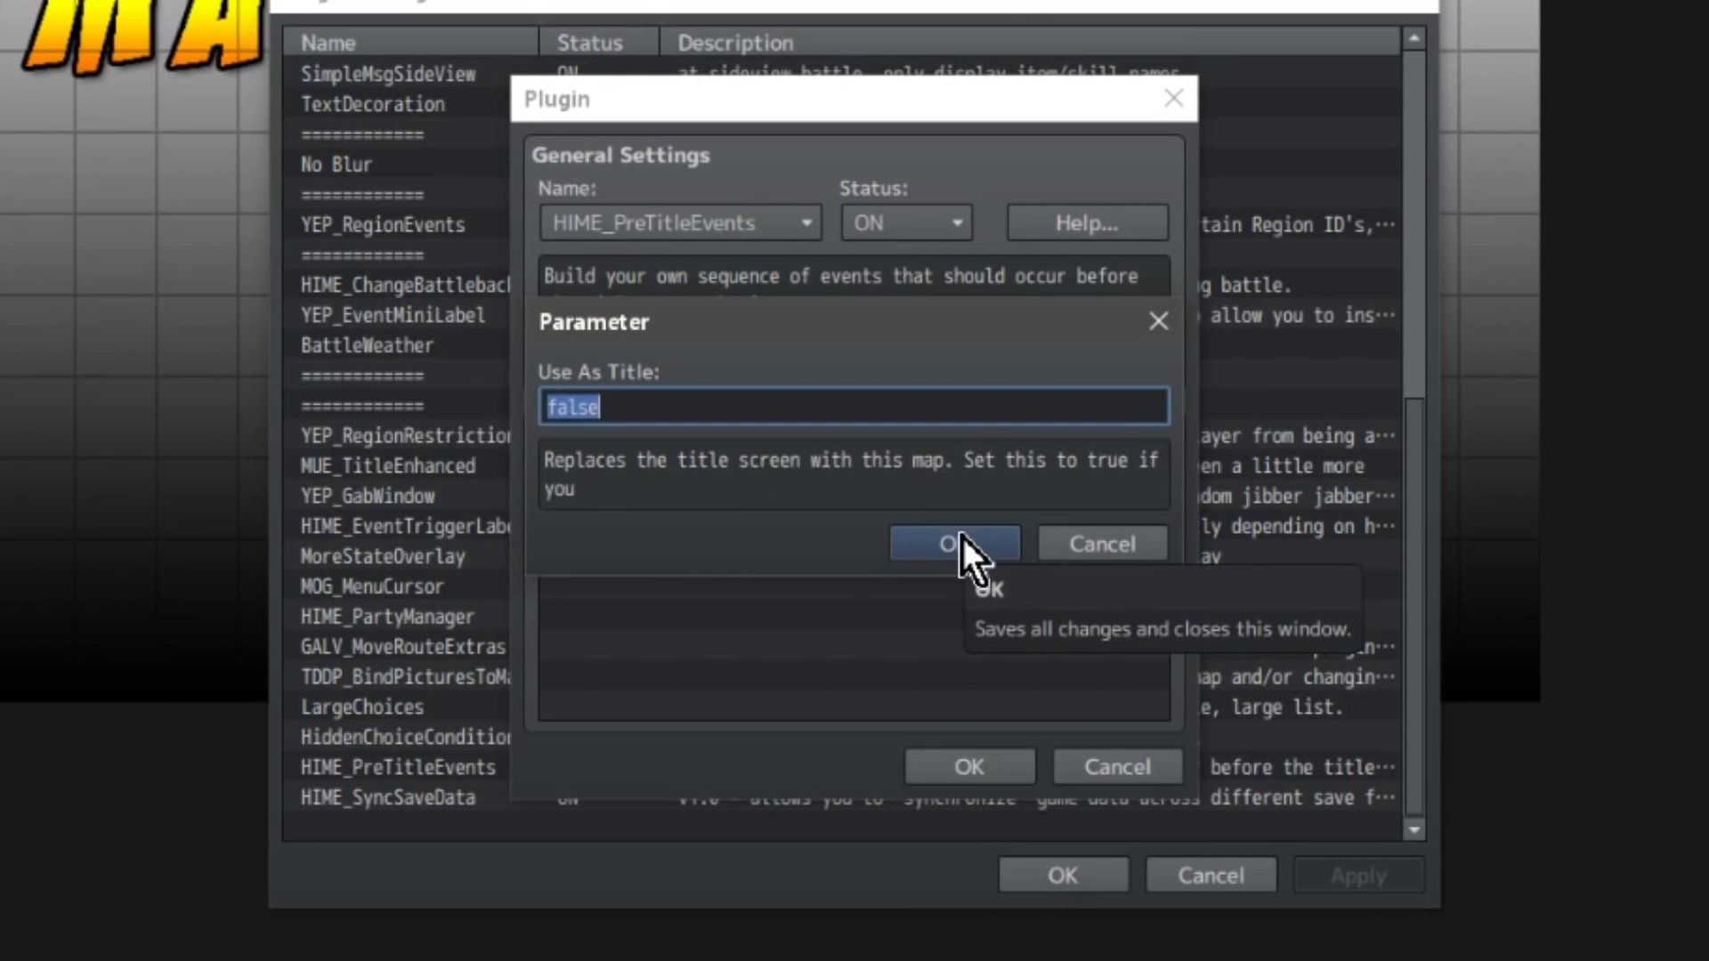
pyautogui.moveTo(951, 501)
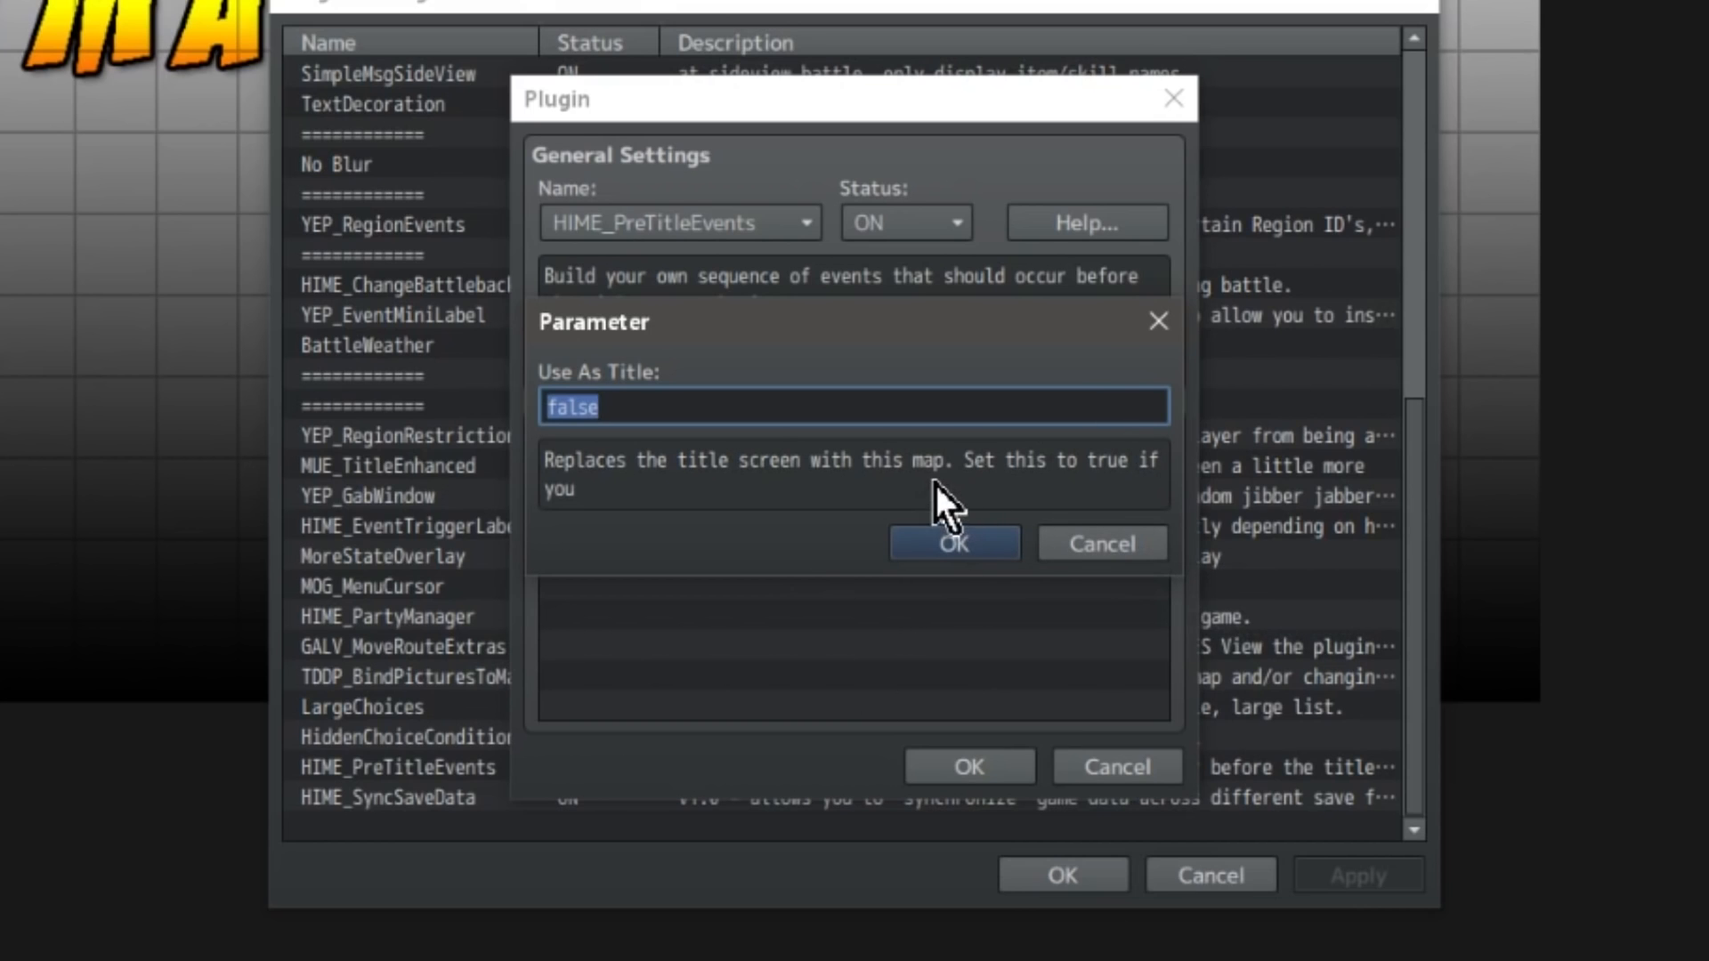
pyautogui.moveTo(841, 419)
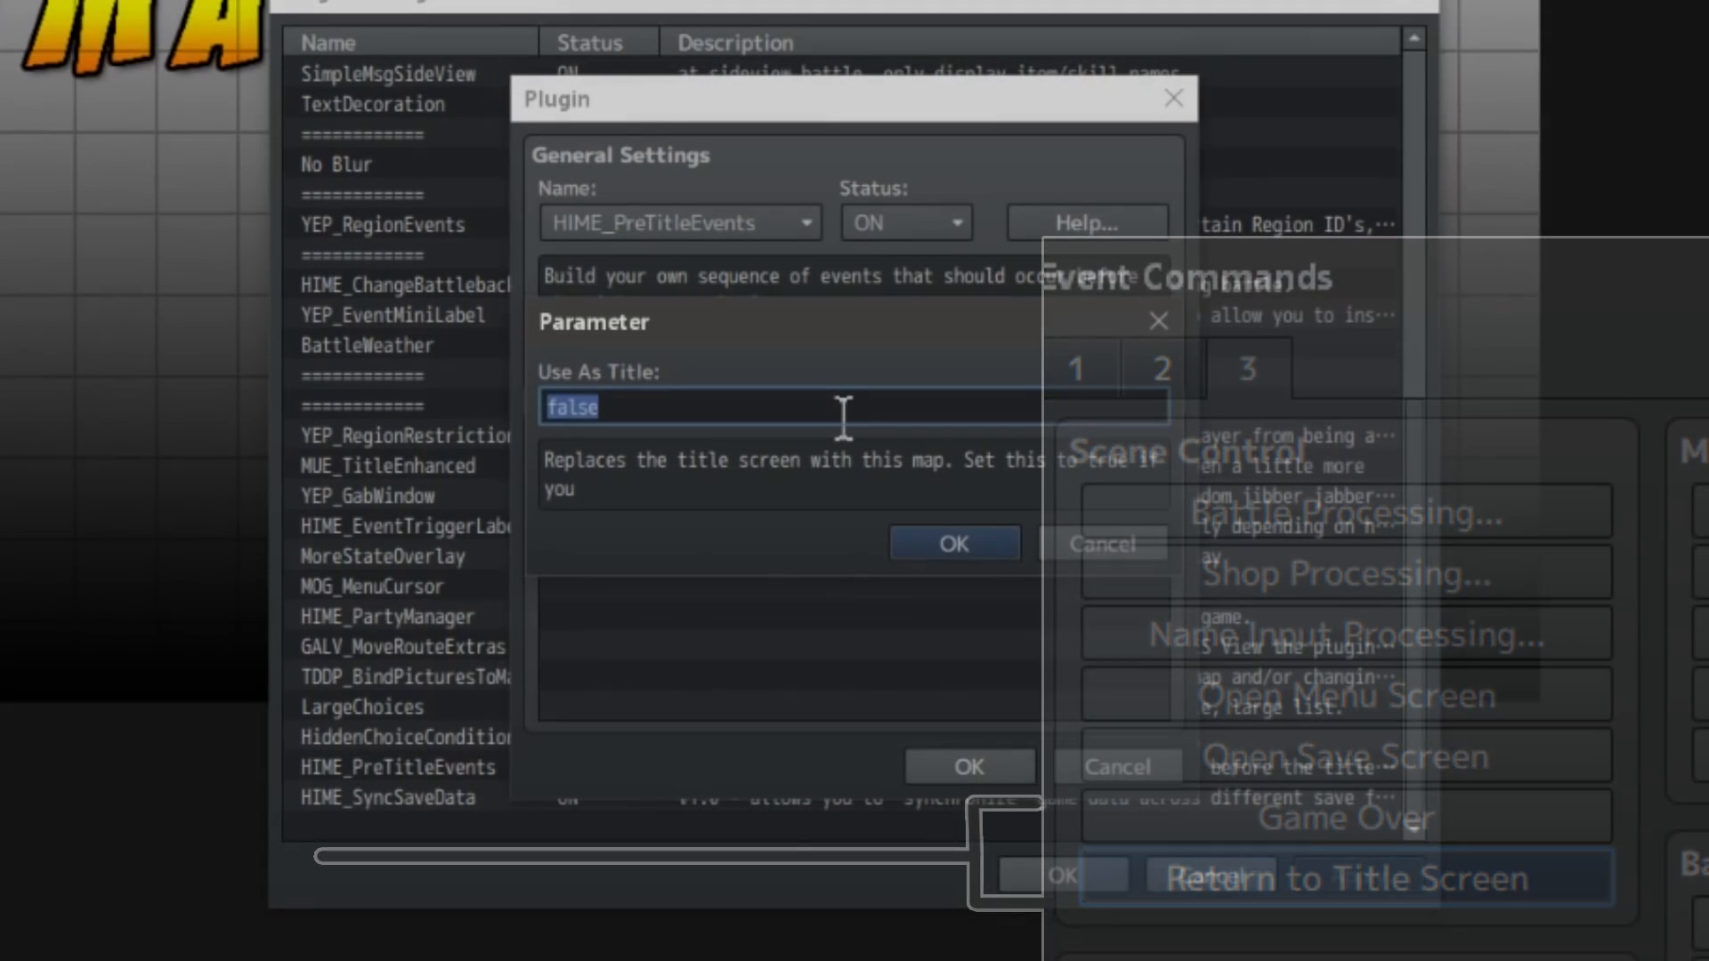
pyautogui.click(1157, 321)
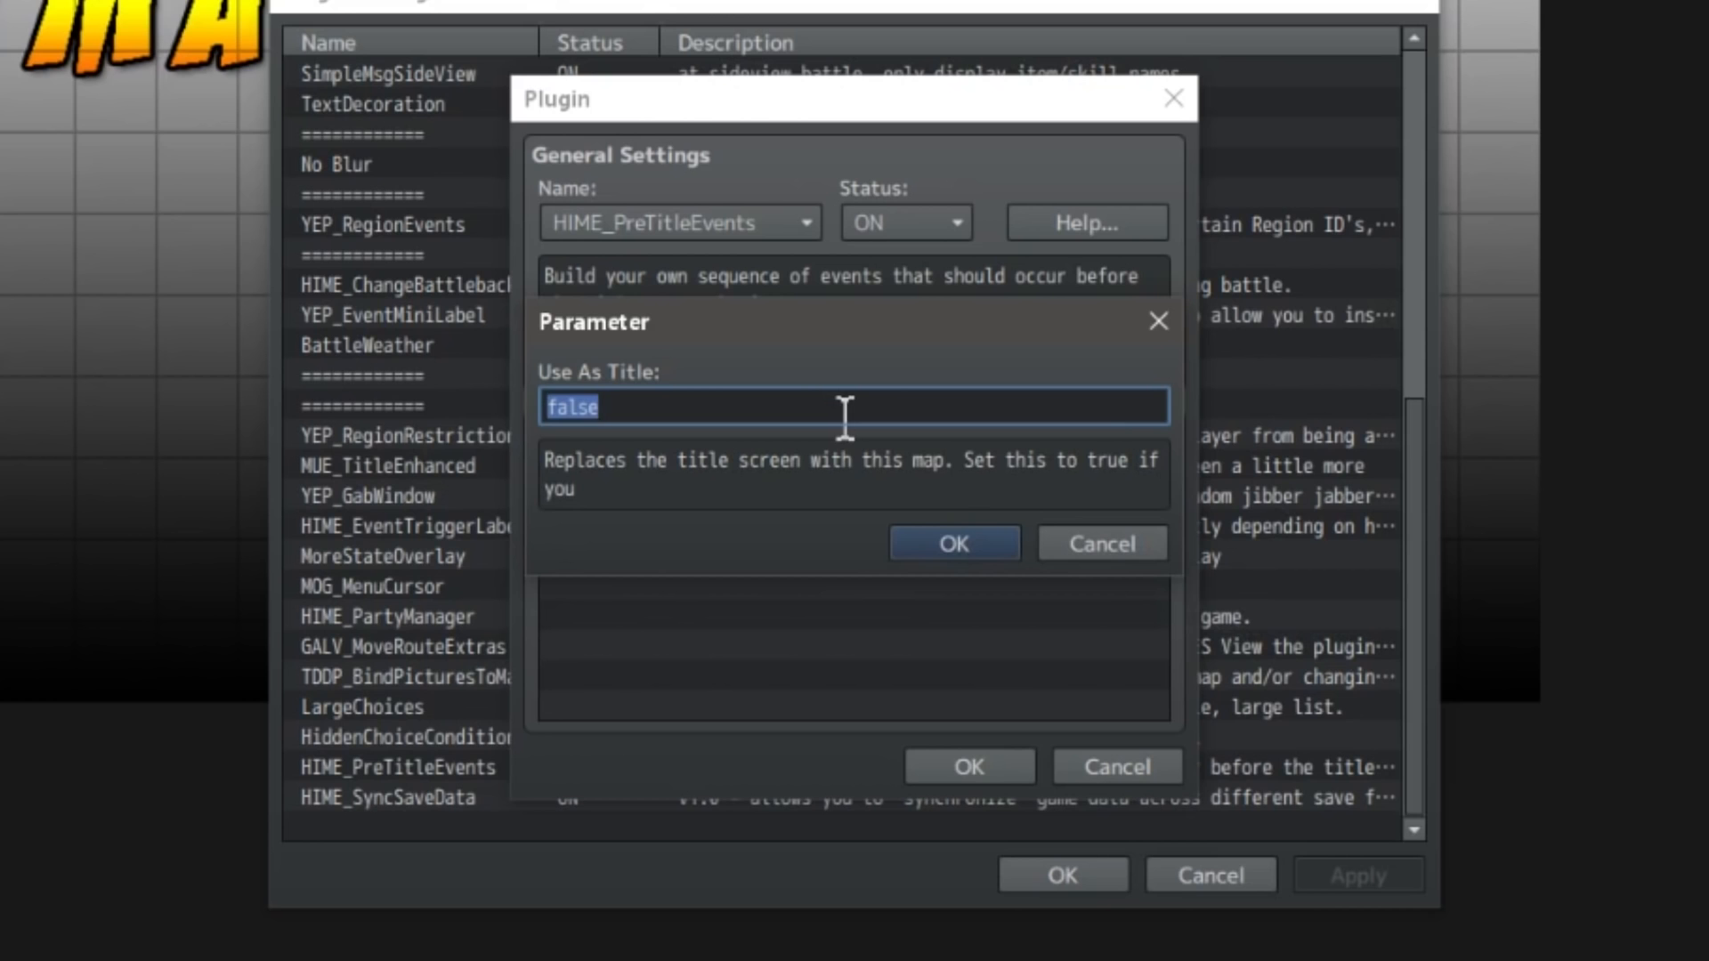
# Step: Set Use As Title to true, then create a new Autorun event on a map tile
pyautogui.click(952, 543)
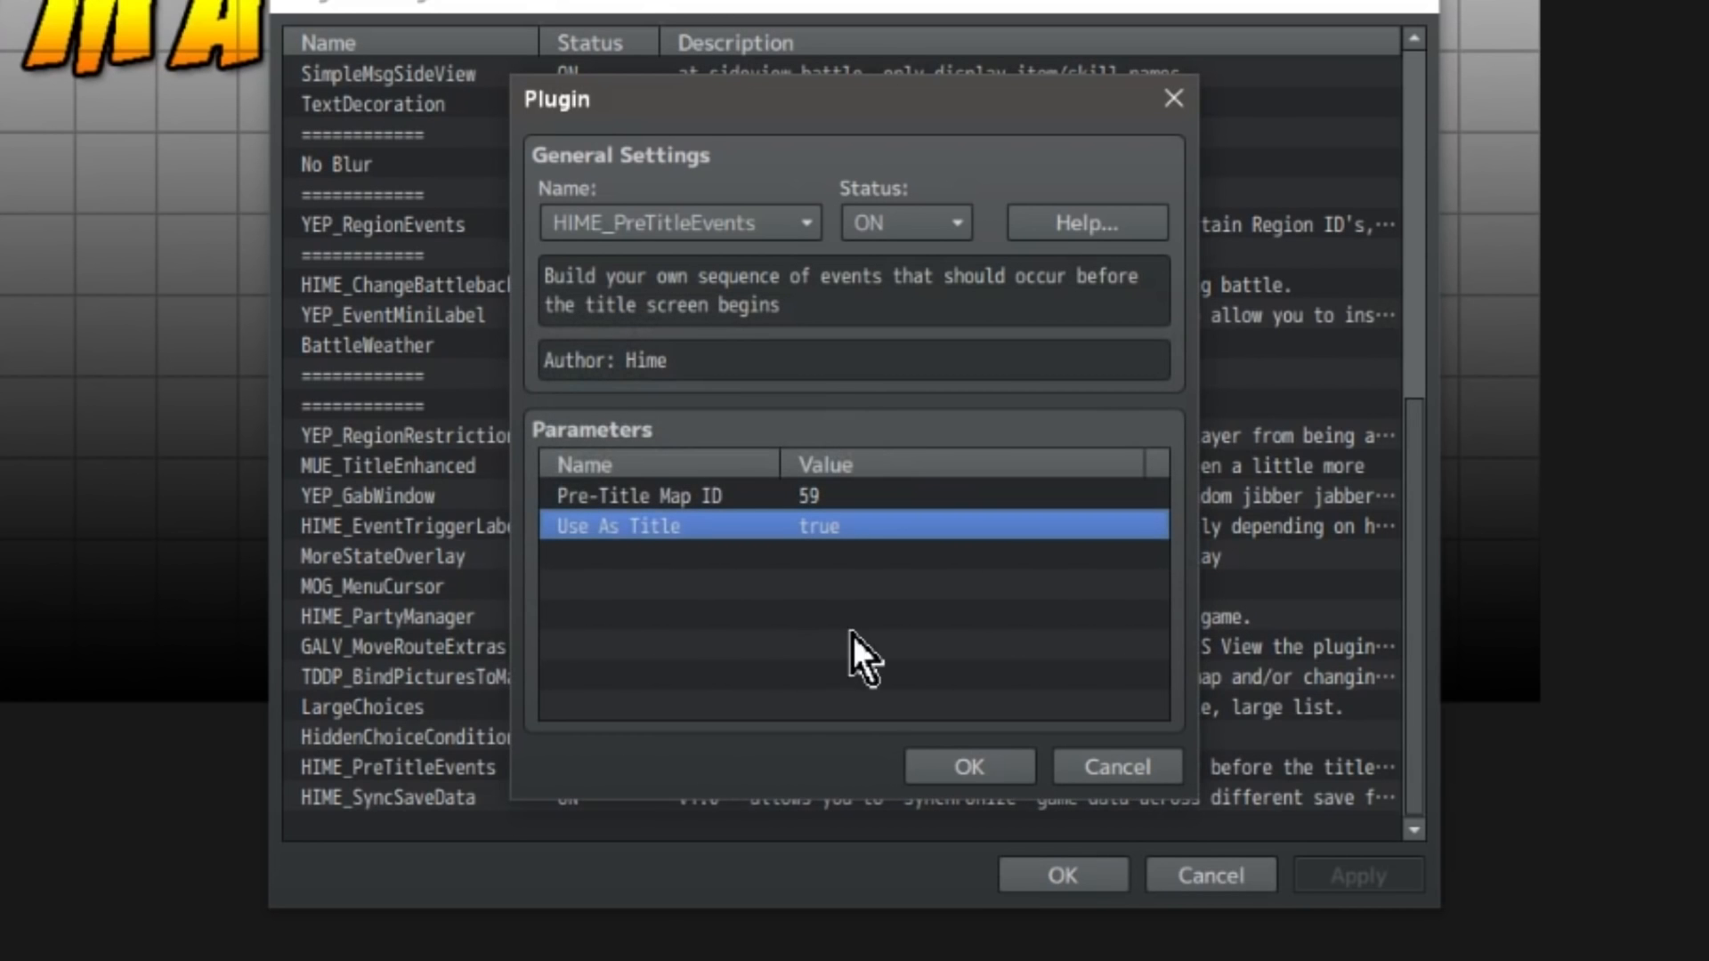
pyautogui.click(965, 767)
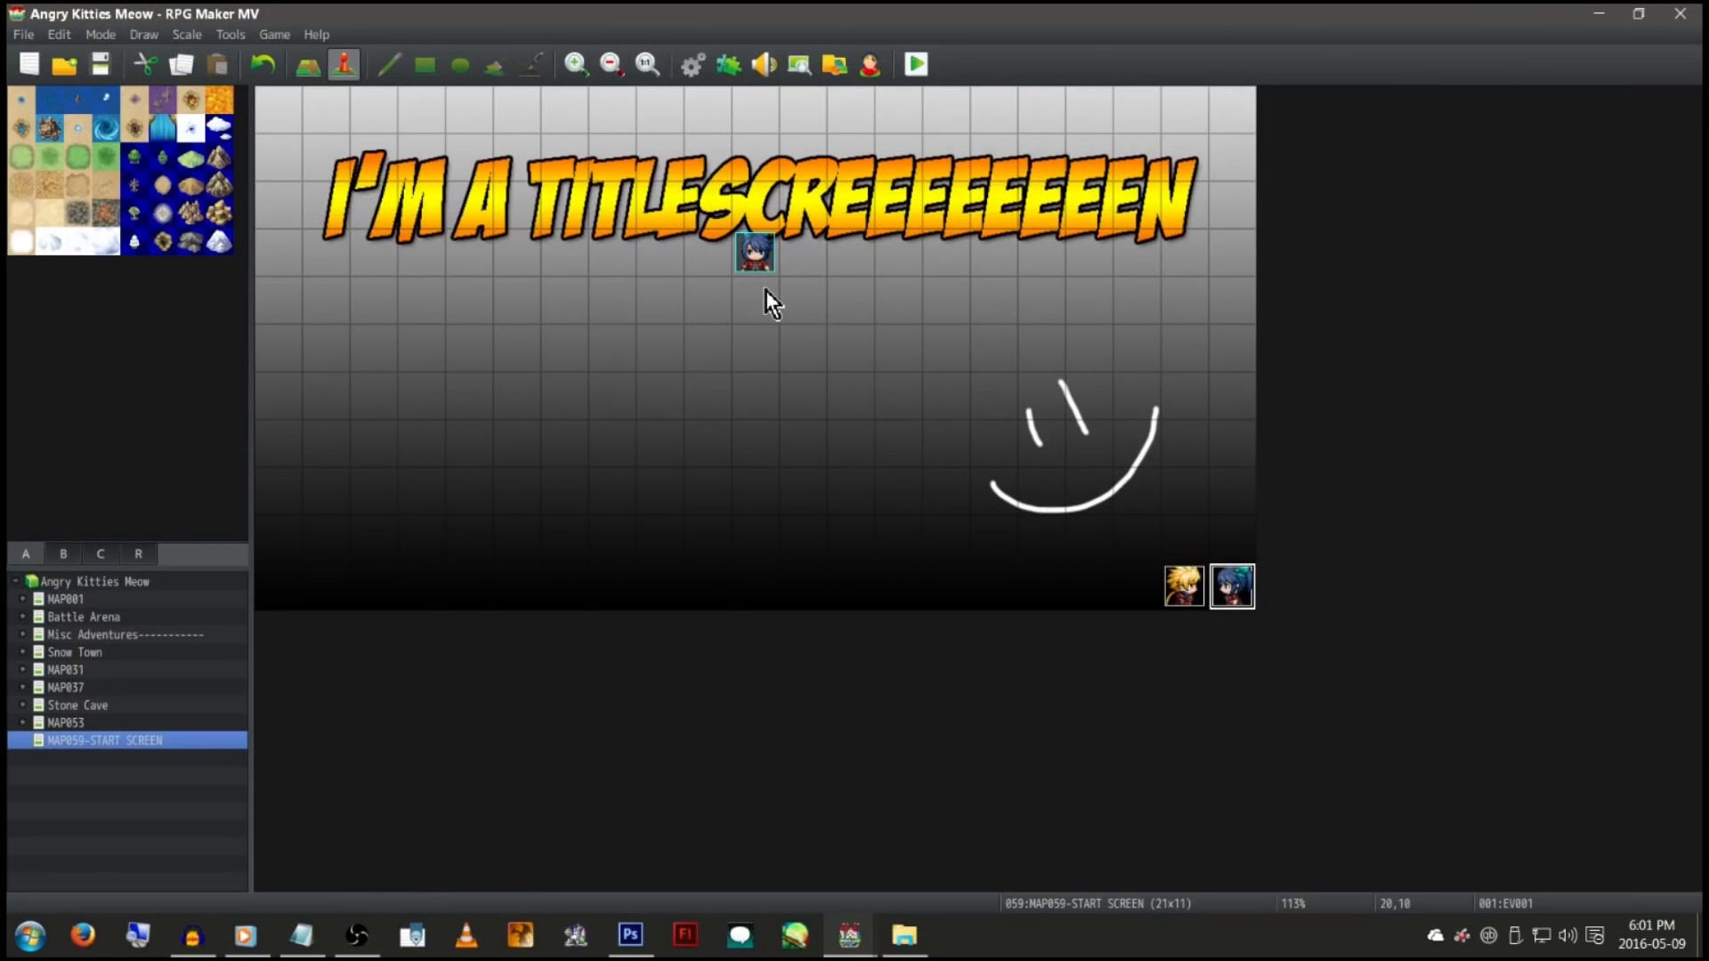
pyautogui.rightClick(771, 303)
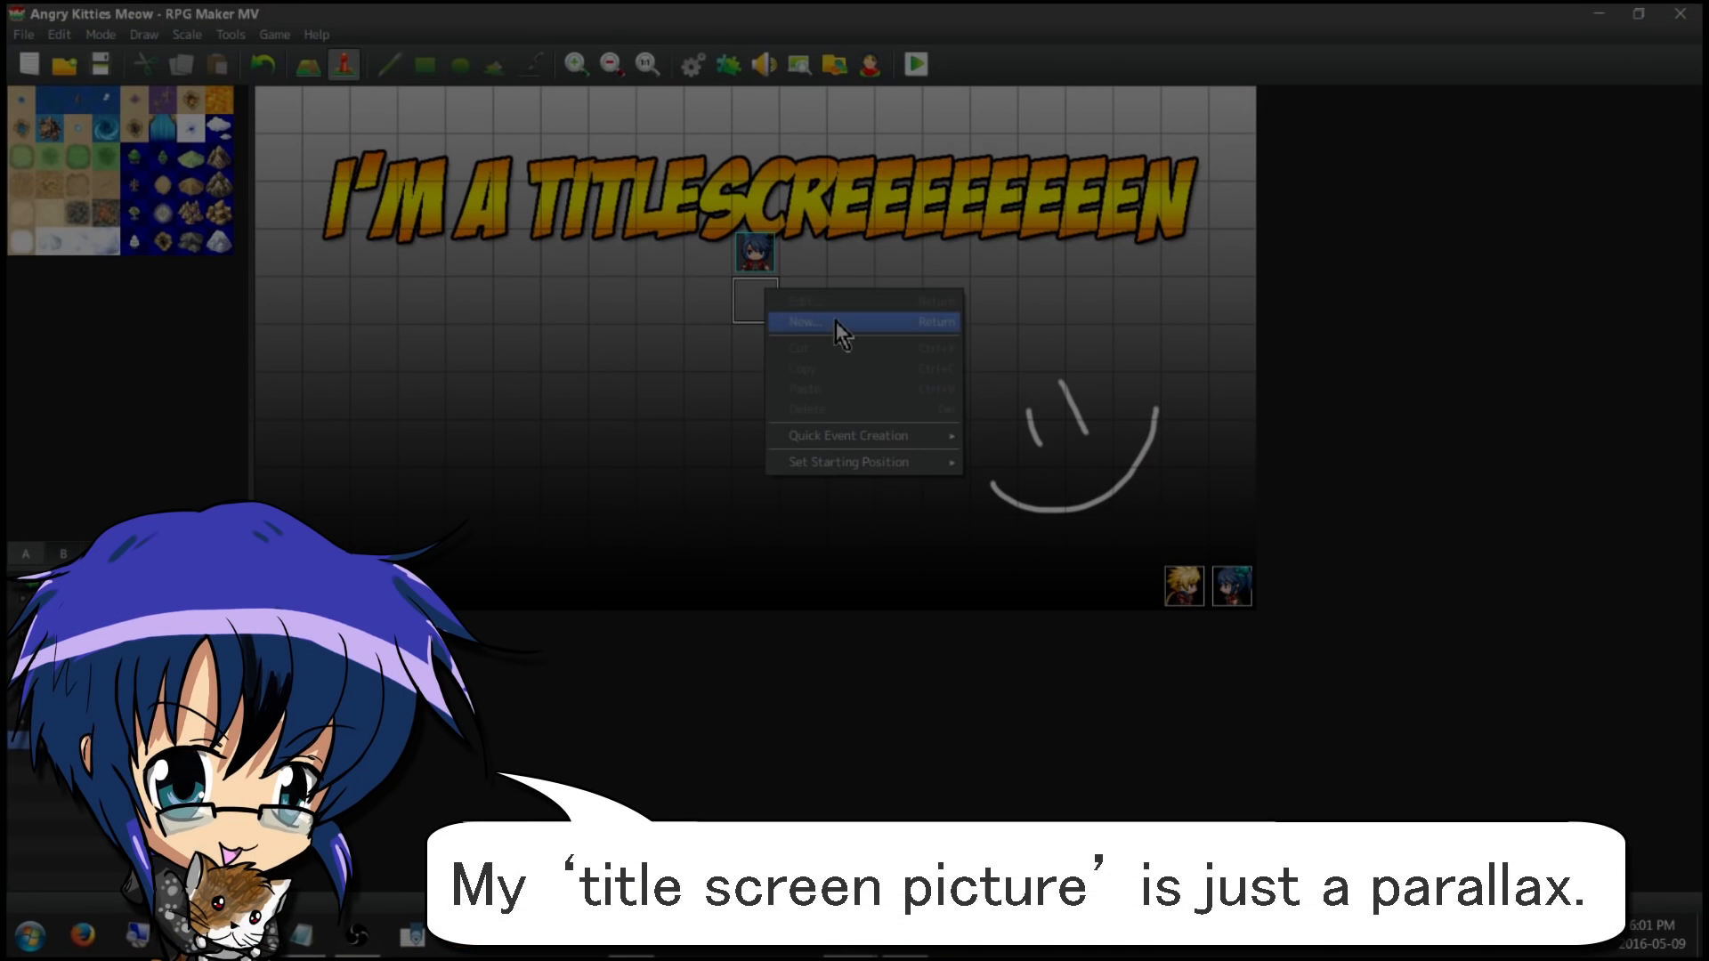
pyautogui.click(805, 322)
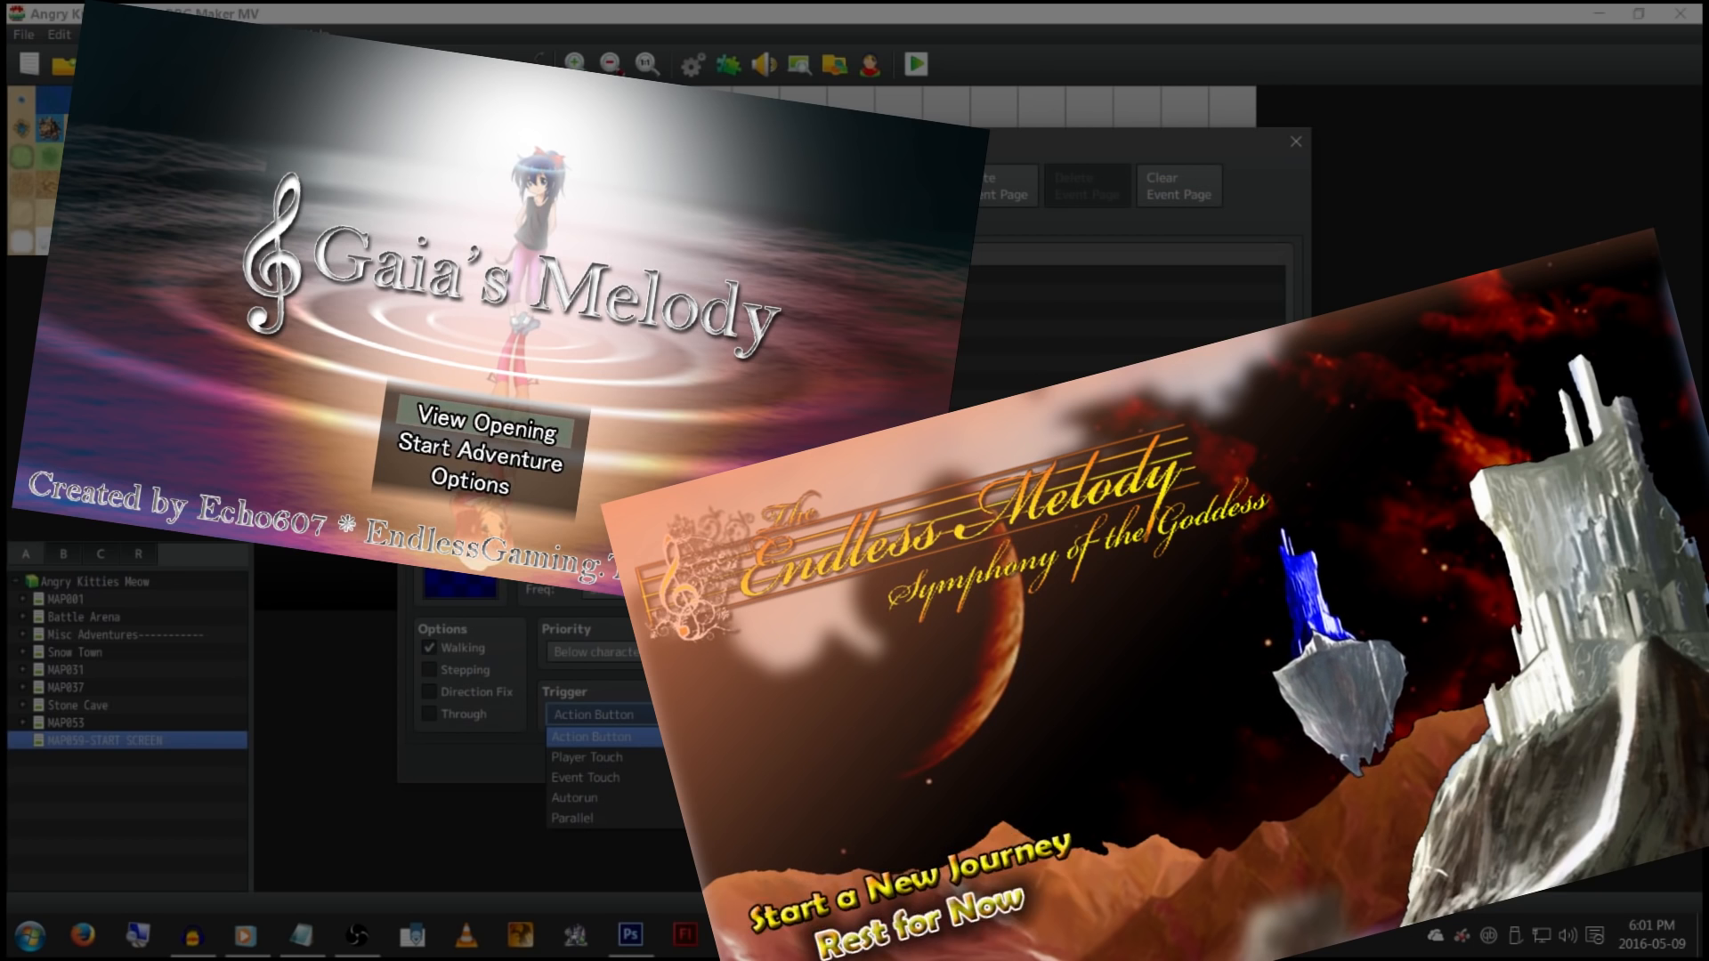
pyautogui.click(683, 714)
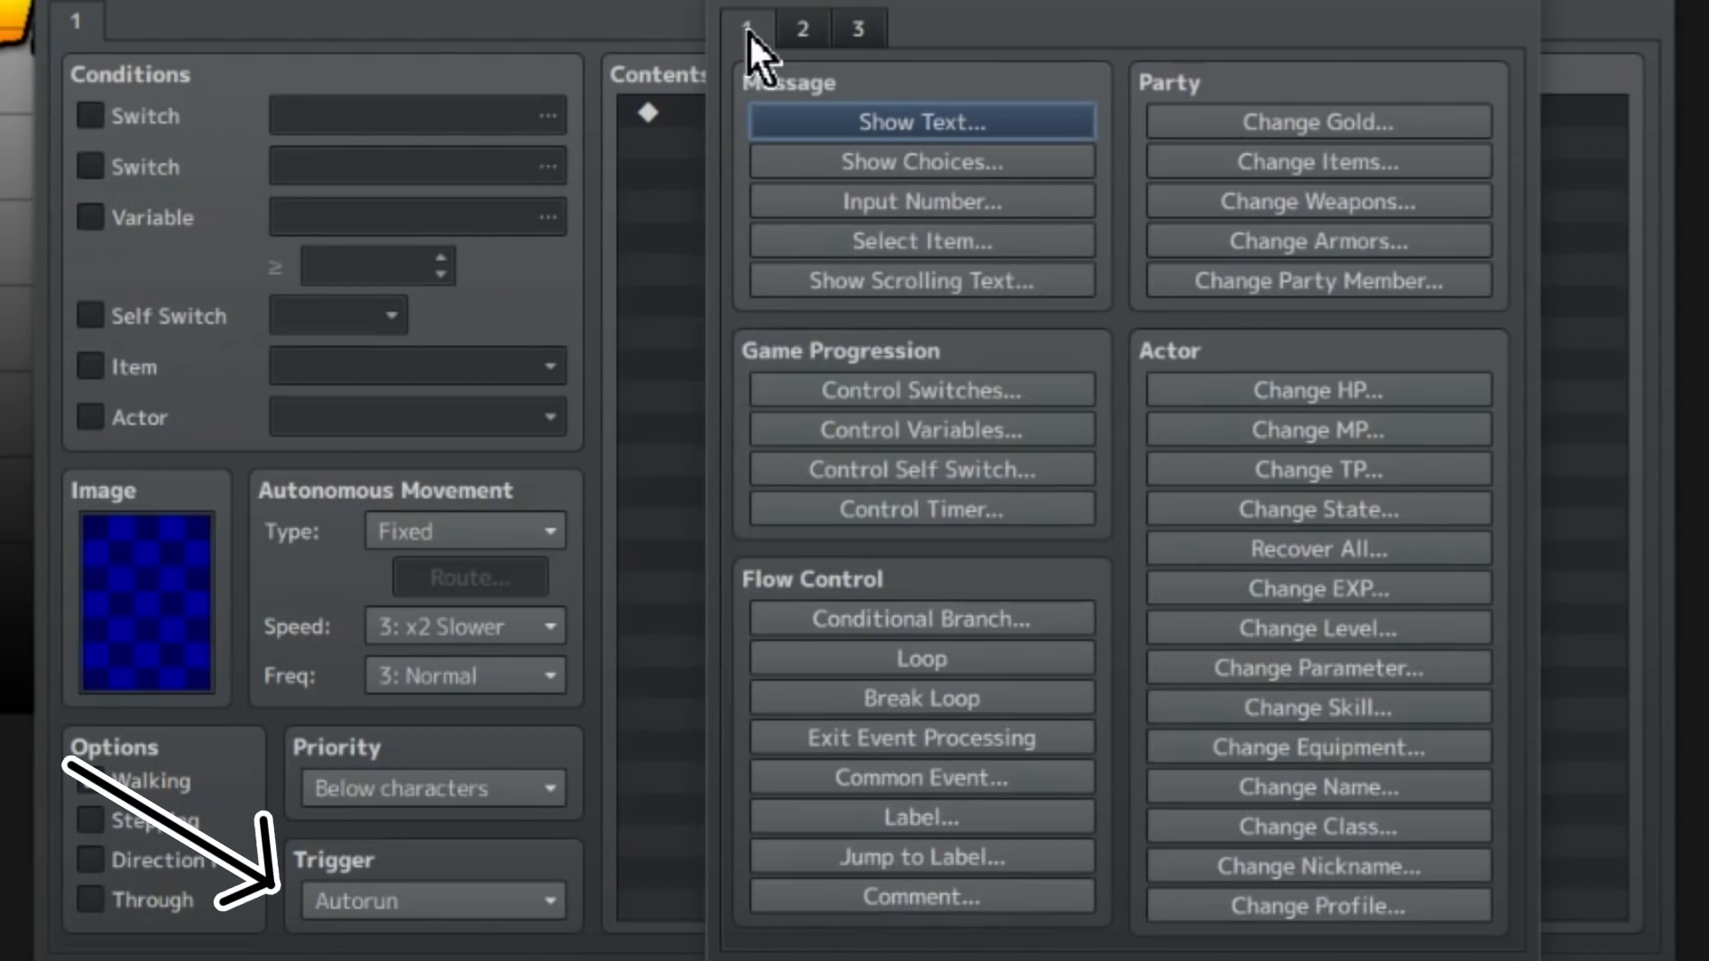
# Step: Add Show Choices, a Show Text message and a player transparency change to the event
pyautogui.click(921, 161)
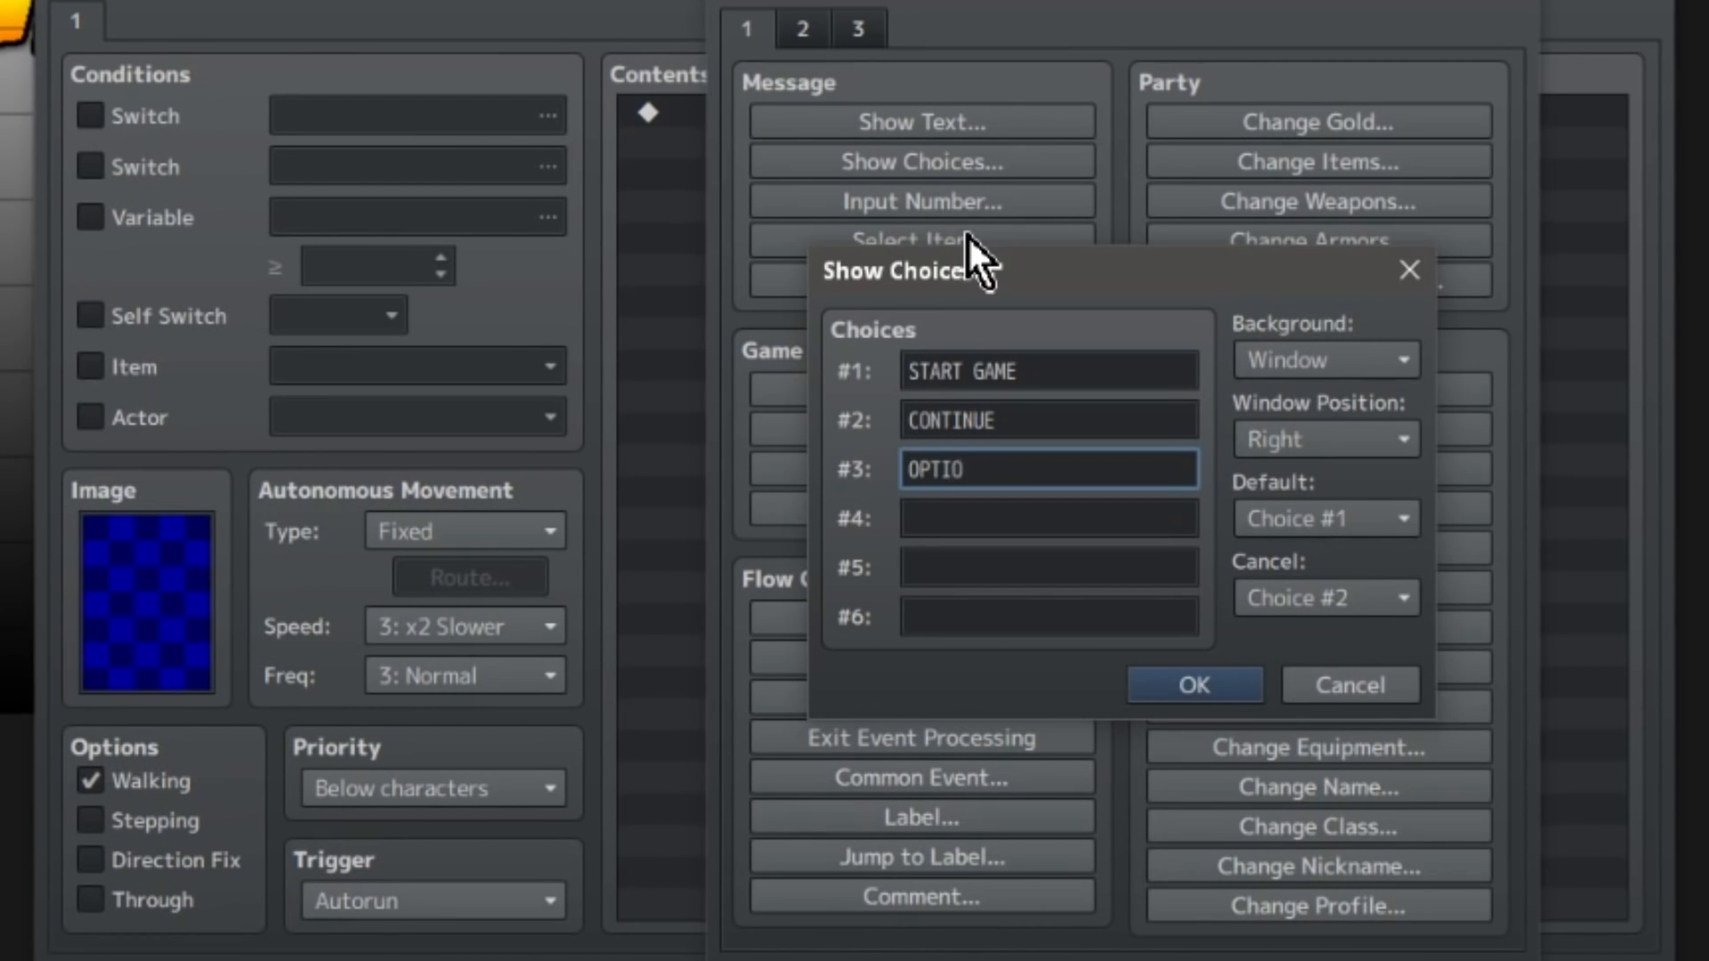
pyautogui.click(1194, 685)
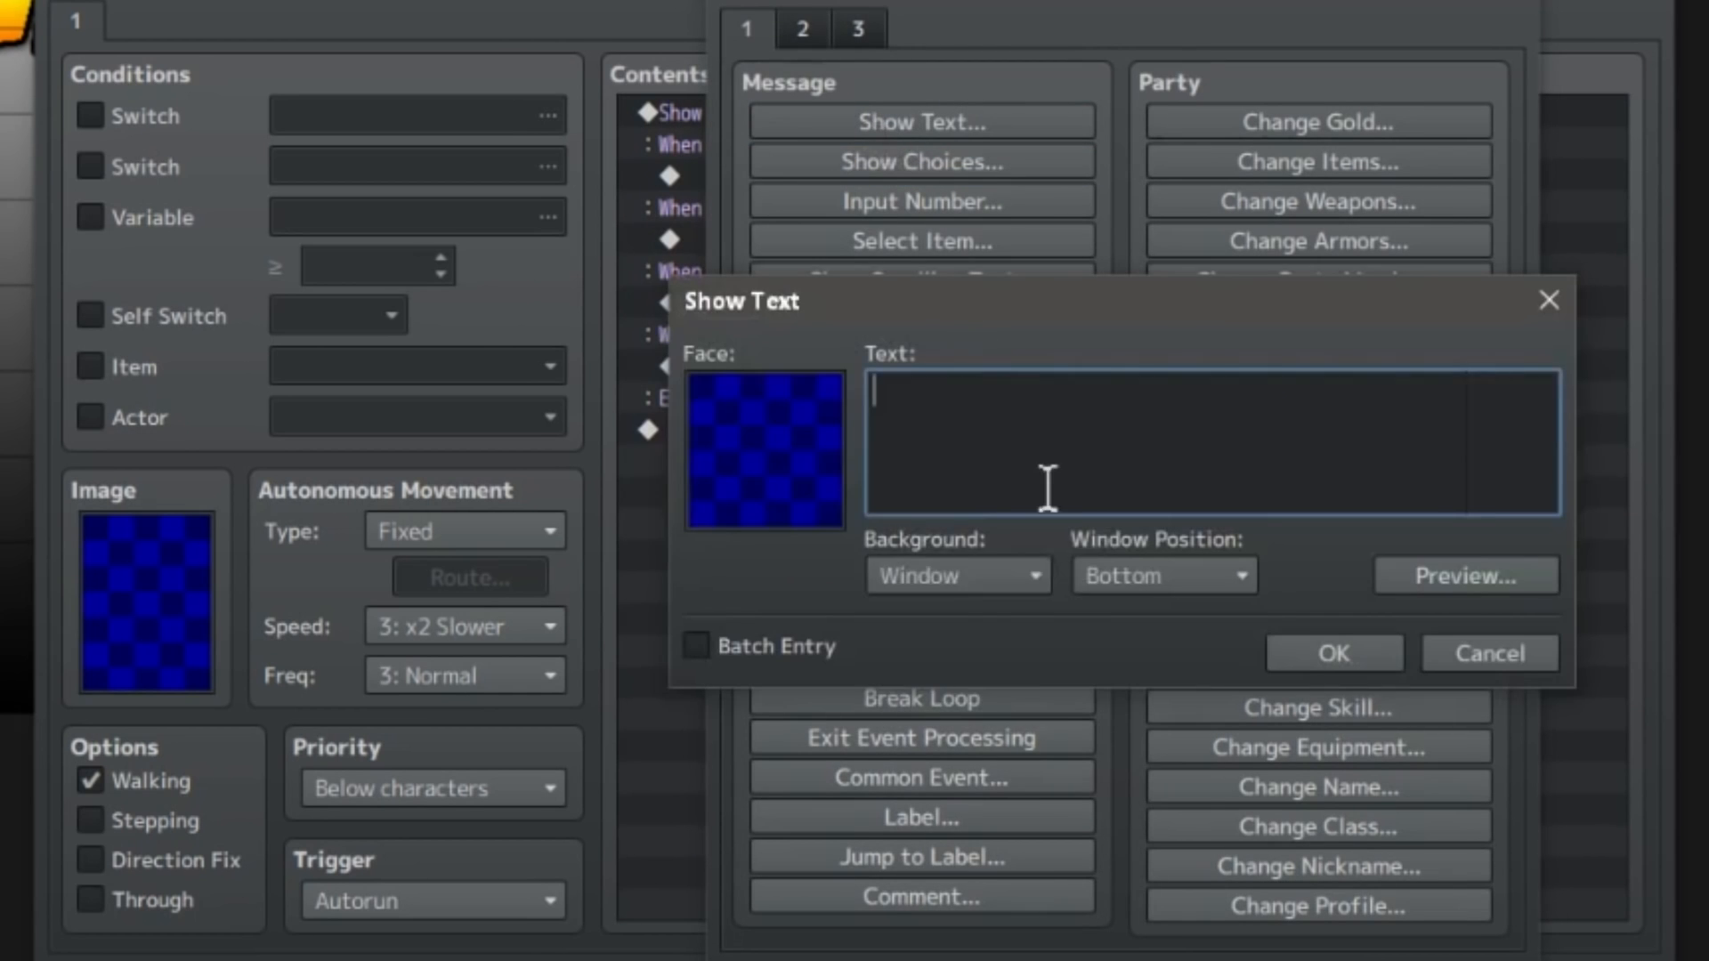
pyautogui.click(1162, 576)
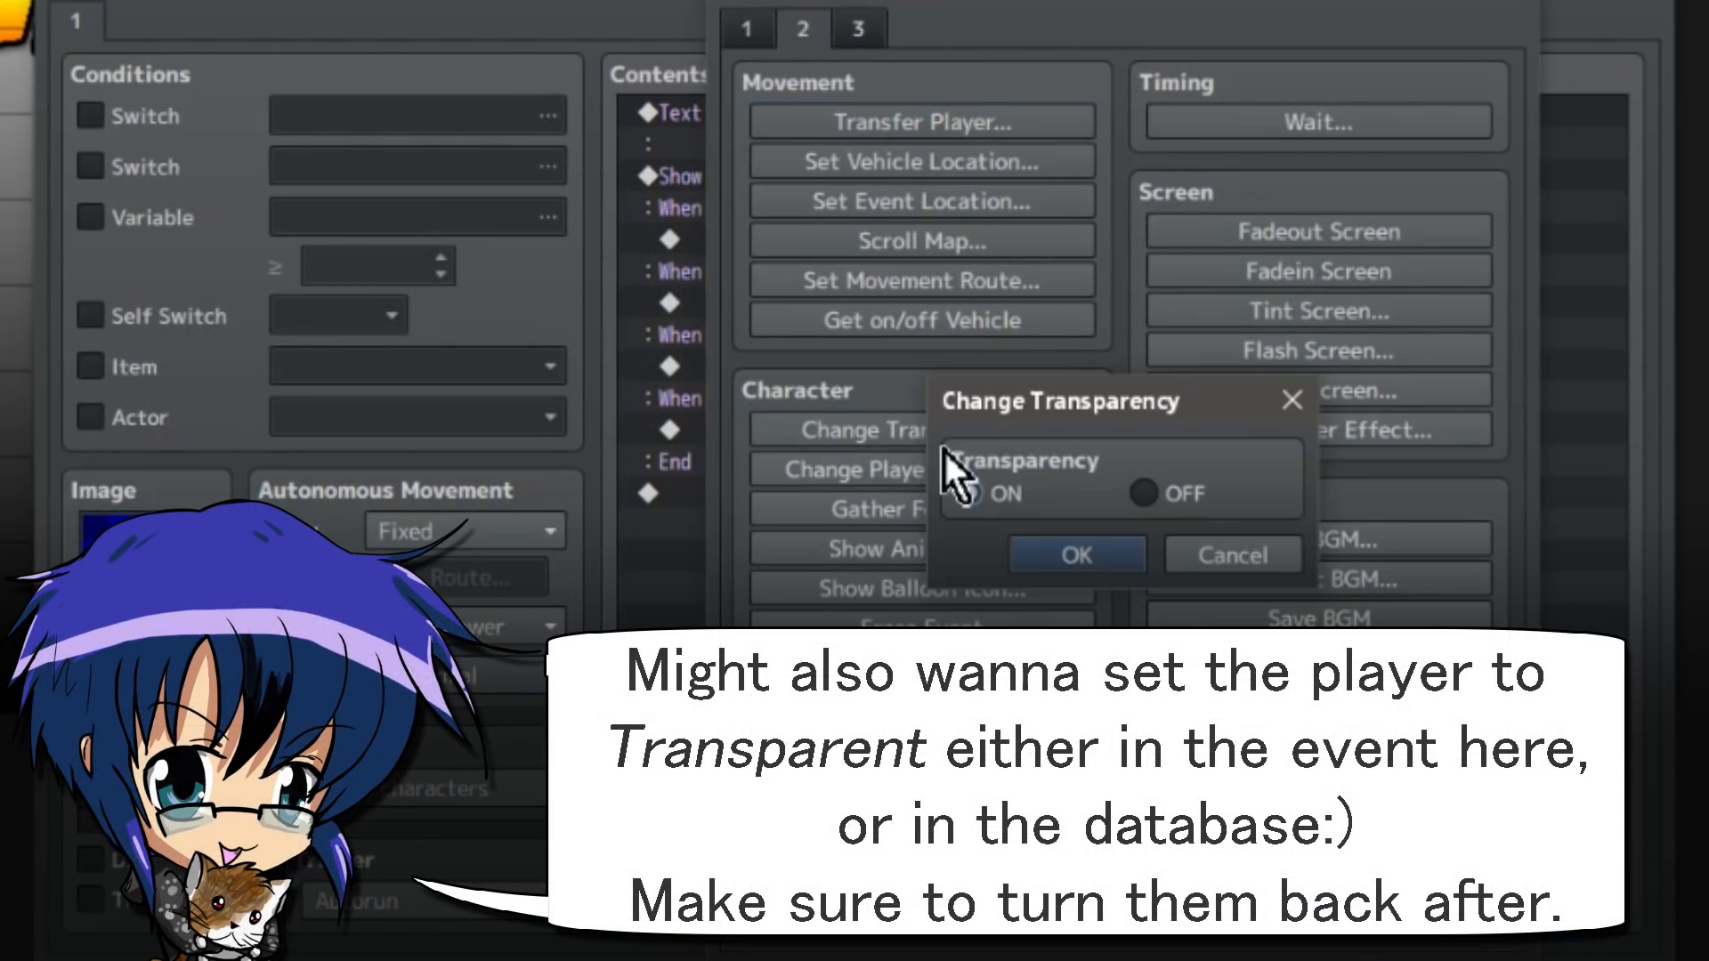
pyautogui.click(1074, 555)
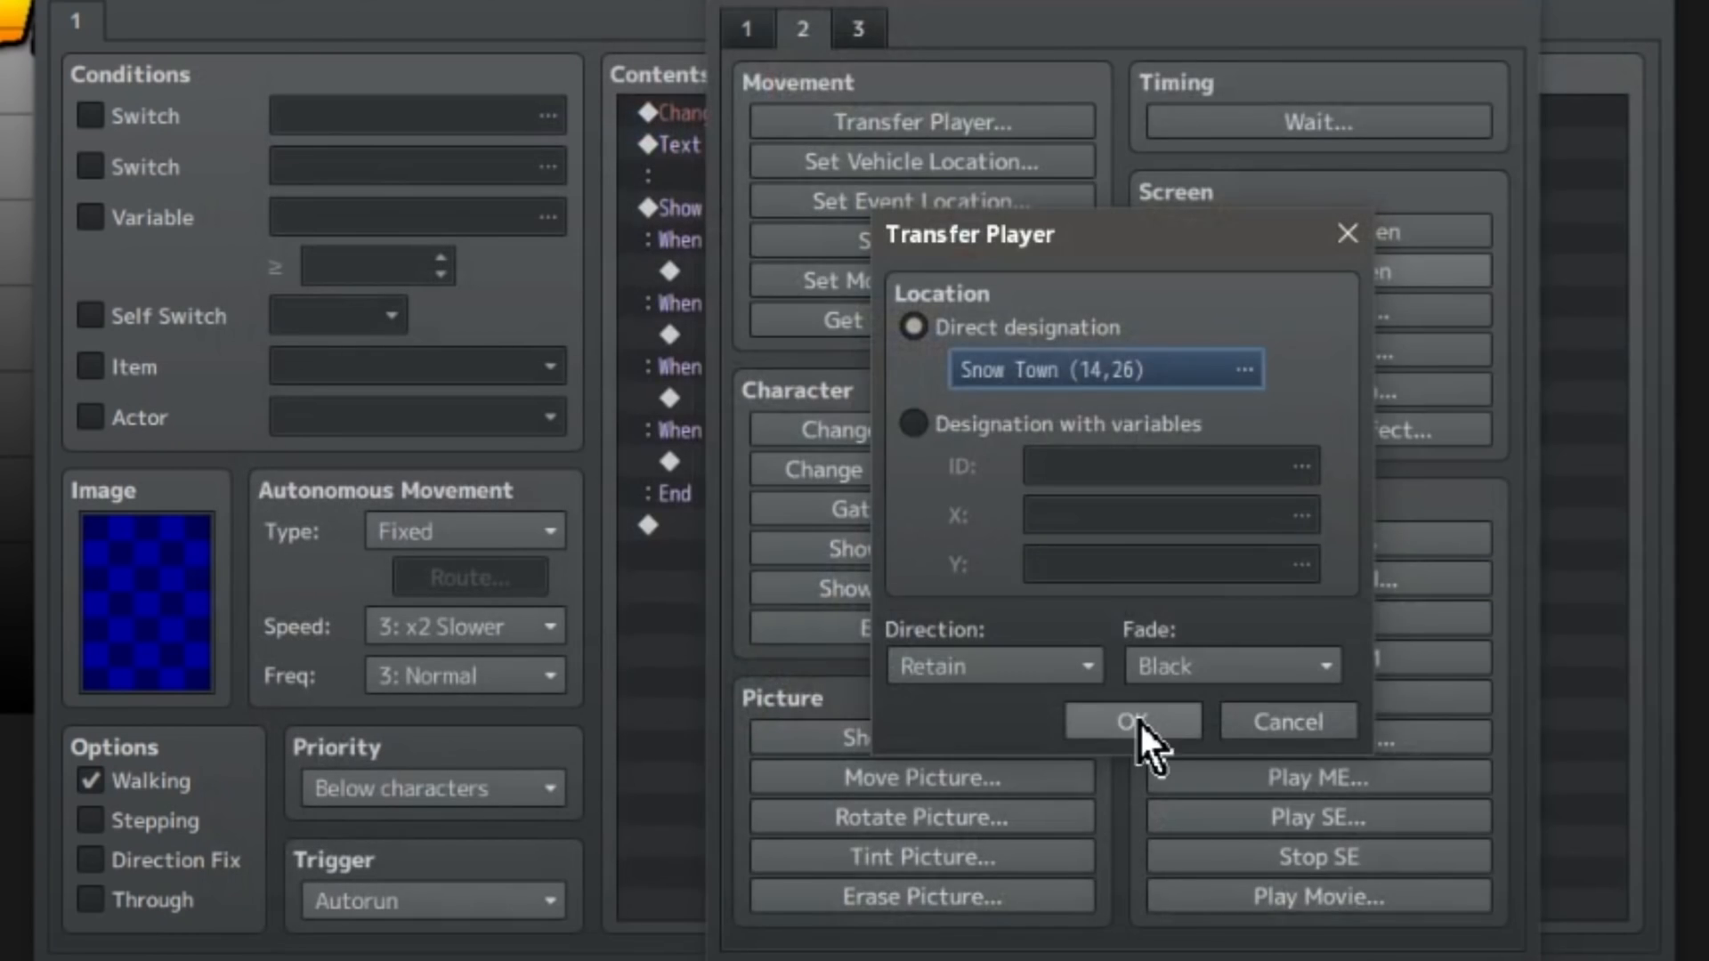
# Step: Confirm the Snow Town transfer and add SceneManager.push(Scene_Load); under CONTINUE
pyautogui.click(1132, 720)
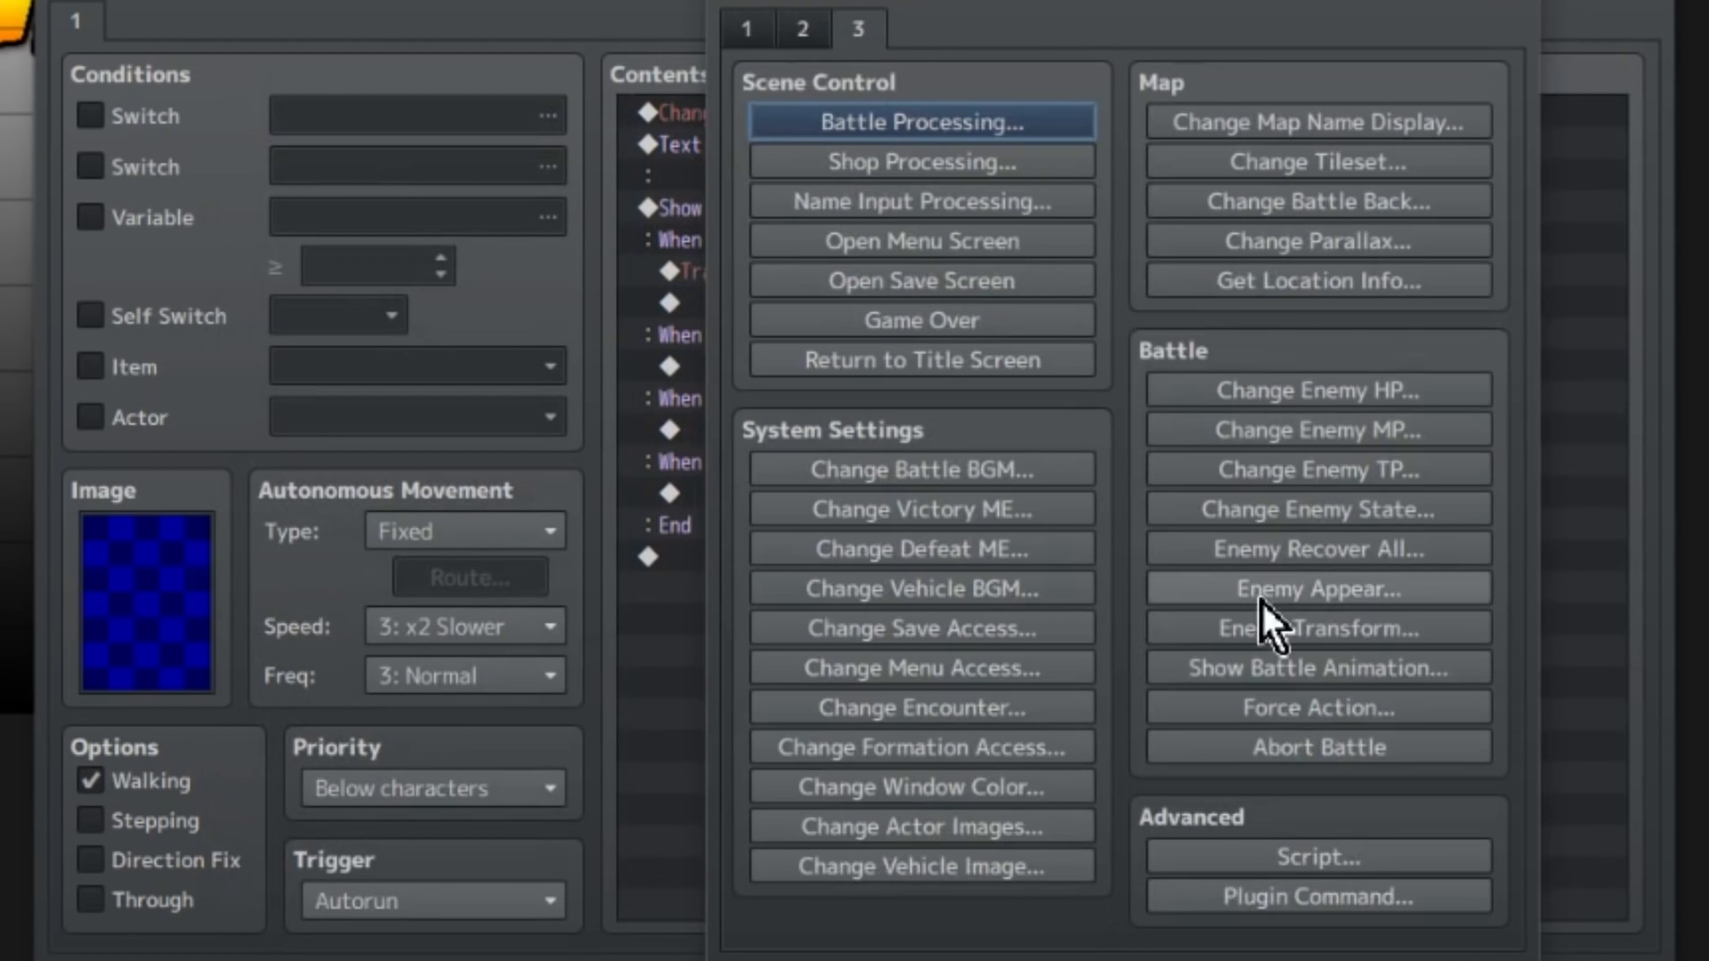
pyautogui.click(1317, 856)
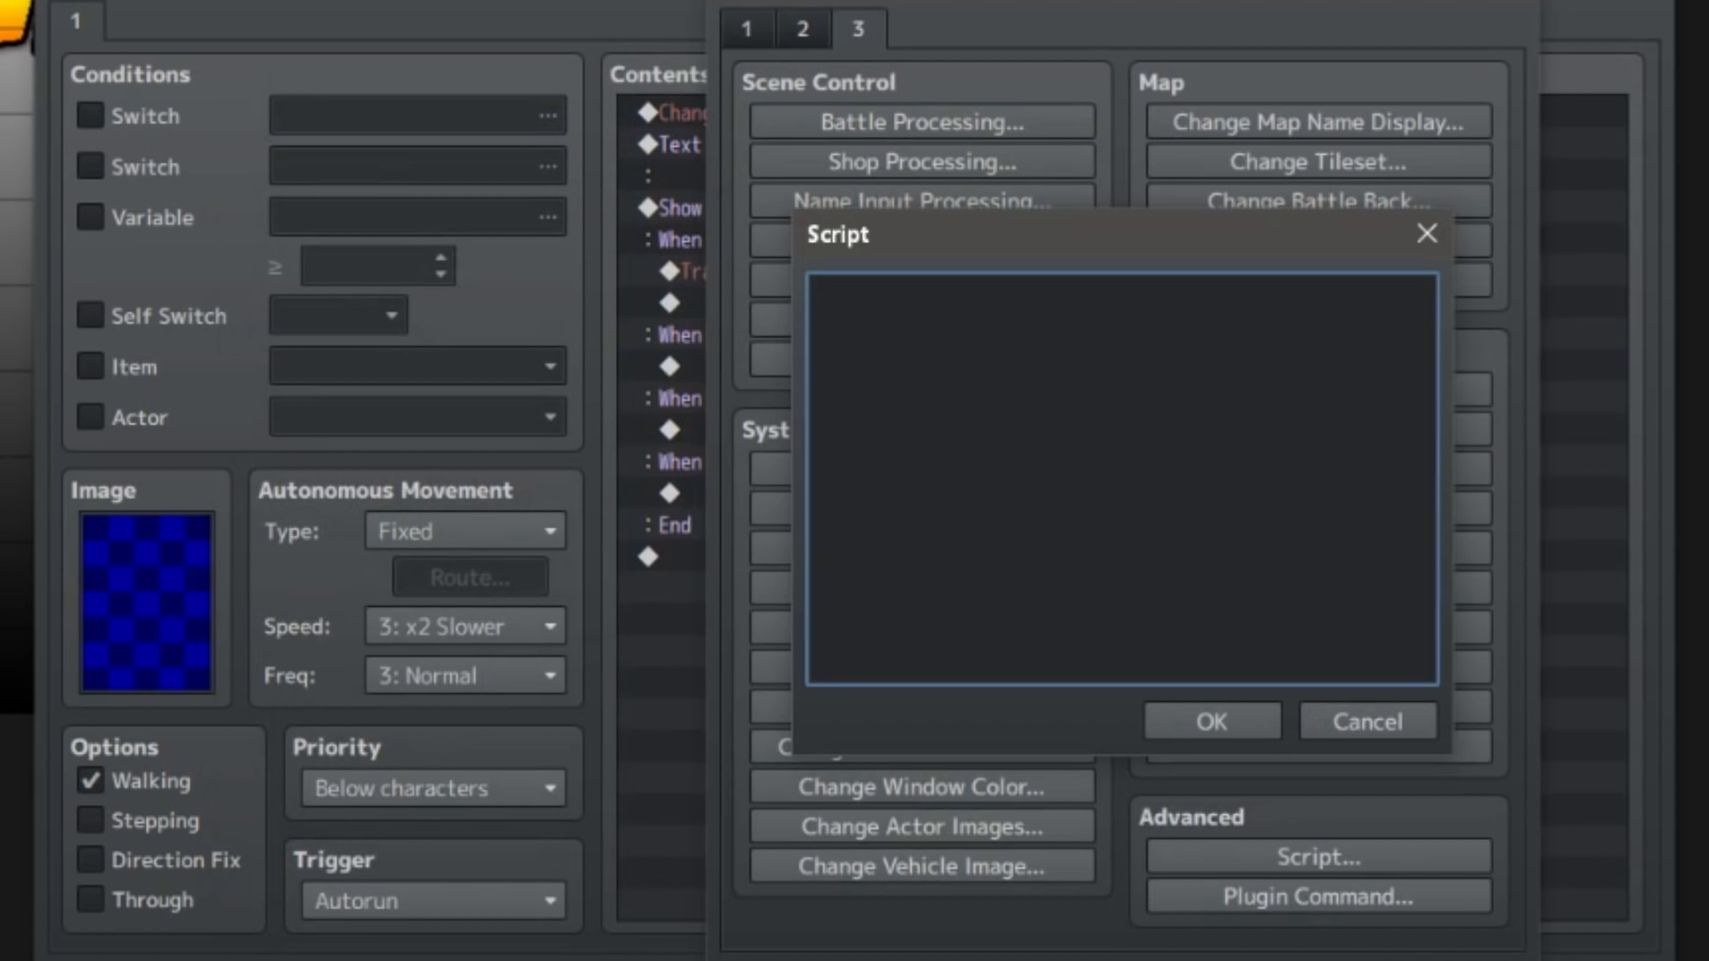
pyautogui.write('SceneManager.push(Scene_Load);')
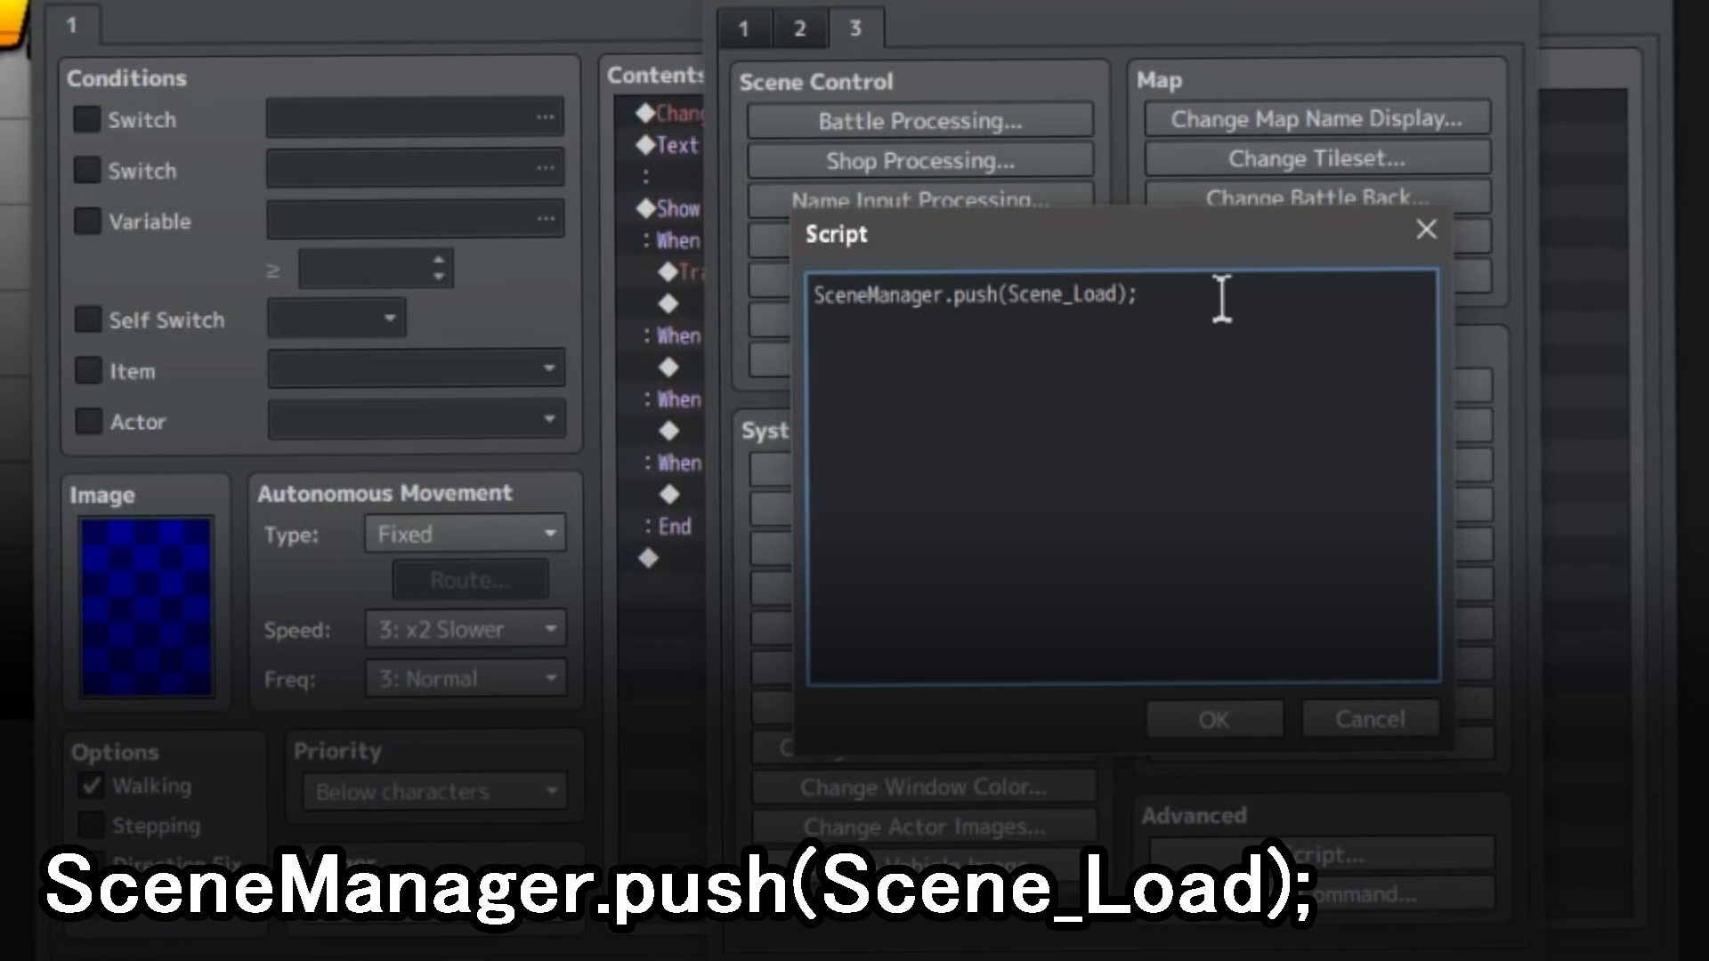
pyautogui.moveTo(1106, 294)
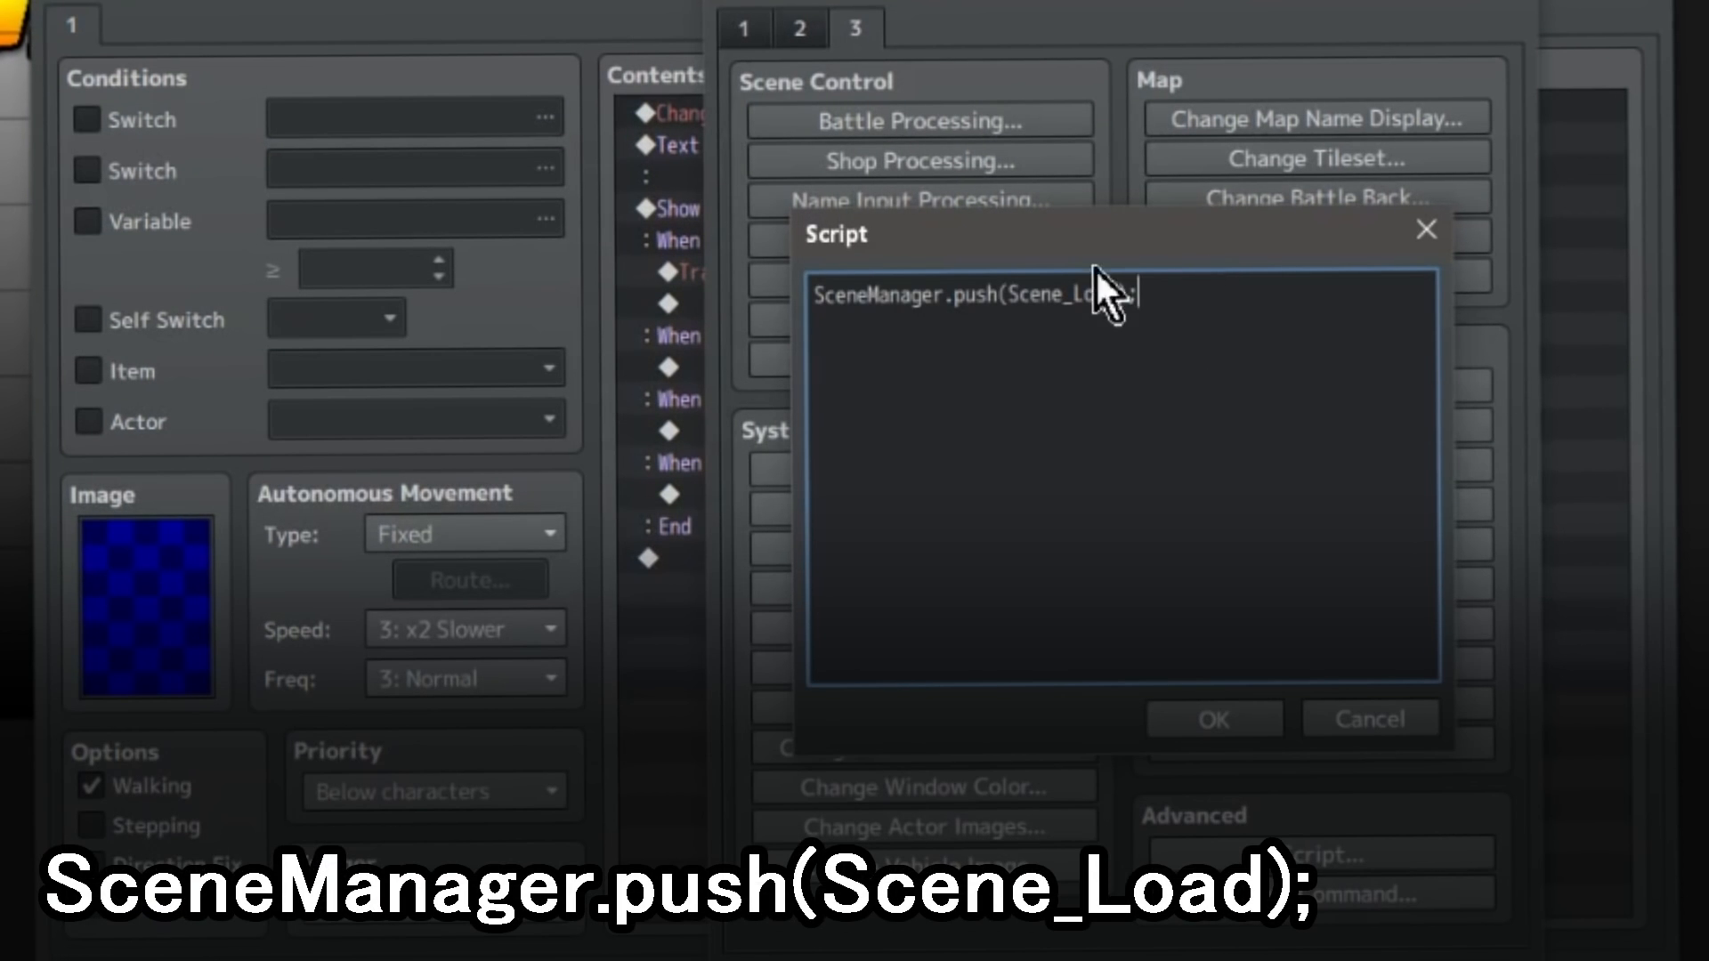
pyautogui.doubleClick(876, 294)
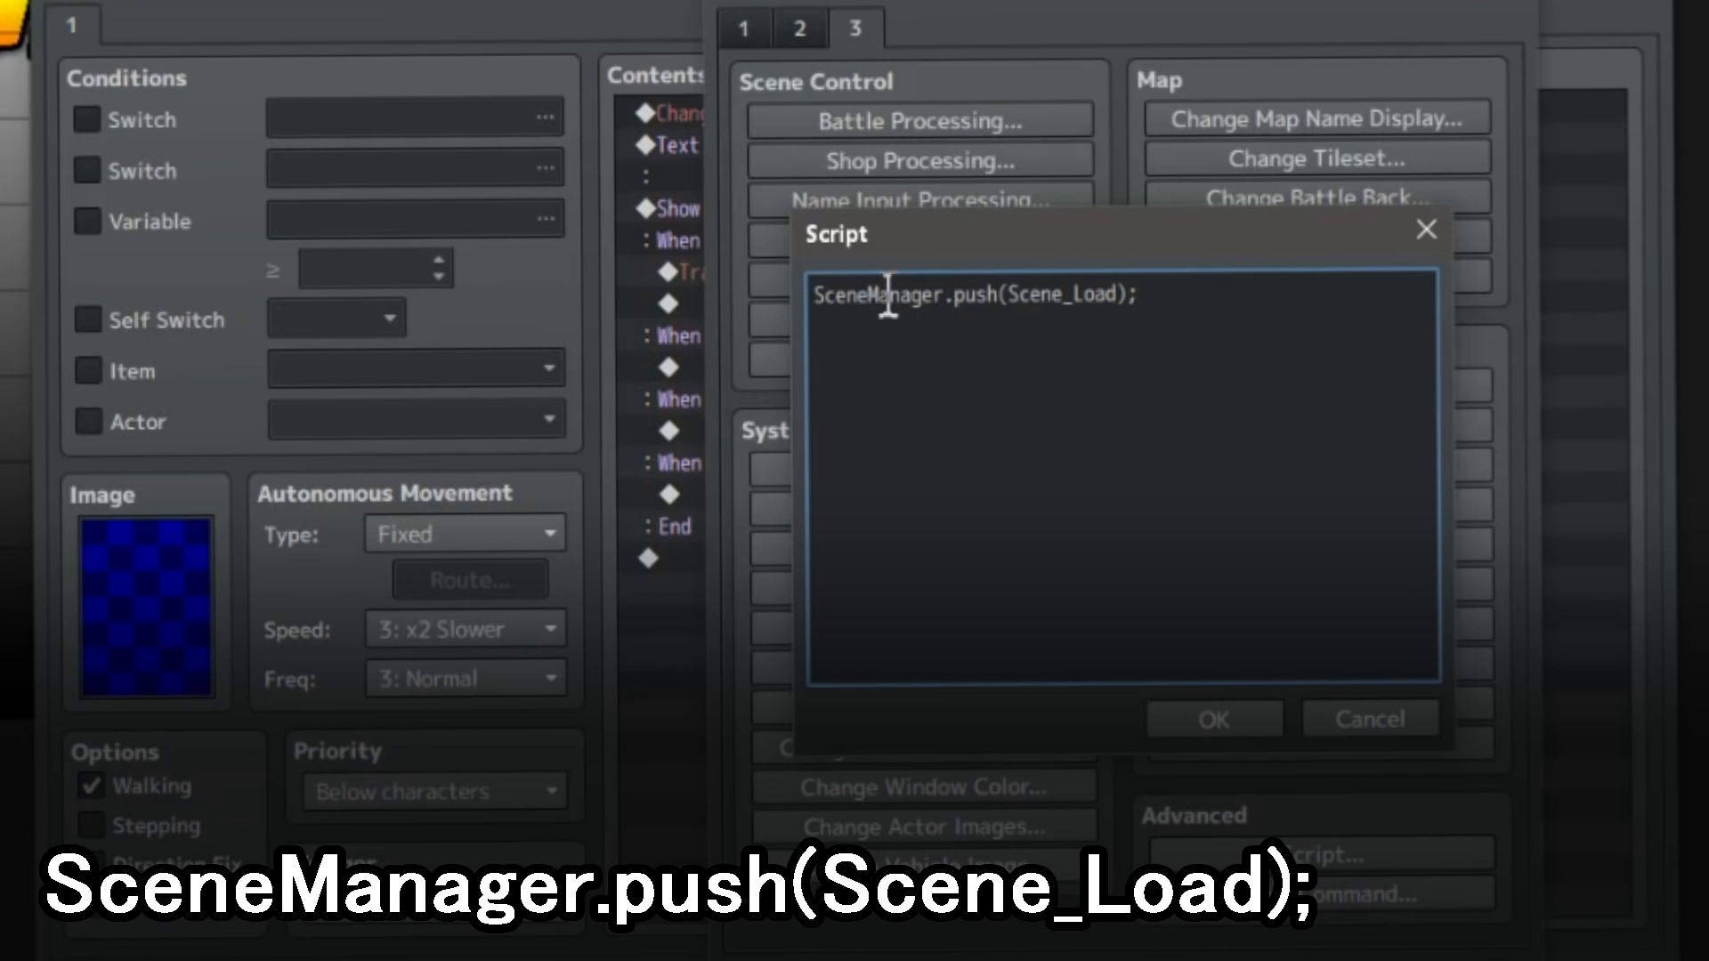
pyautogui.moveTo(1207, 448)
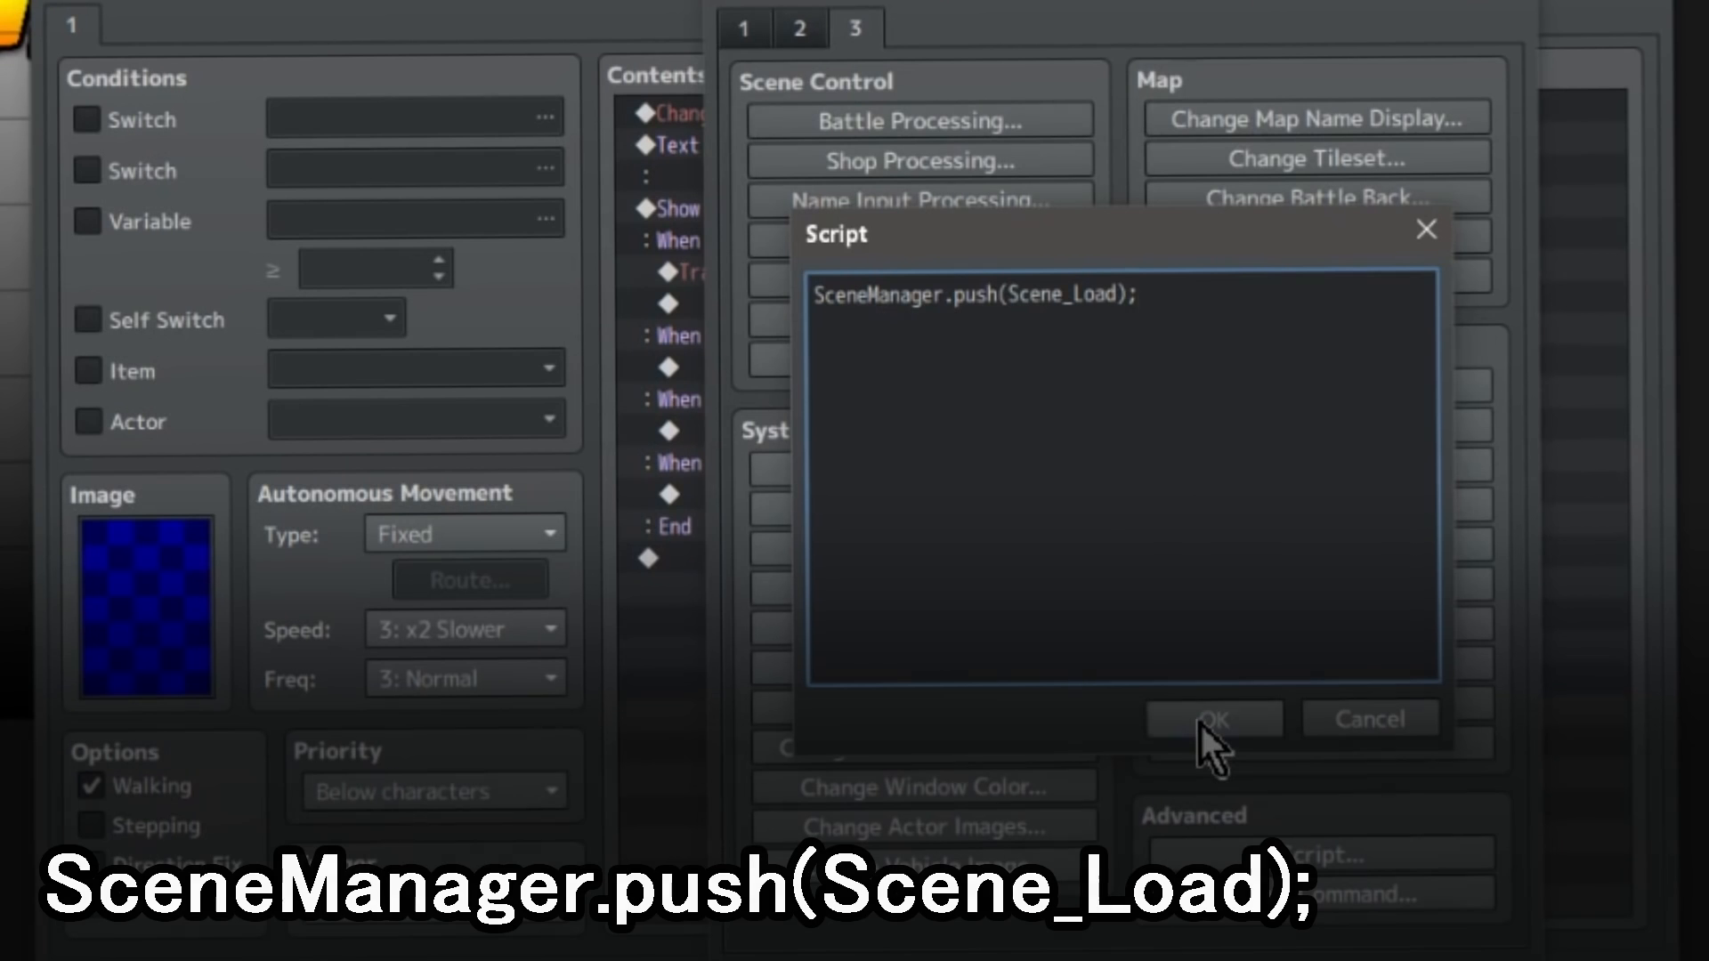
pyautogui.click(1214, 718)
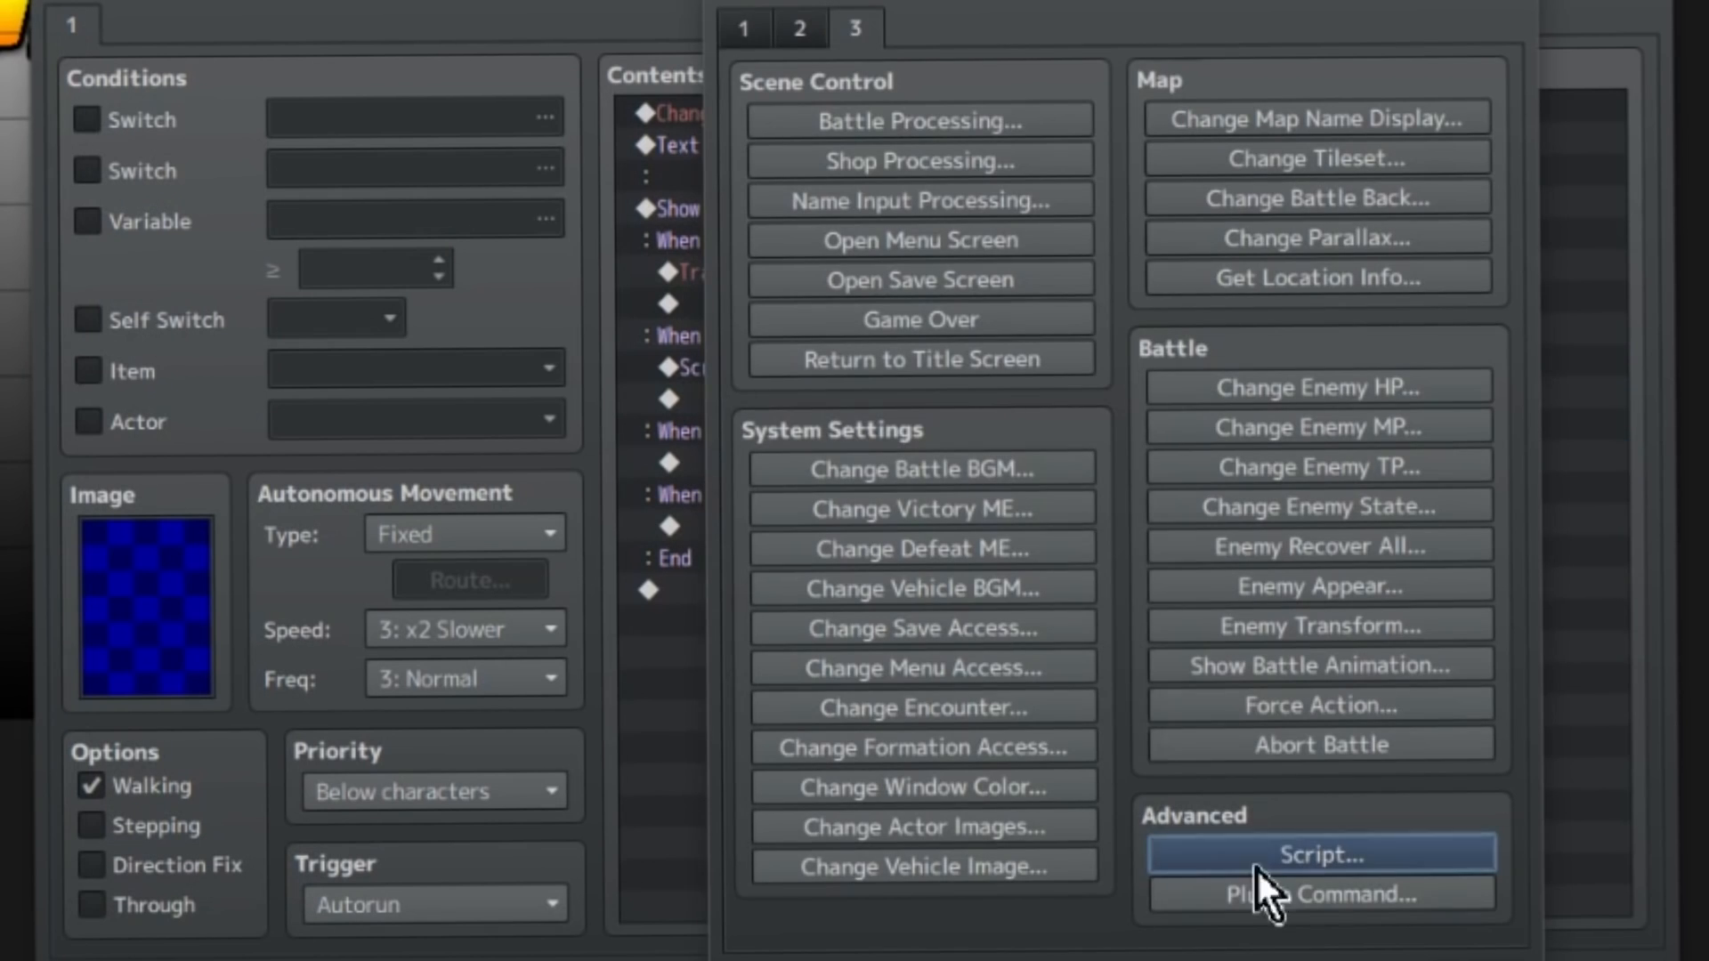
# Step: Add script SceneManager.push(Scene_Options); under OPTIONS and close(); under EXIT
pyautogui.click(1319, 853)
pyautogui.write('SceneManager.push(Scene_Optio);')
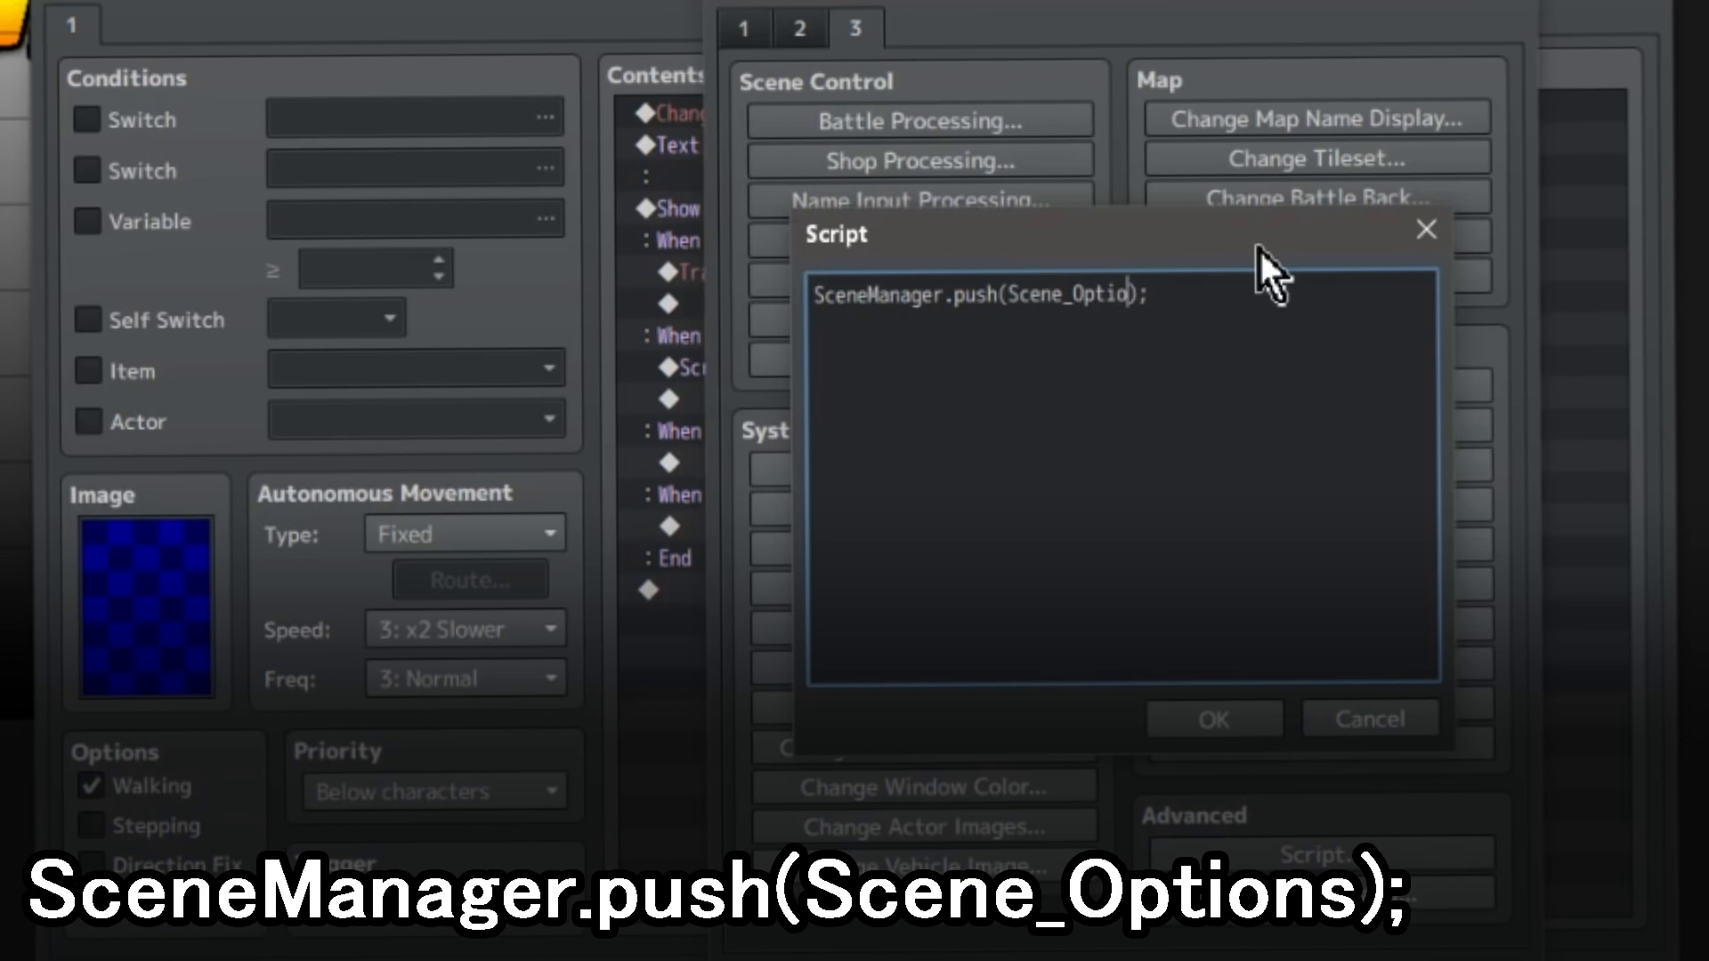
pyautogui.write('ns')
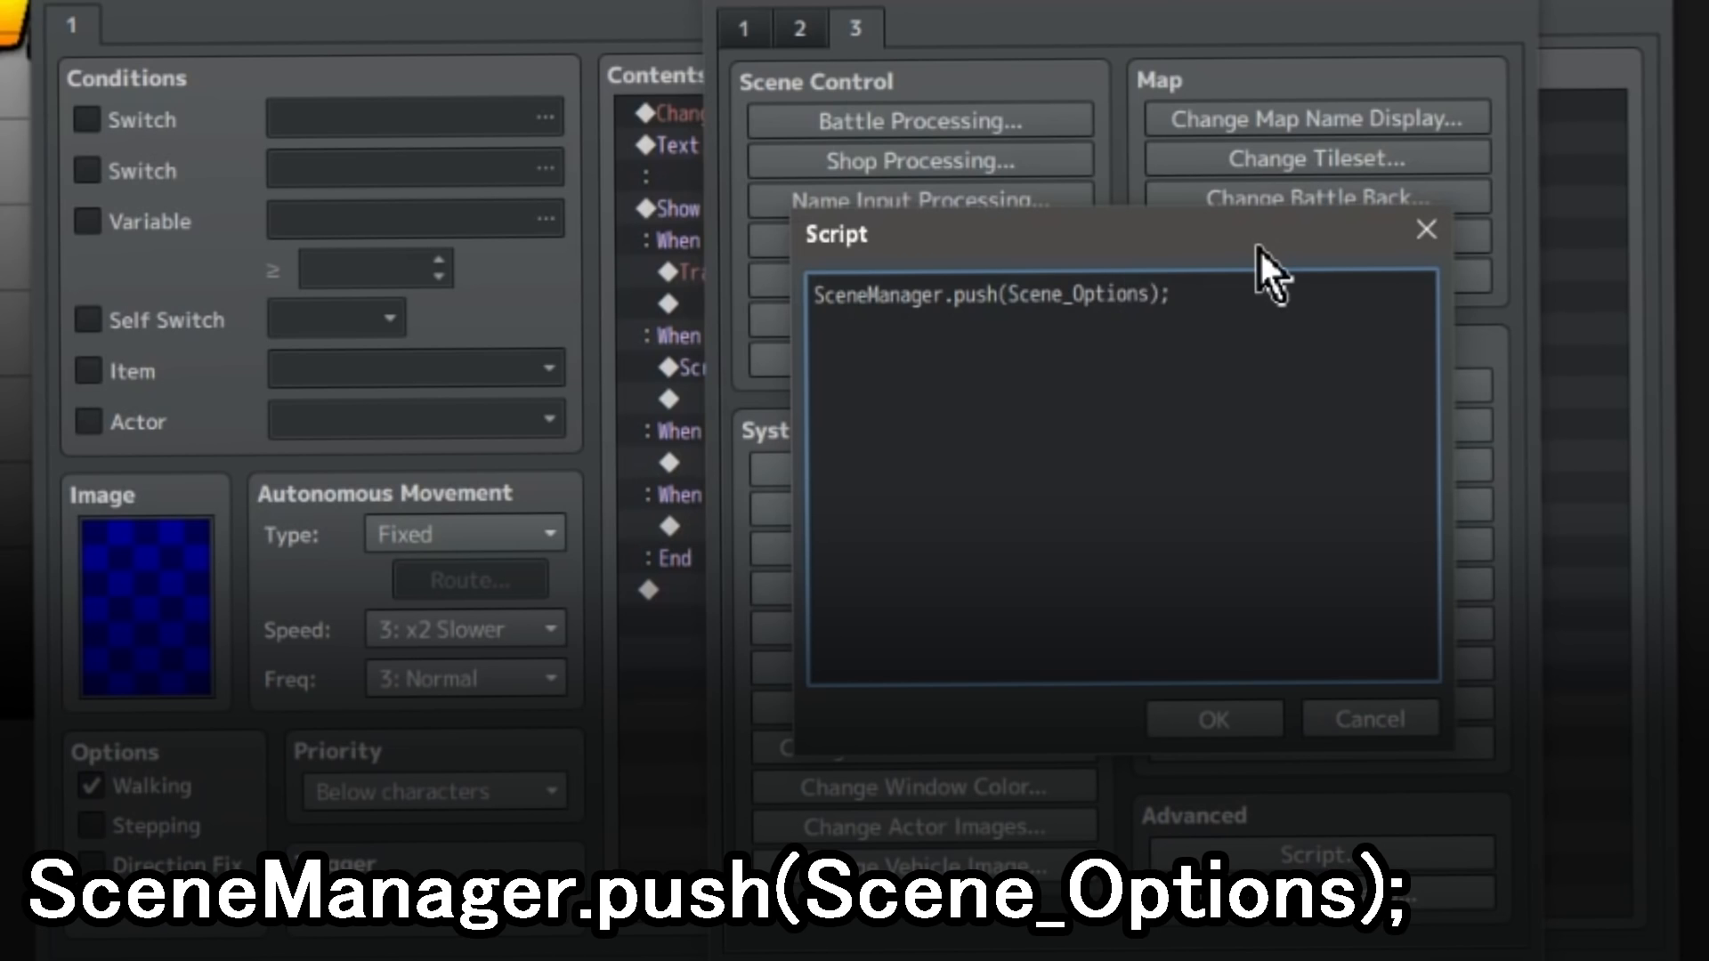
pyautogui.click(1212, 719)
pyautogui.write('clos')
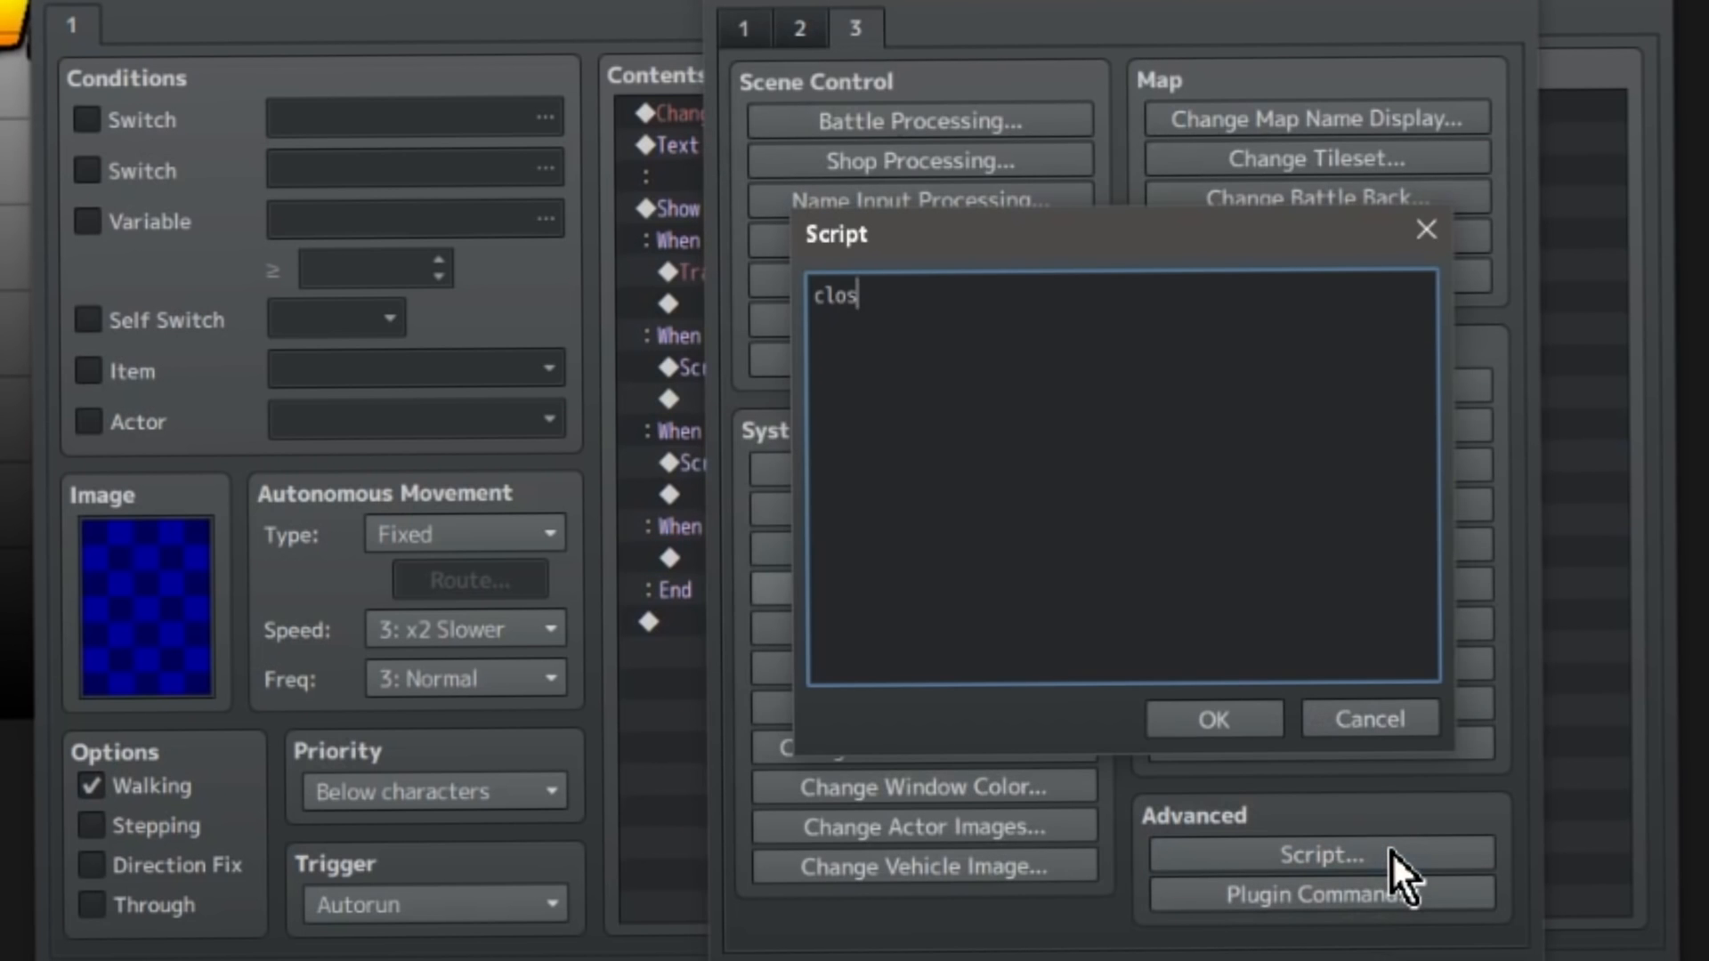
pyautogui.write('e()')
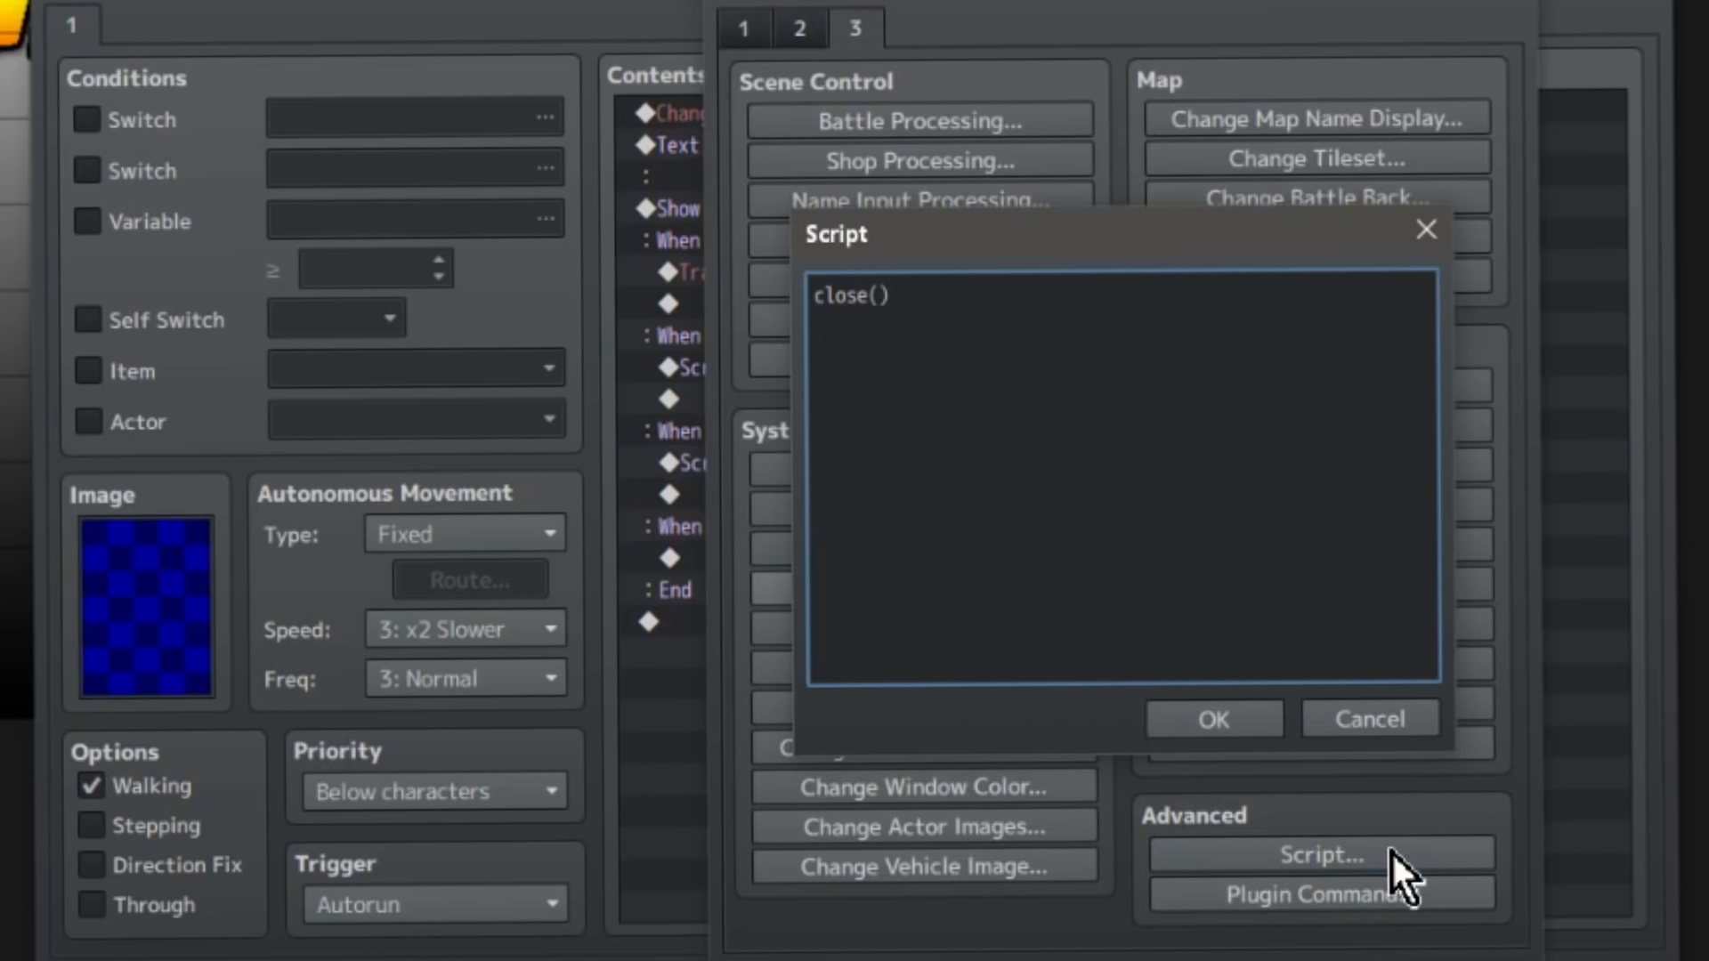
pyautogui.write(';')
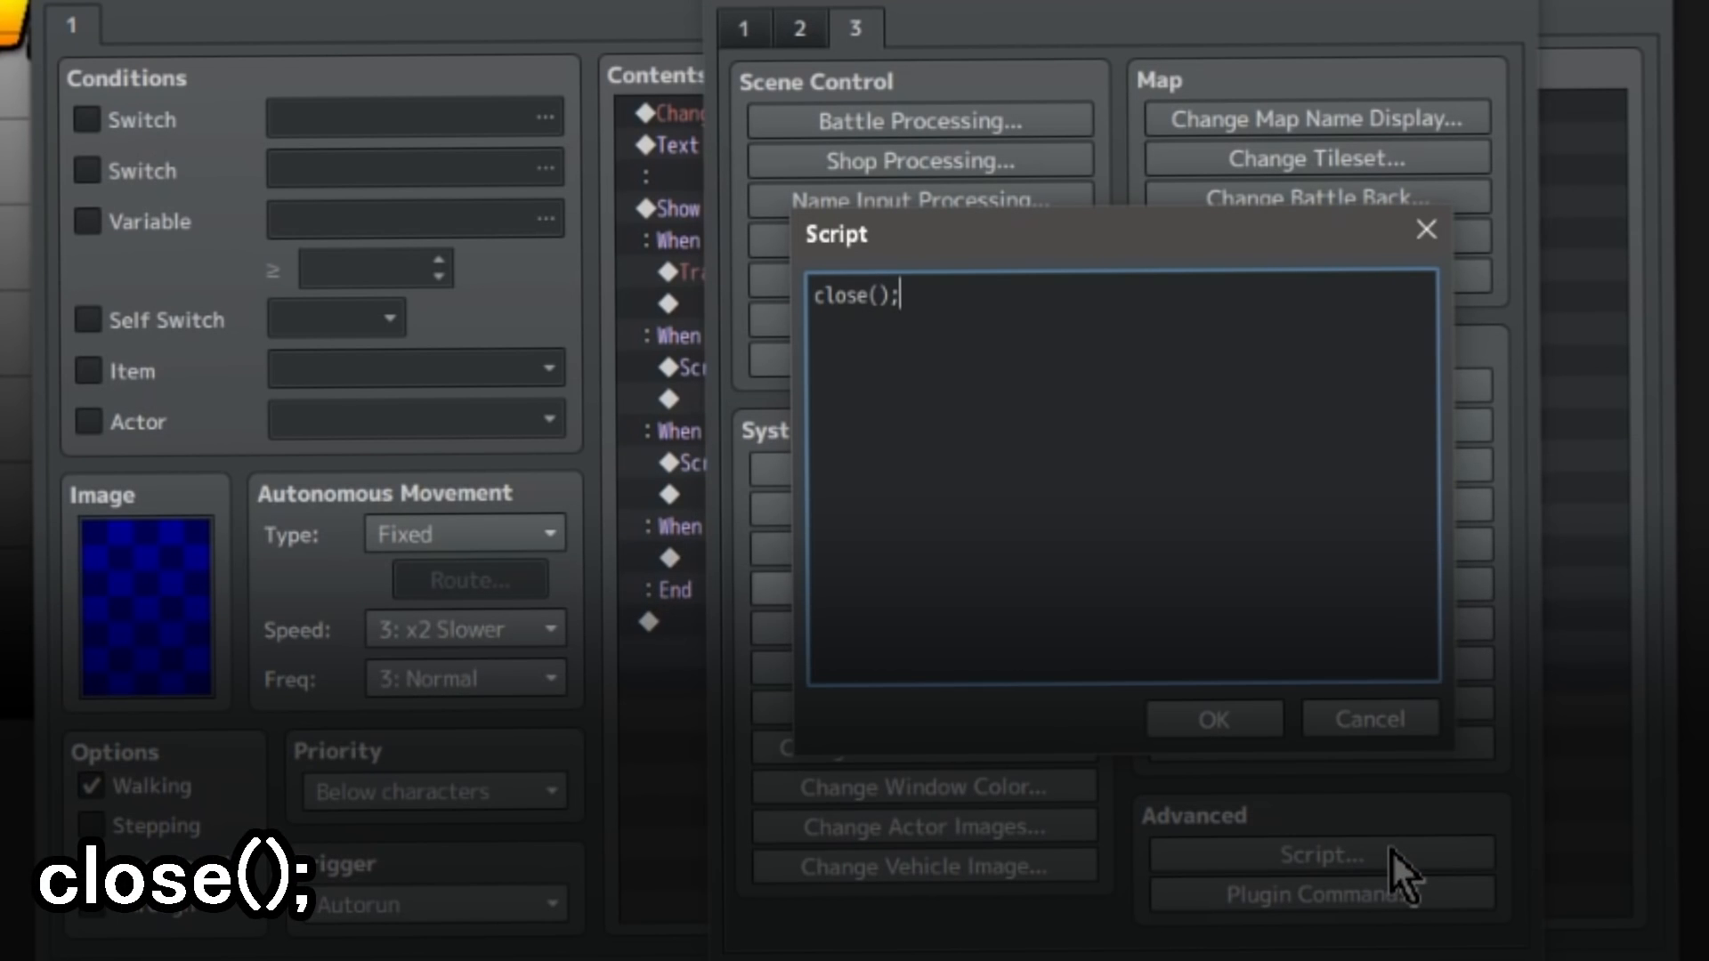
pyautogui.rightClick(771, 557)
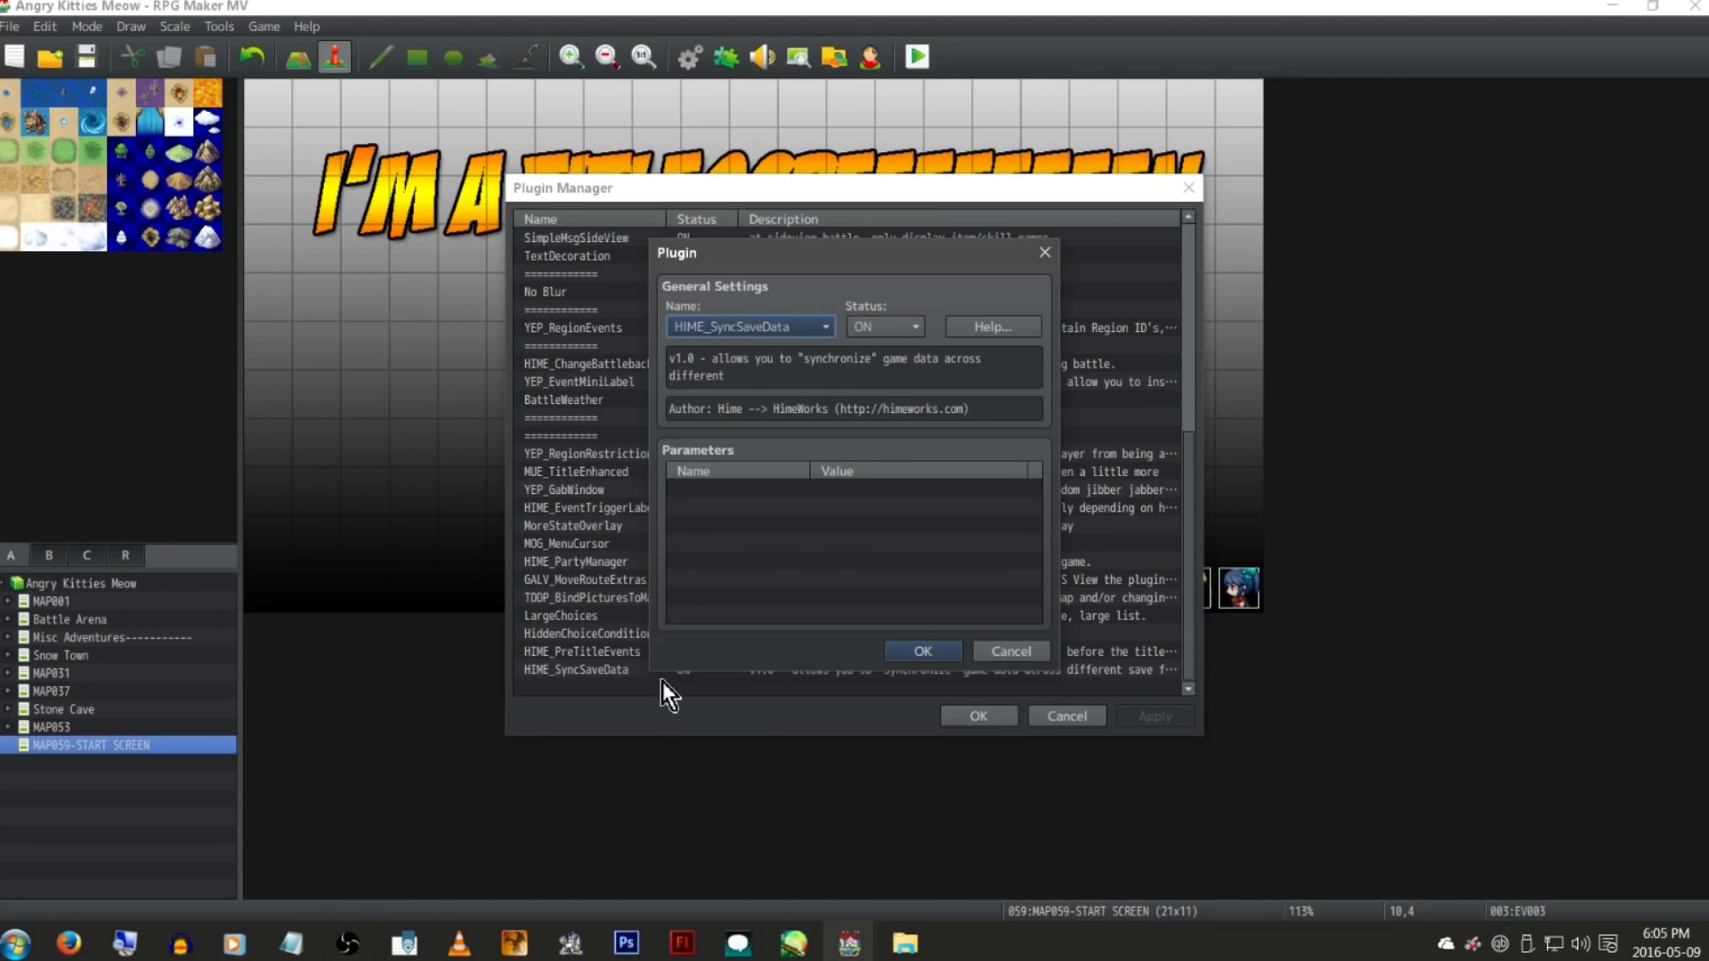
pyautogui.moveTo(1166, 305)
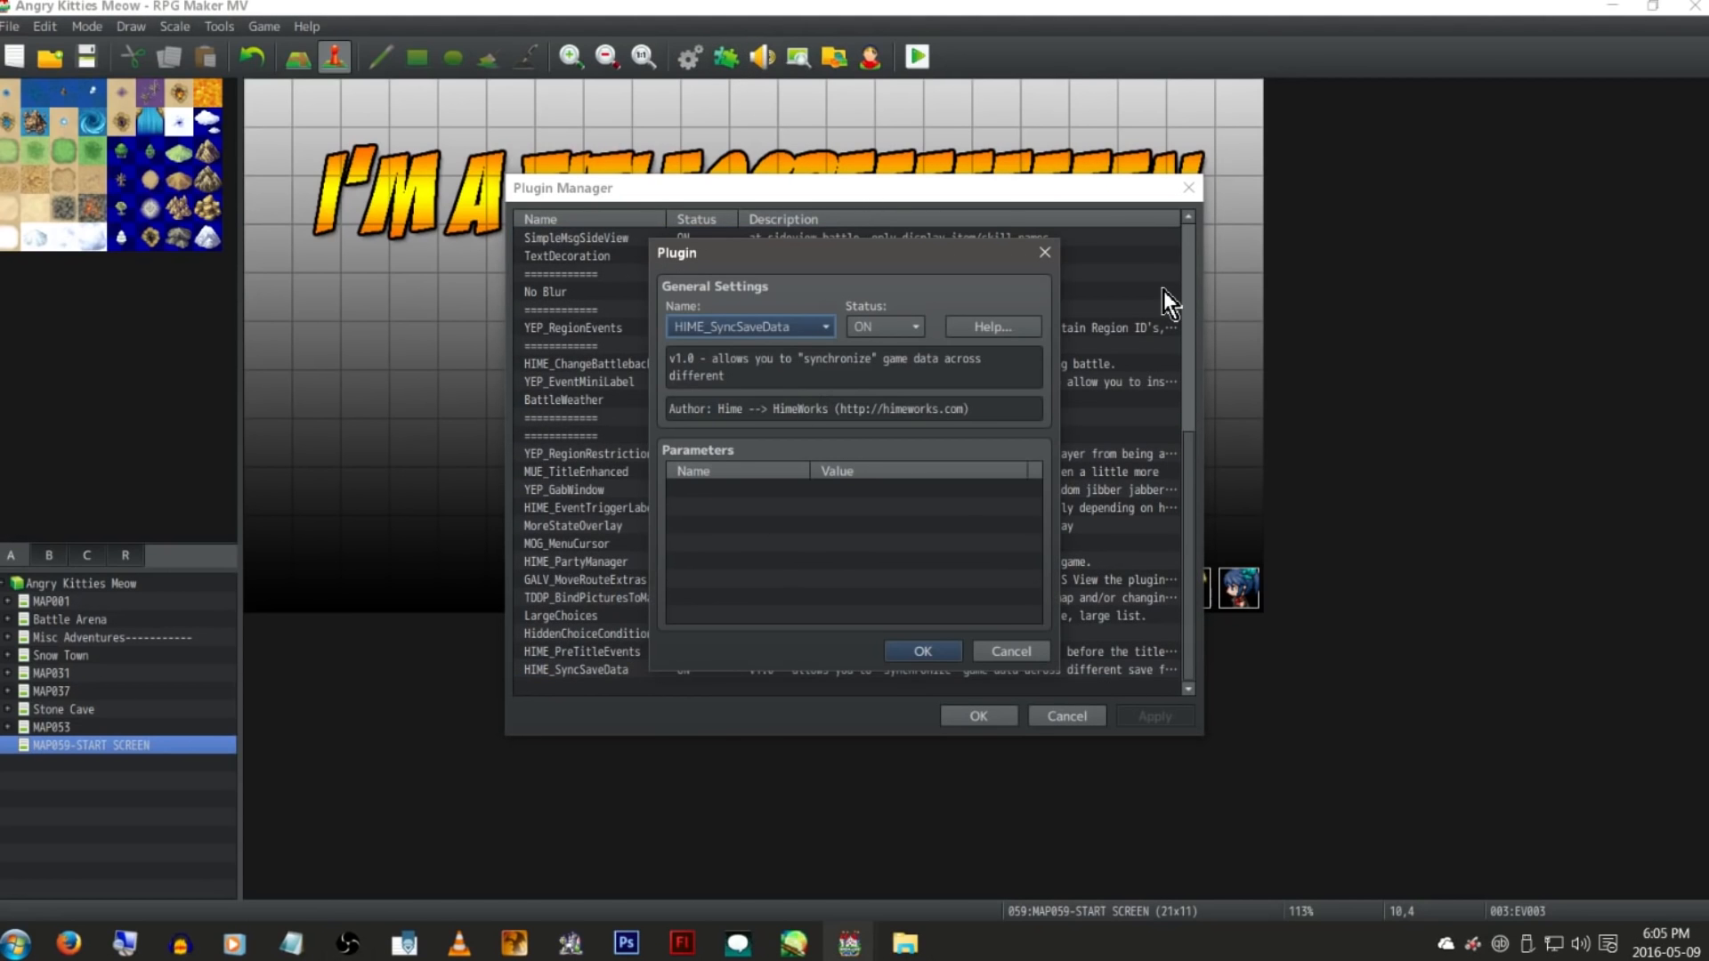
pyautogui.moveTo(1150, 576)
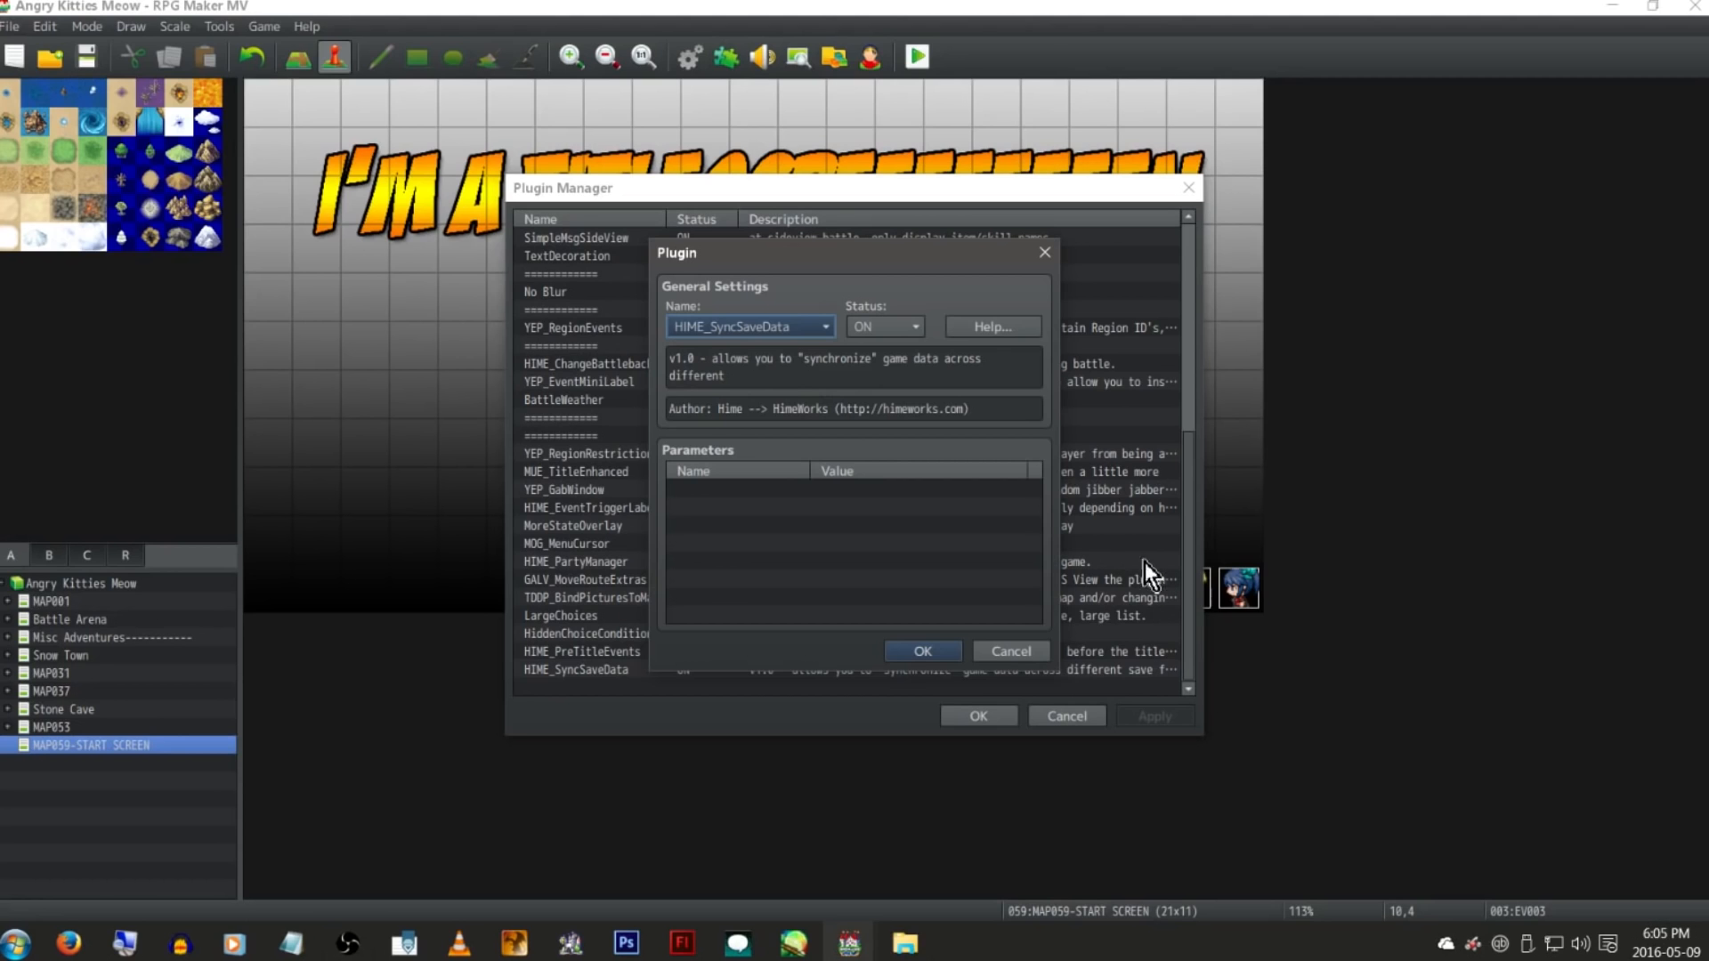
# Step: View HIME_SyncSaveData's Help description, then close it
pyautogui.click(990, 326)
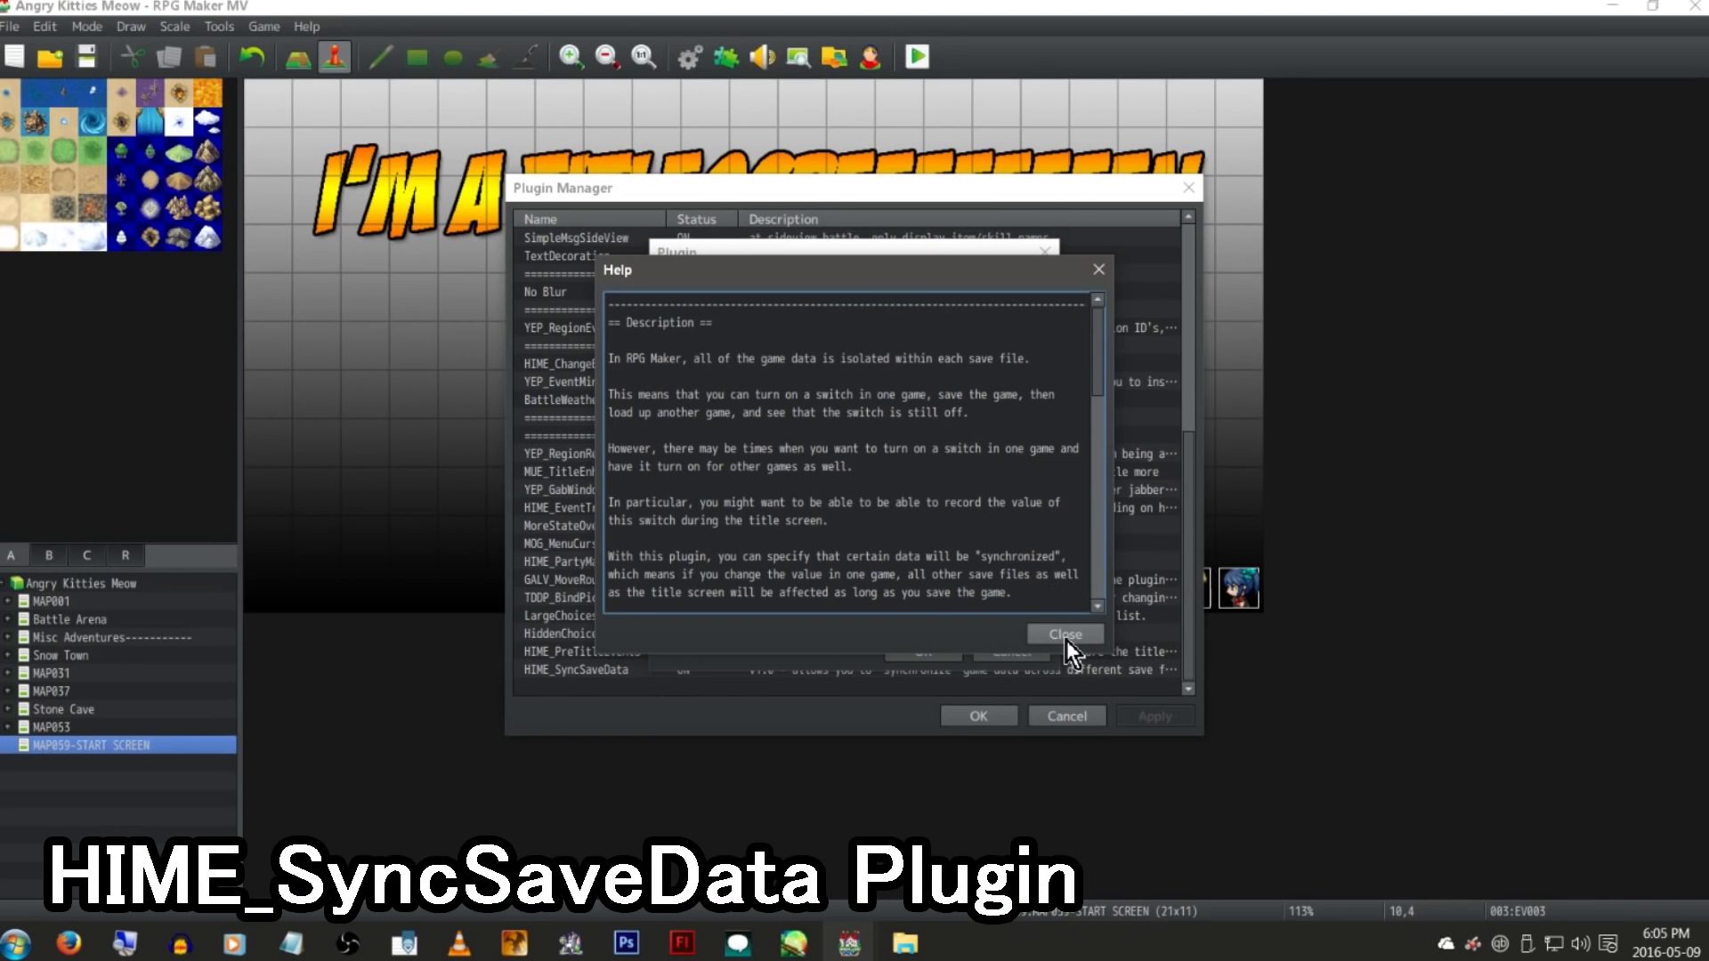
pyautogui.click(1064, 635)
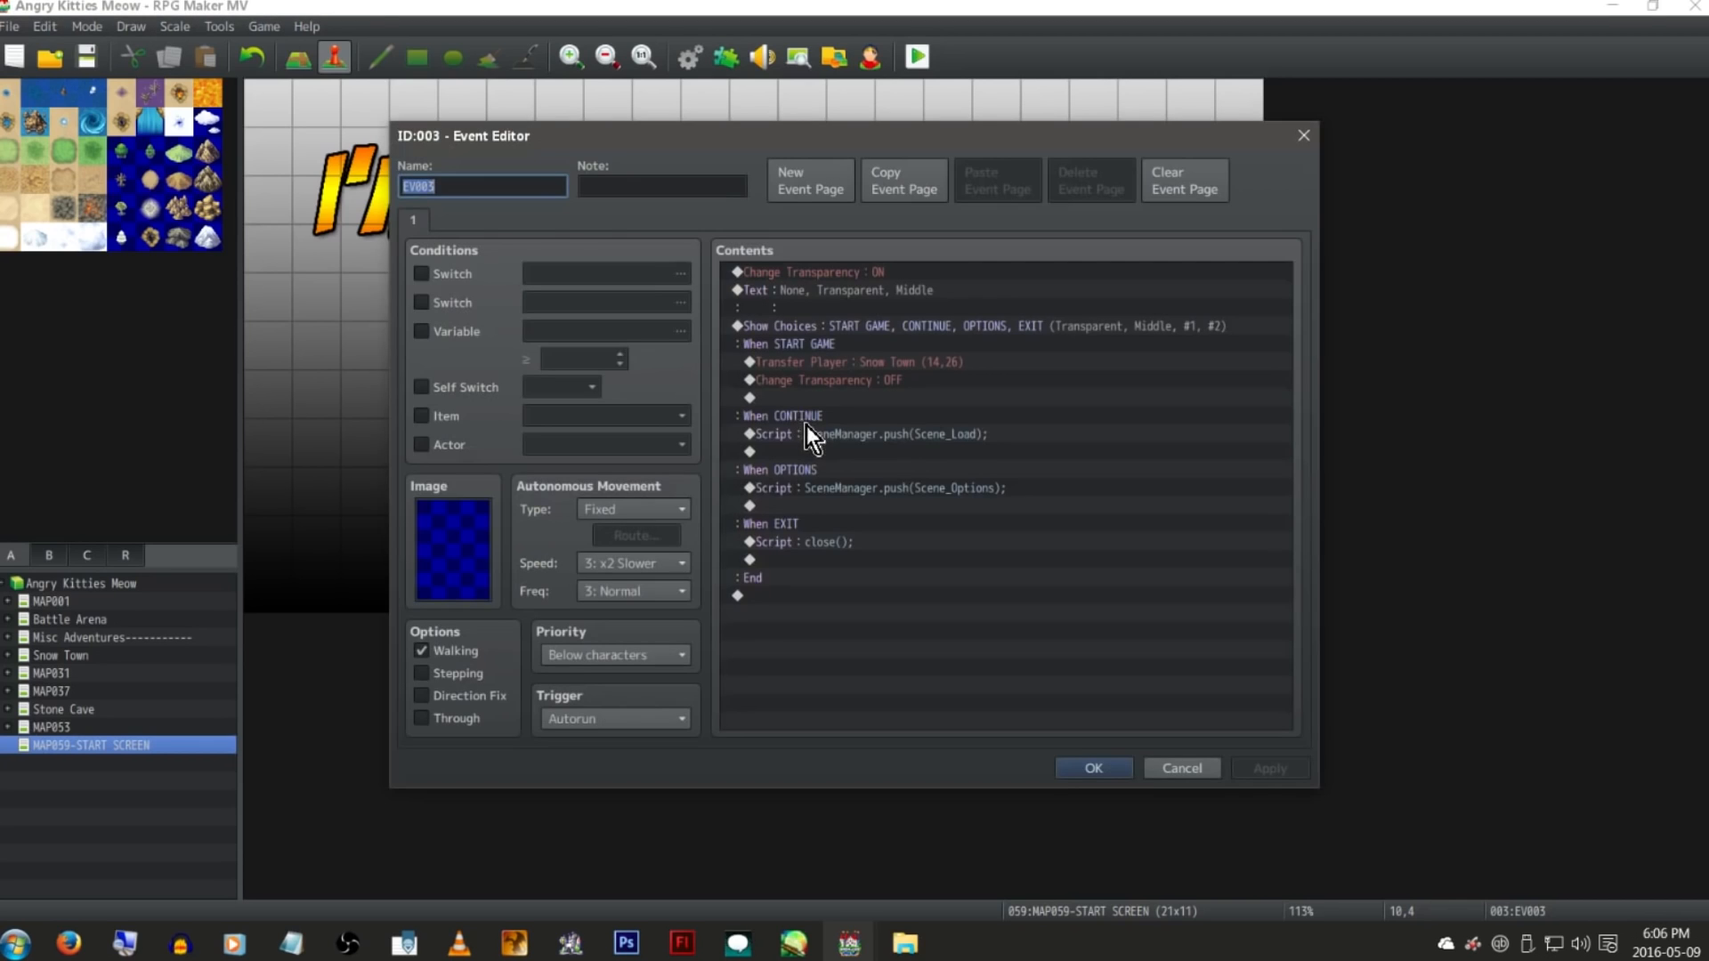
# Step: Turn switch 0041 '[S] Synced Switch Startup' ON under START GAME and add a page gated by it
pyautogui.click(856, 362)
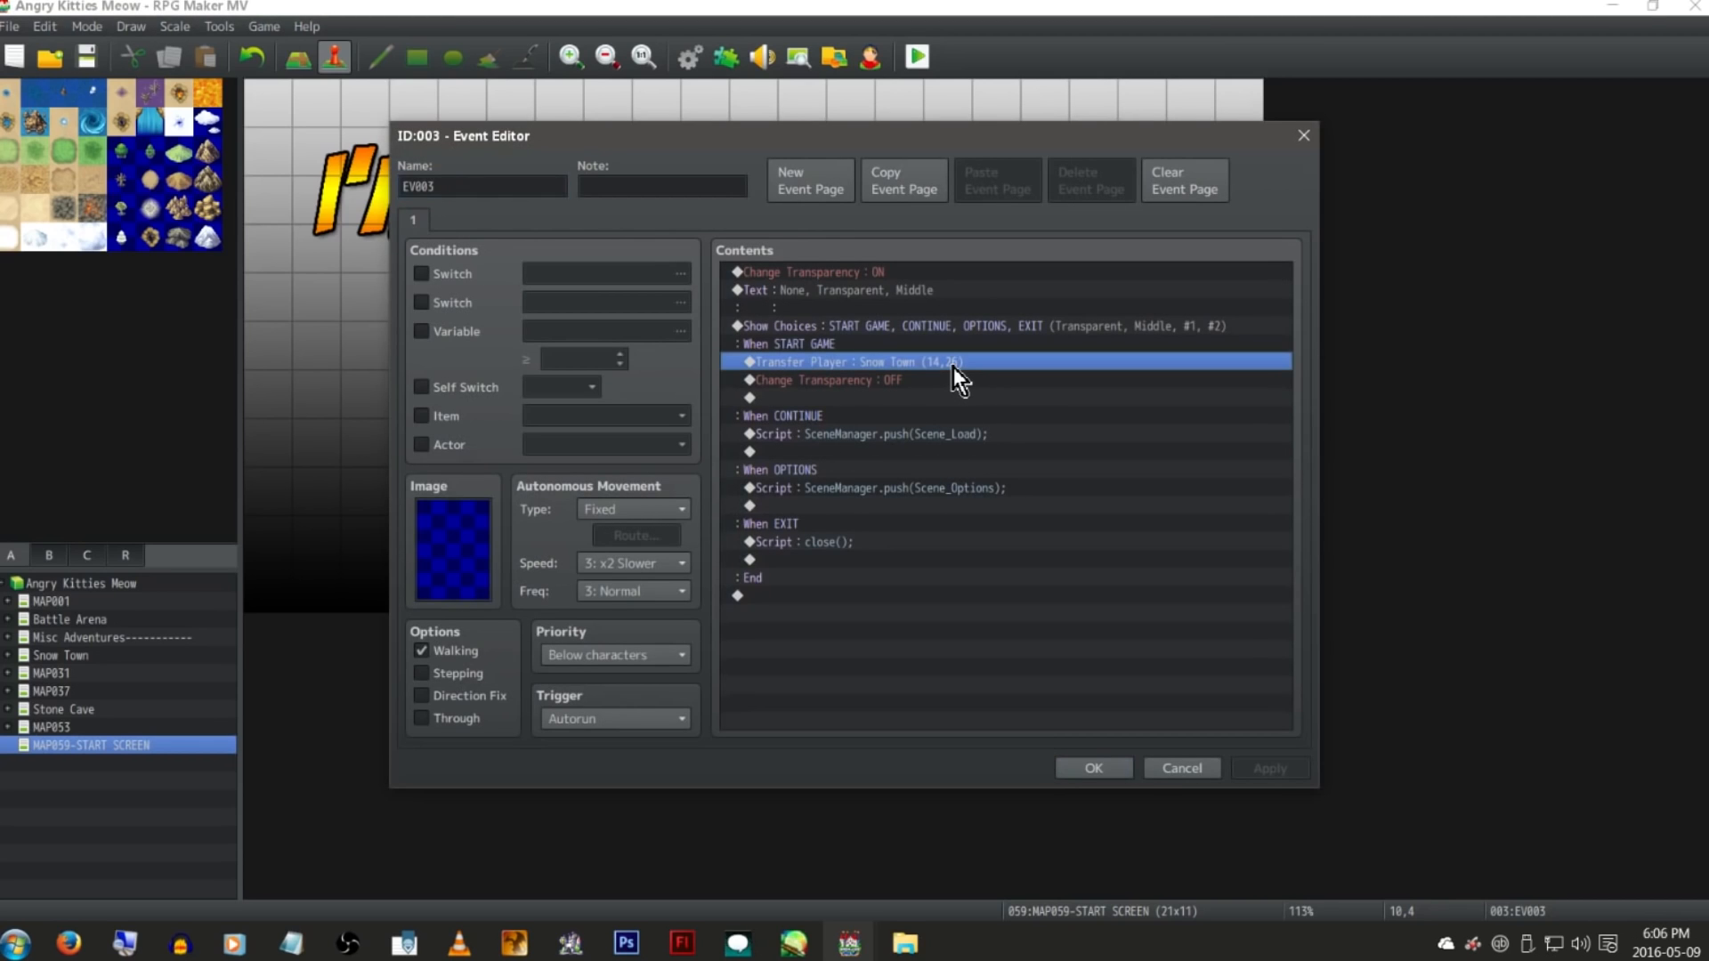
pyautogui.doubleClick(850, 362)
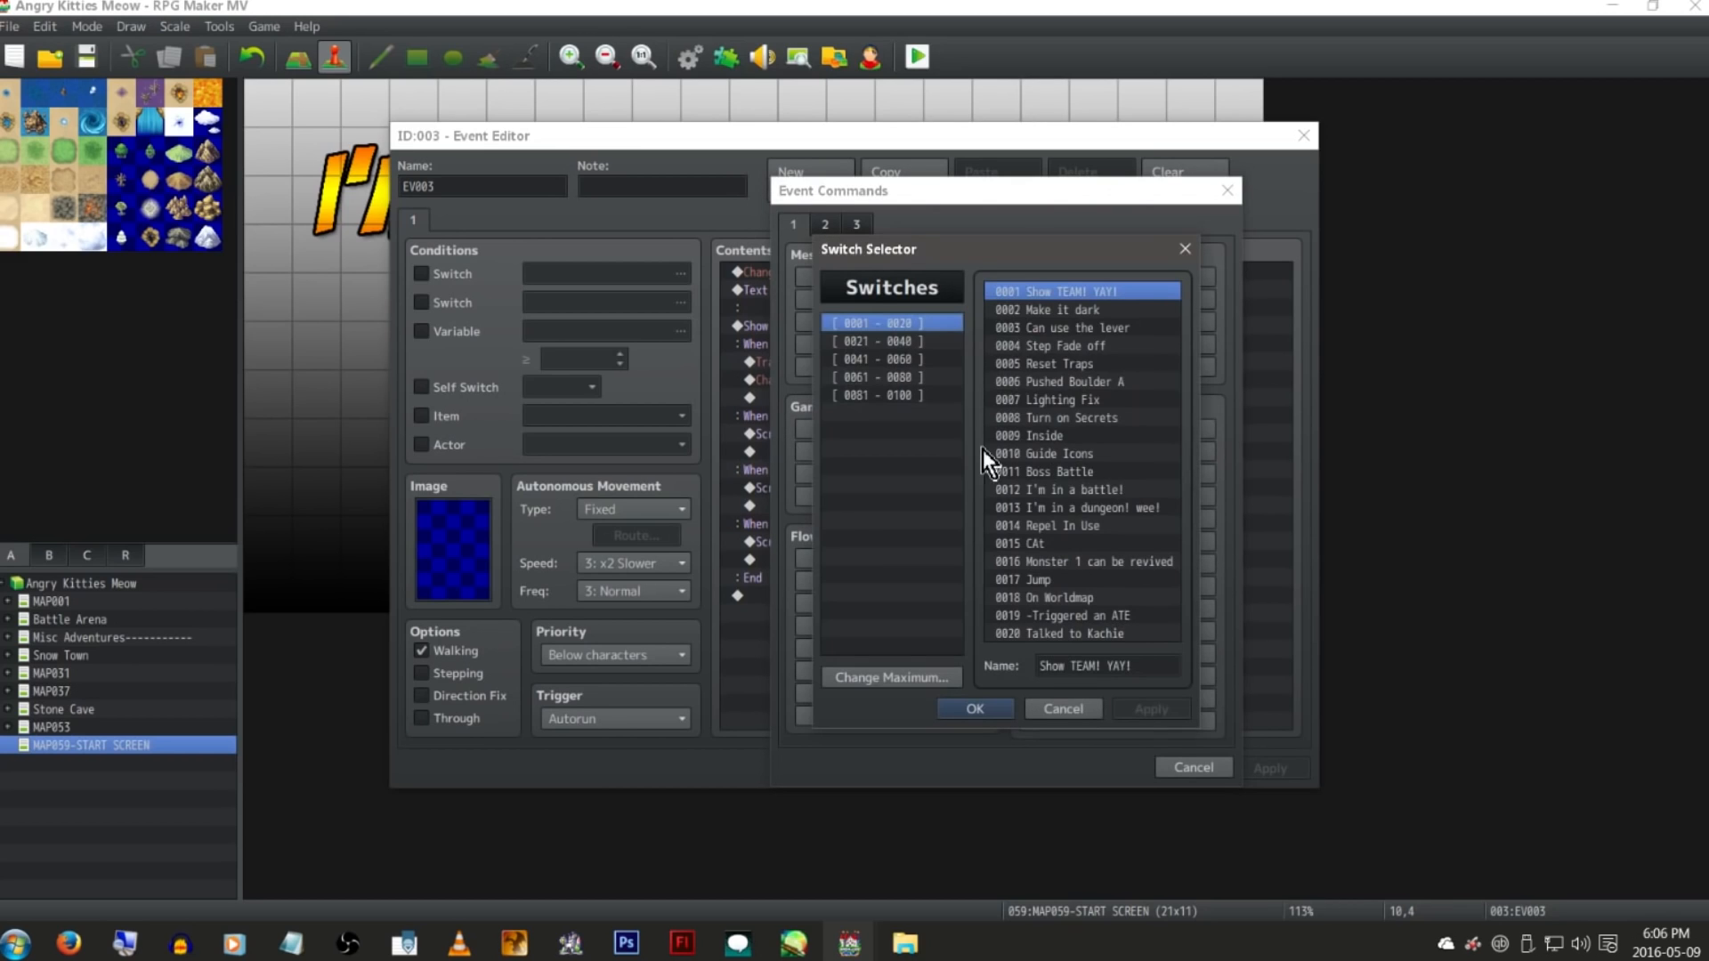
pyautogui.click(890, 358)
pyautogui.write('[S]I have too many switc')
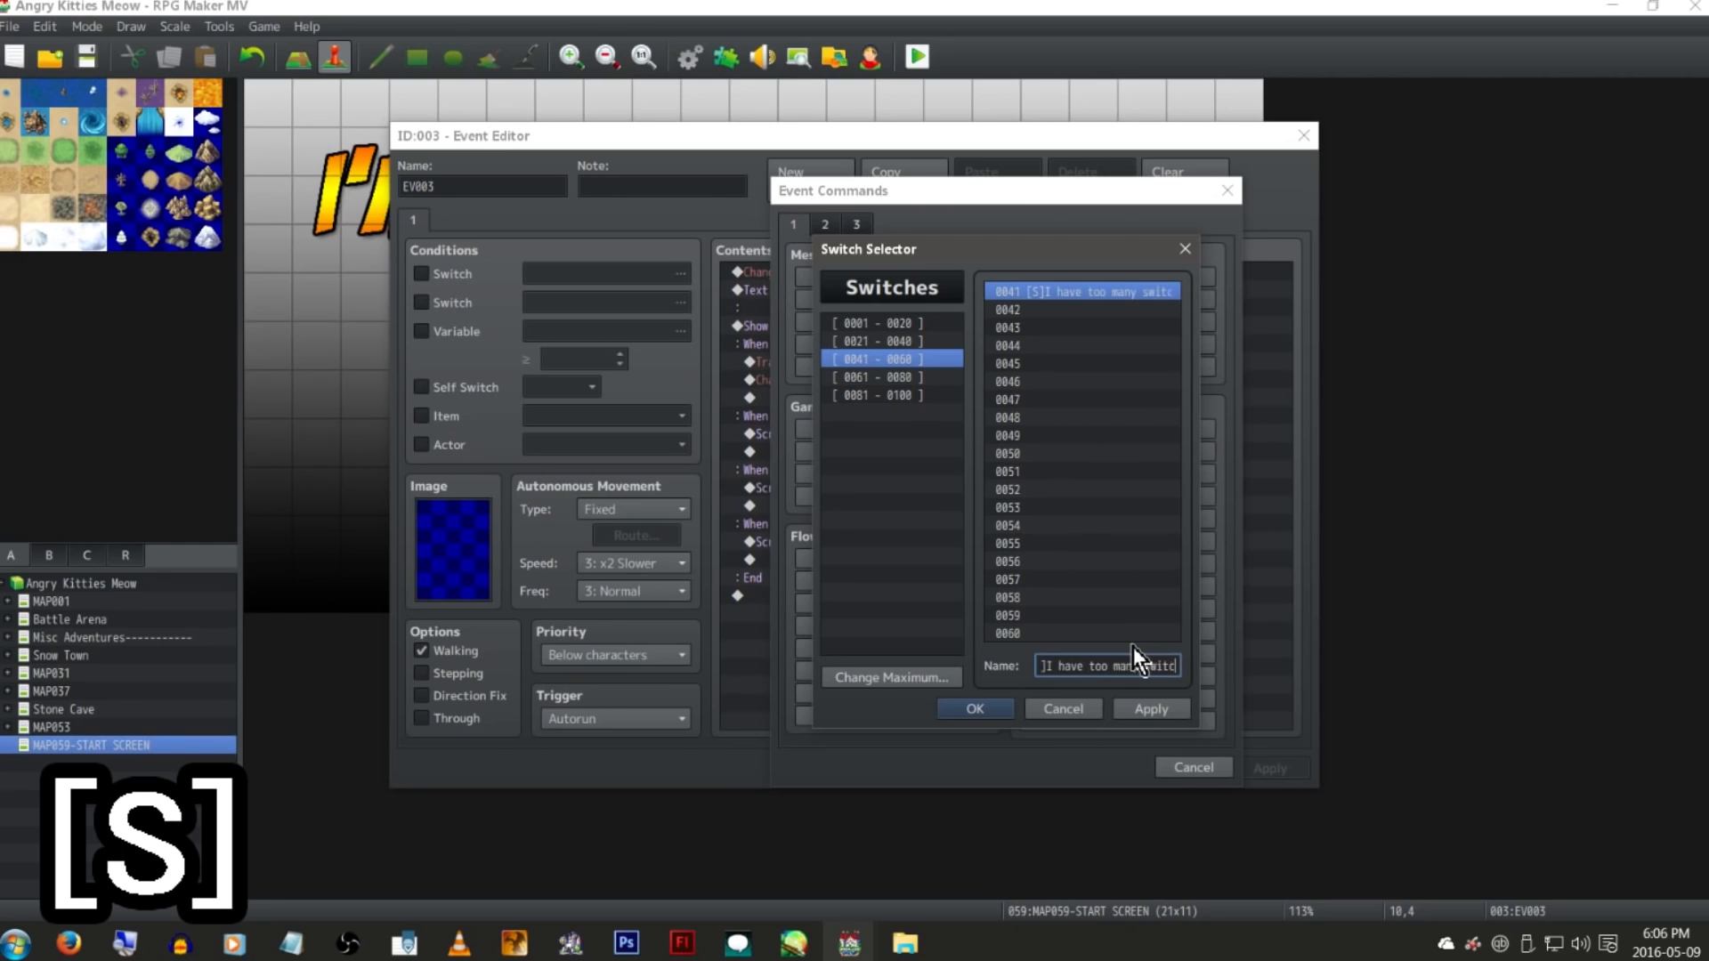
pyautogui.write('[S]Synced')
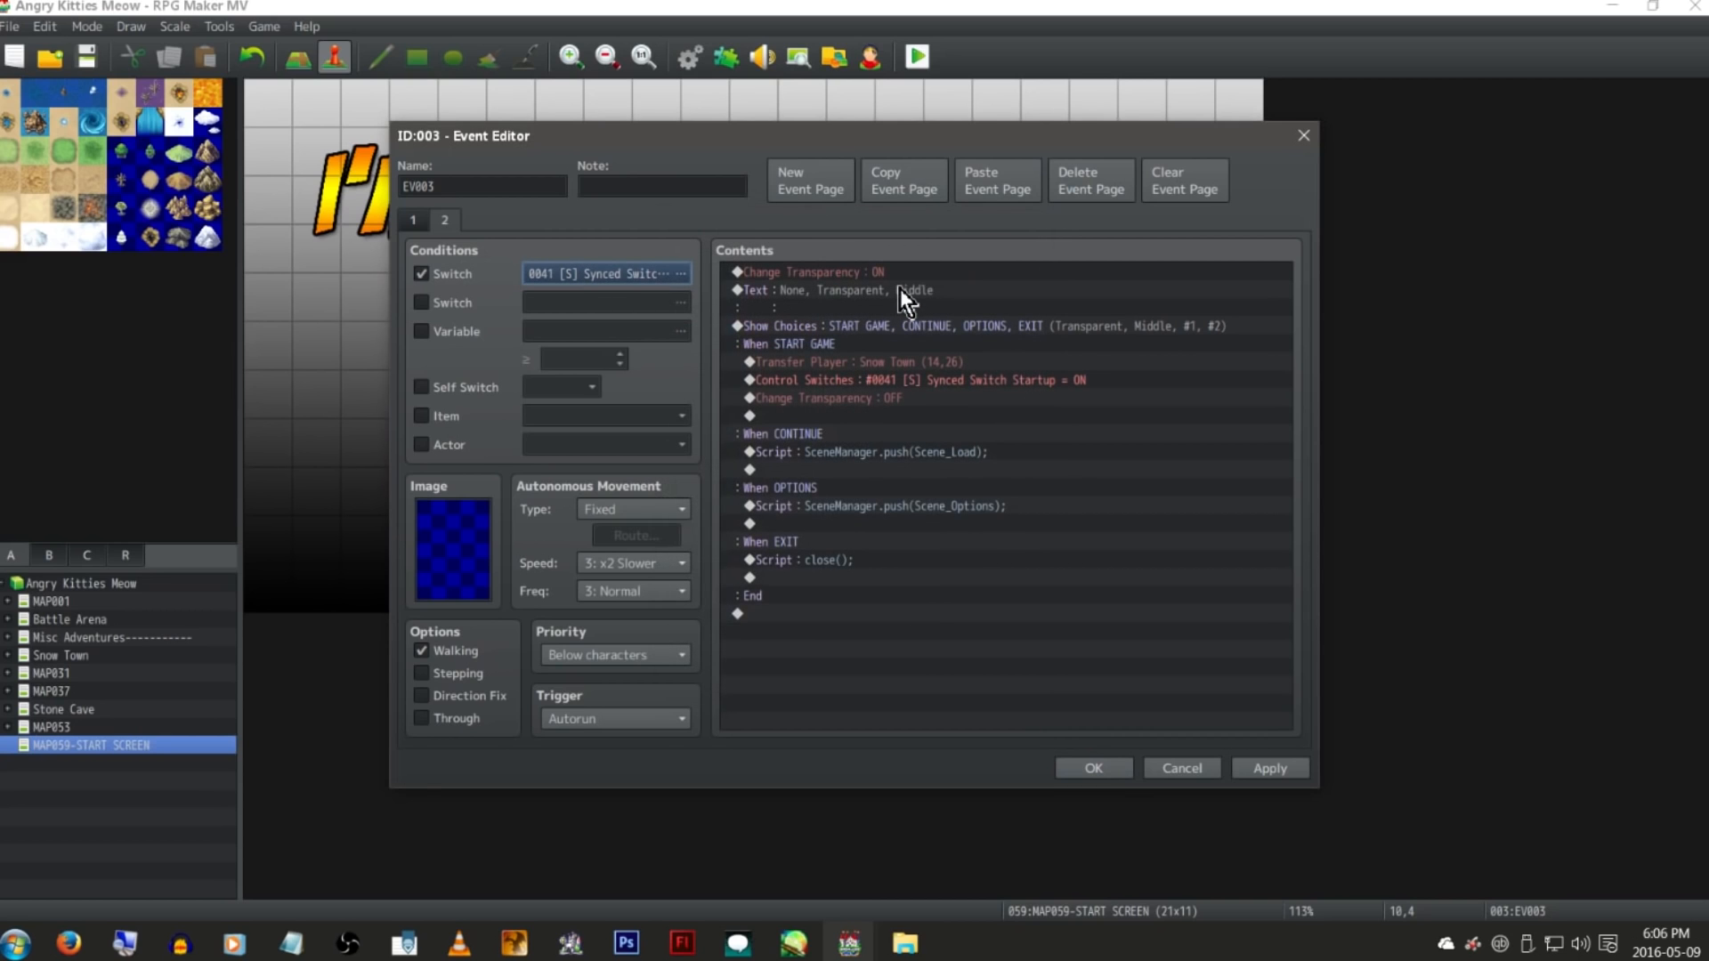
pyautogui.doubleClick(1000, 326)
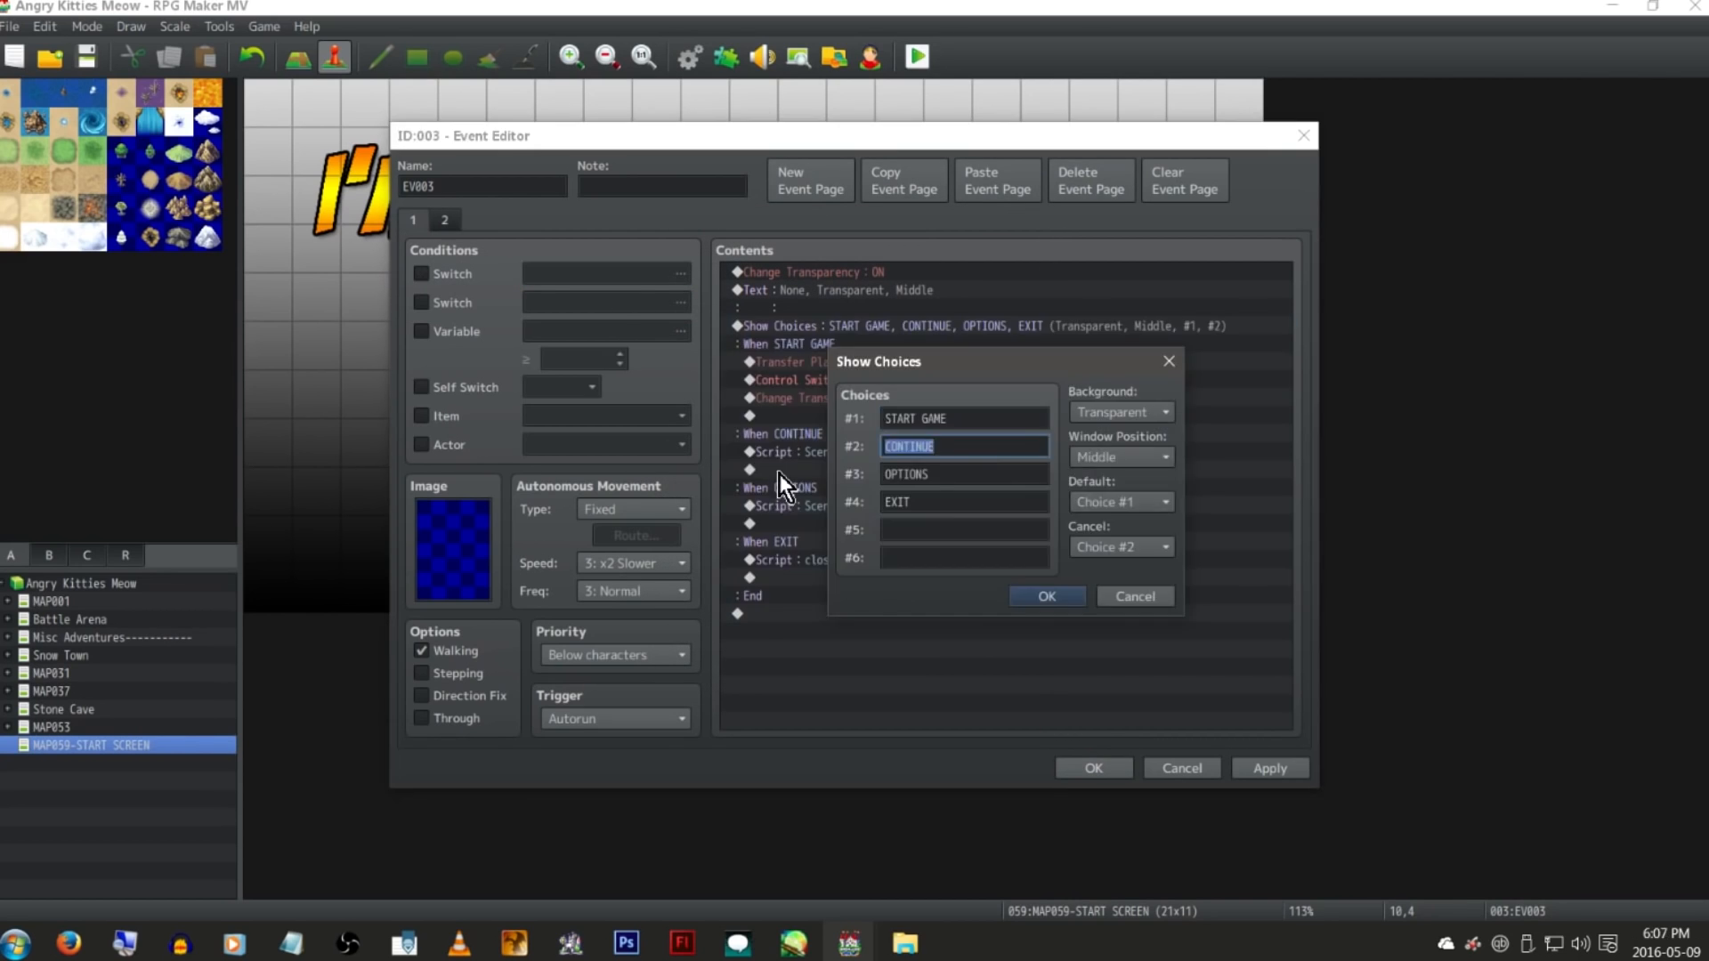
pyautogui.click(1043, 596)
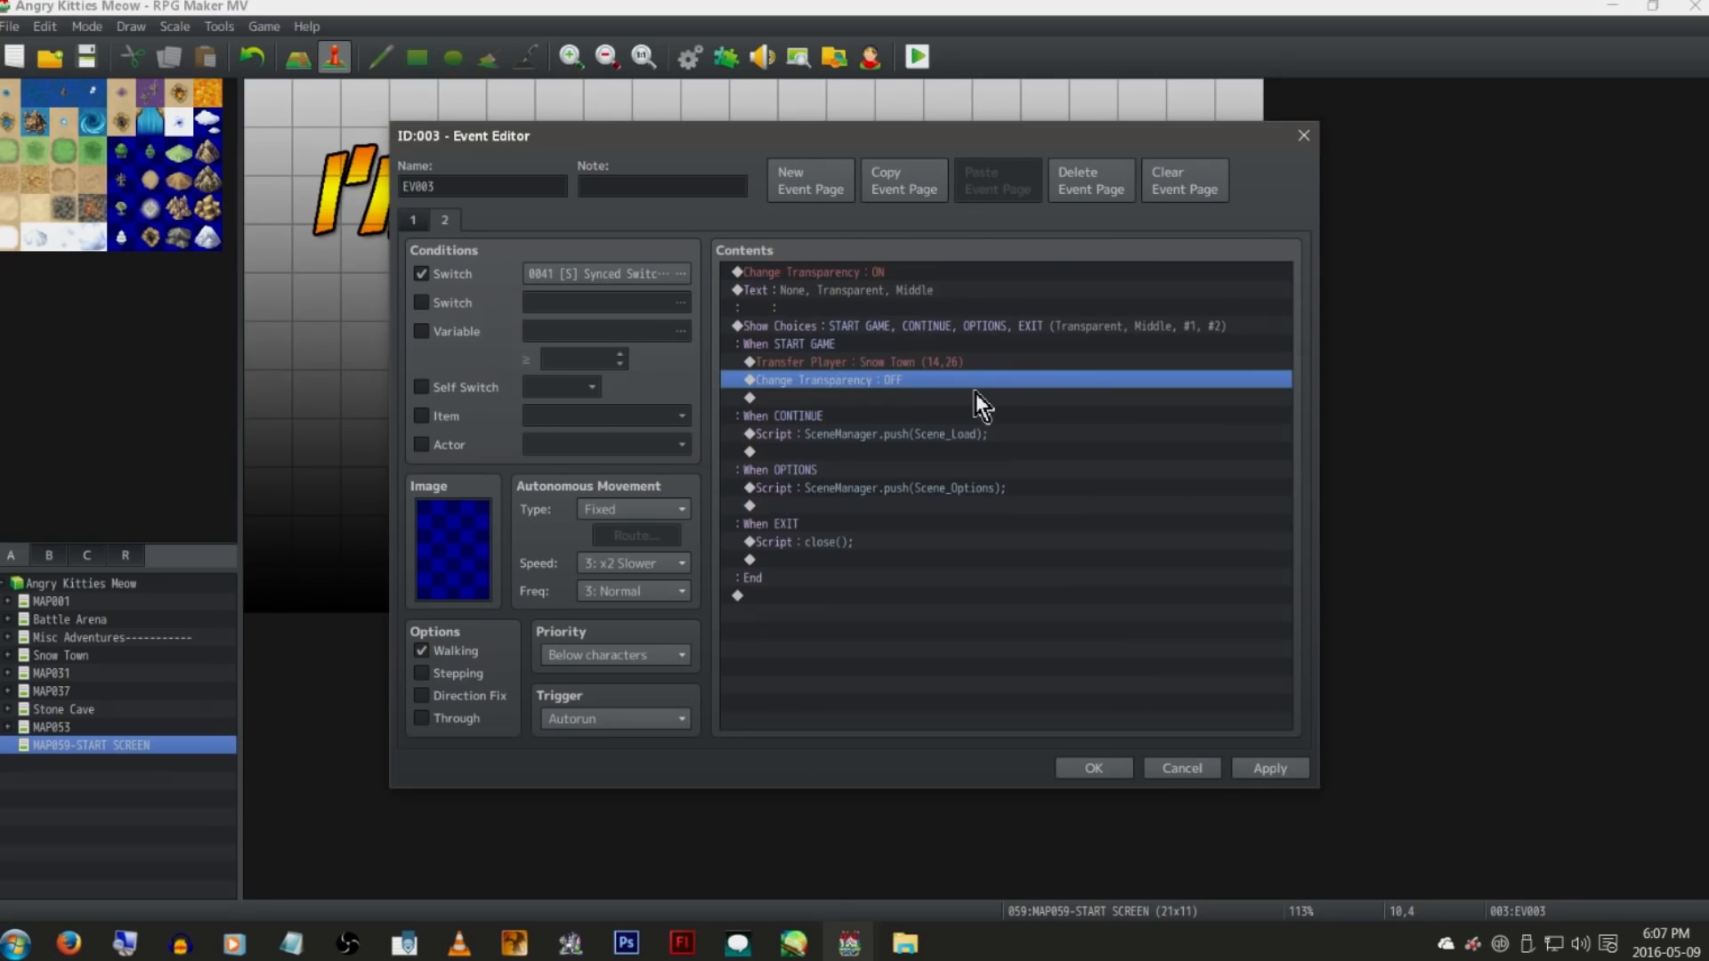
pyautogui.click(917, 57)
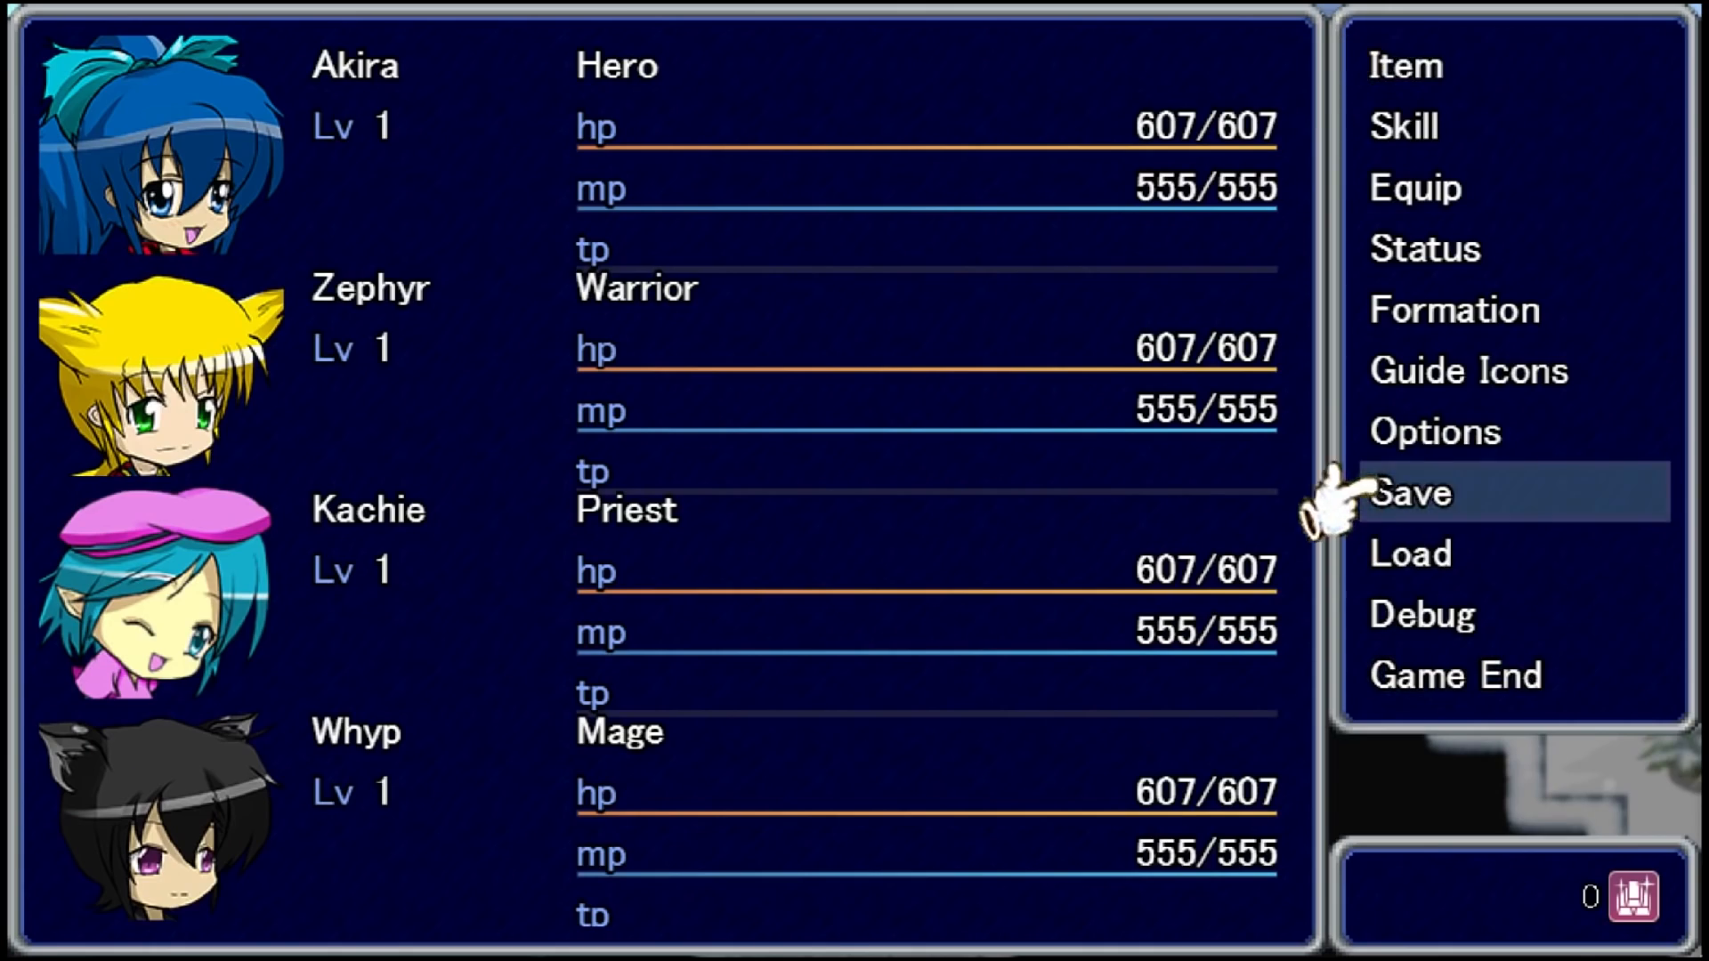
# Step: In the playtest, save the game, then choose CONTINUE to see the save-file list
pyautogui.click(1454, 675)
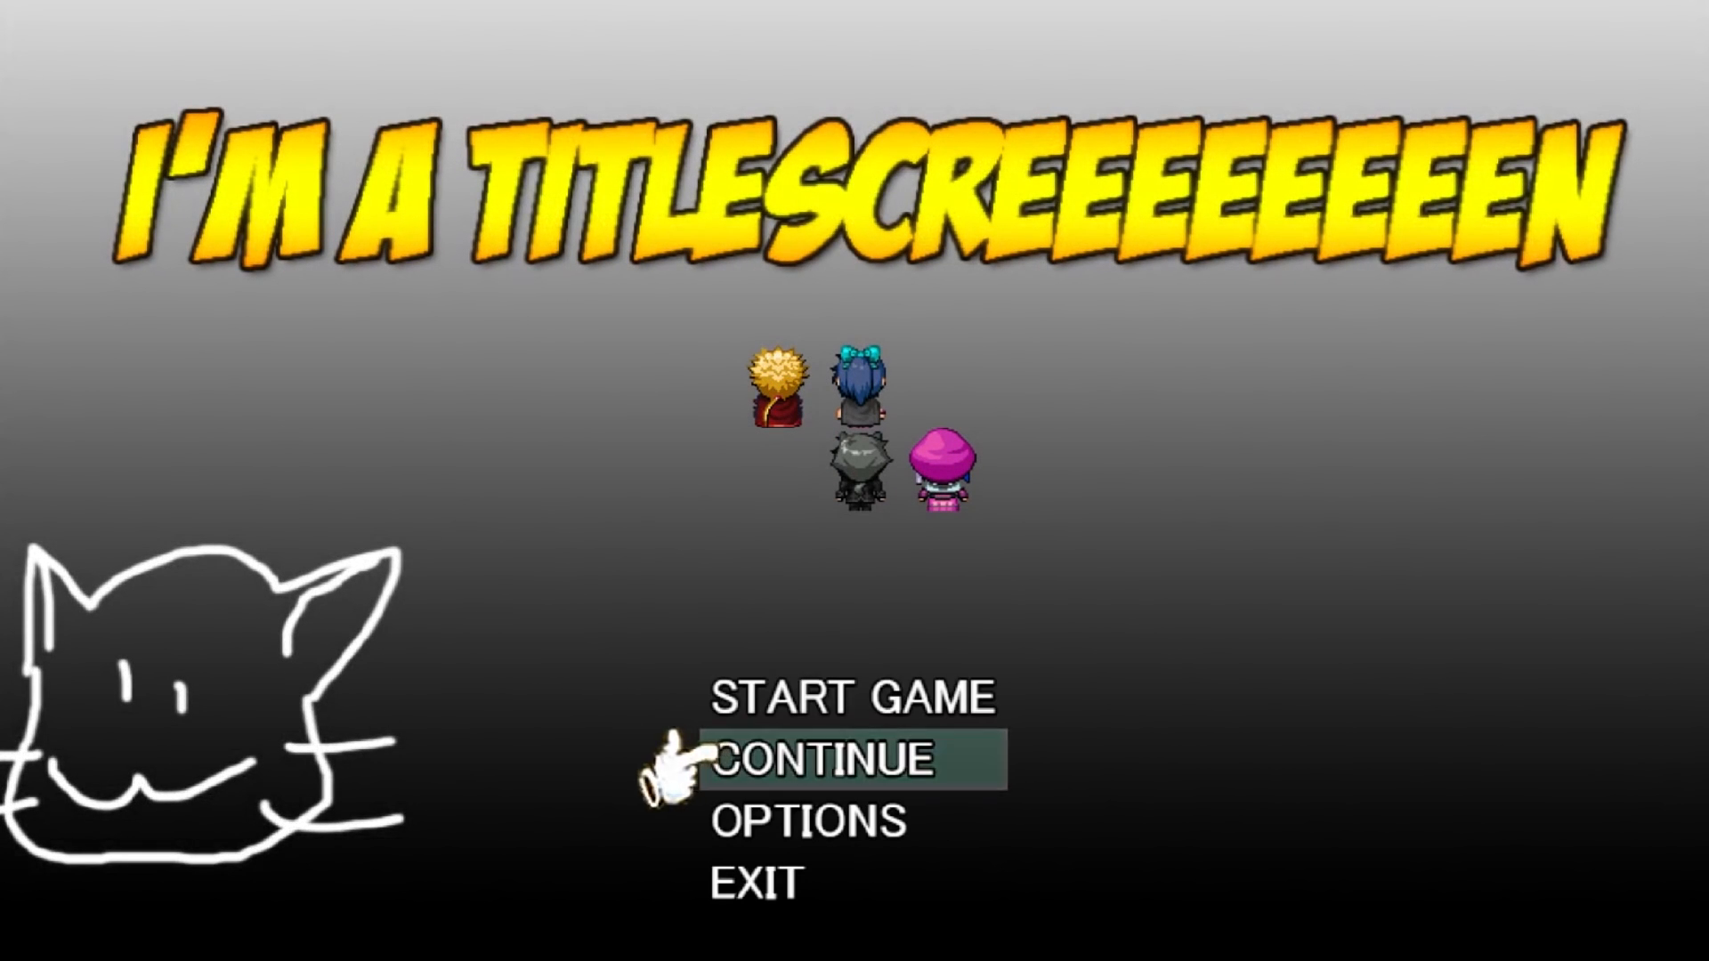
pyautogui.click(829, 758)
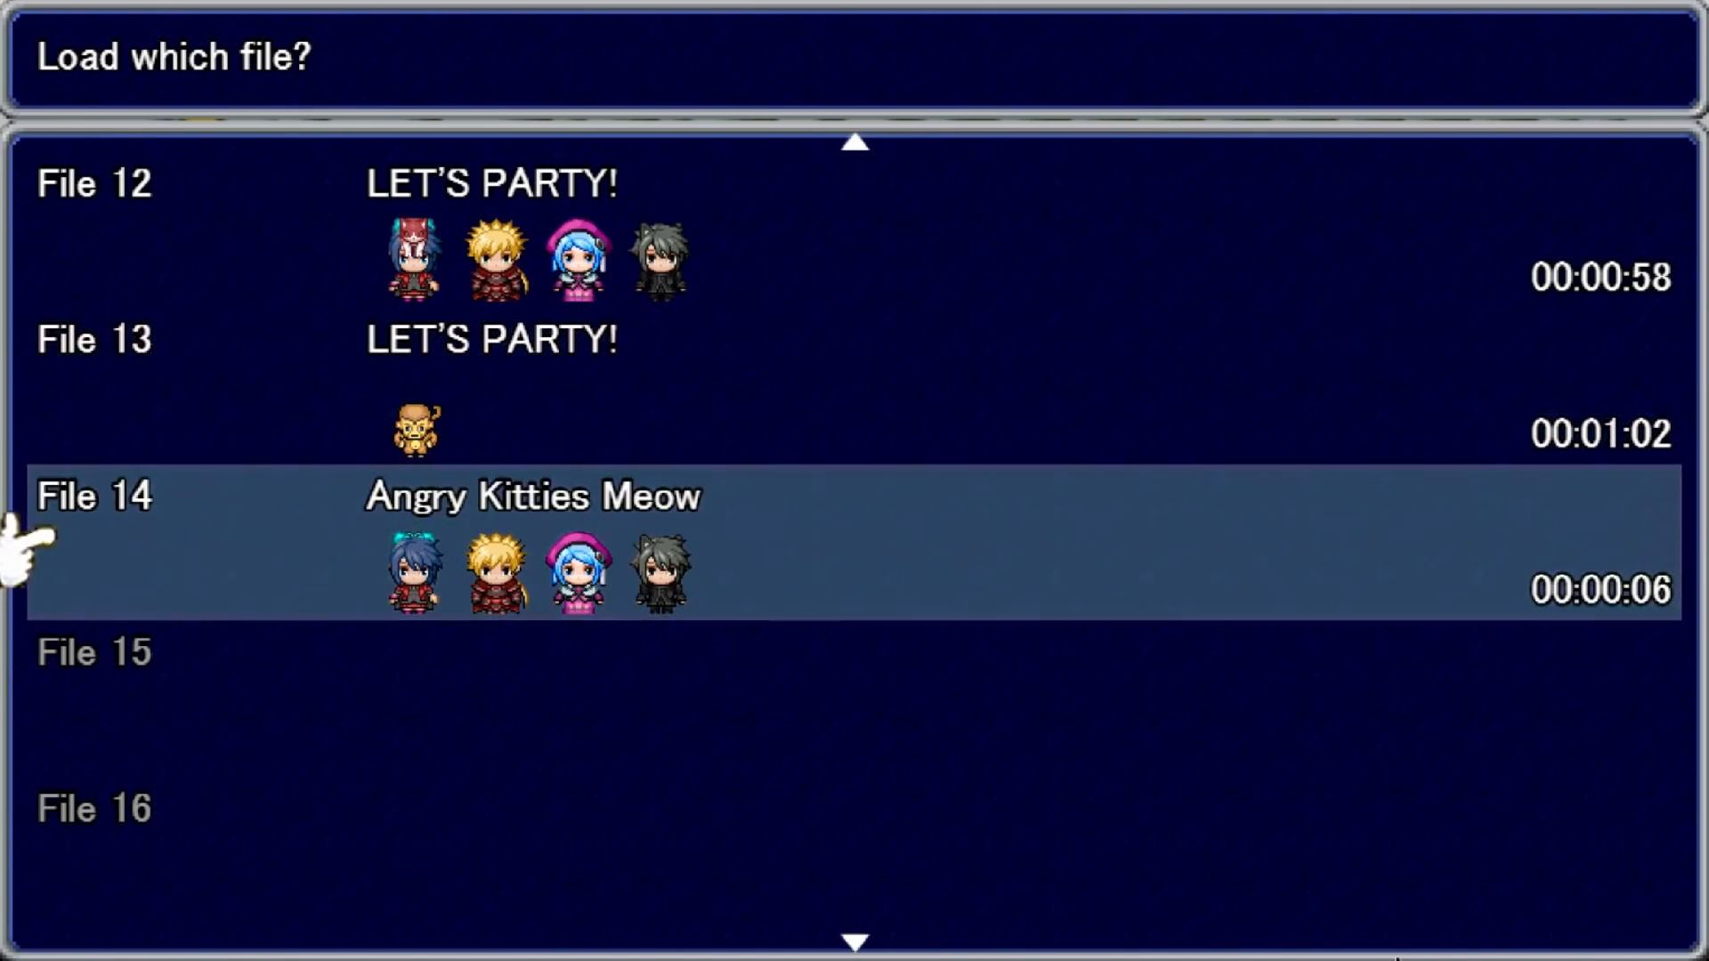